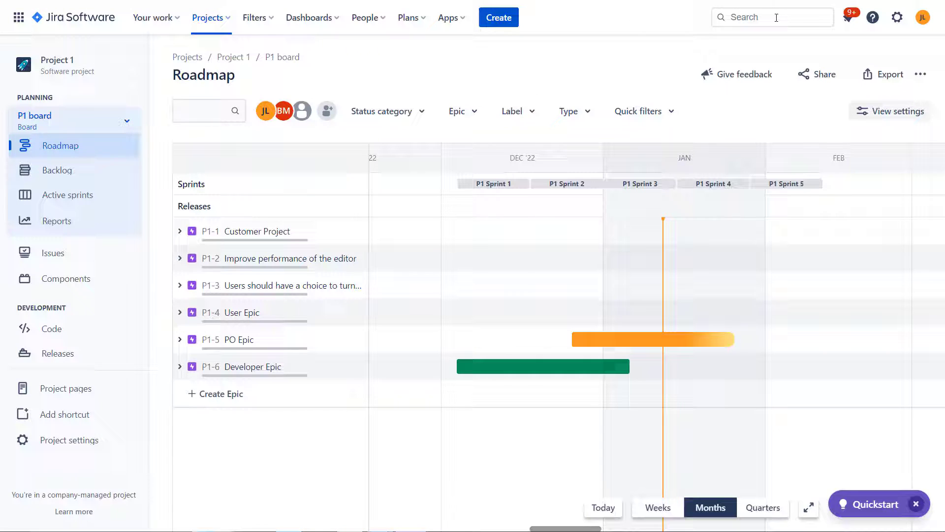
{"action": "mouse_move", "coordinate": [657, 60]}
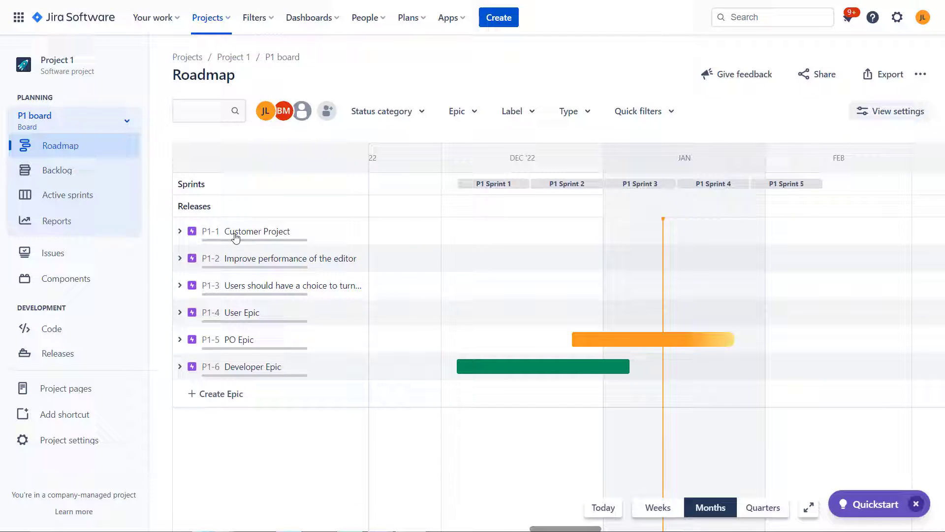
{"action": "mouse_move", "coordinate": [593, 376]}
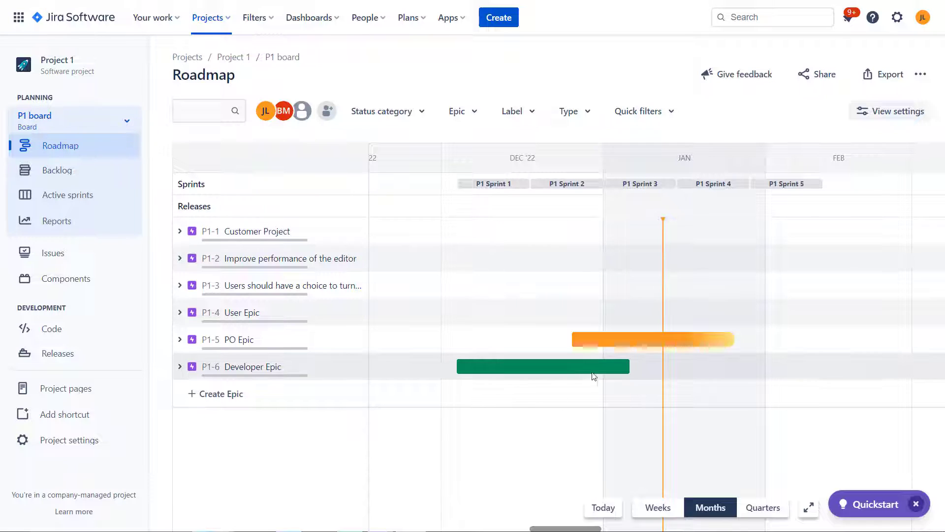
{"action": "mouse_move", "coordinate": [521, 324]}
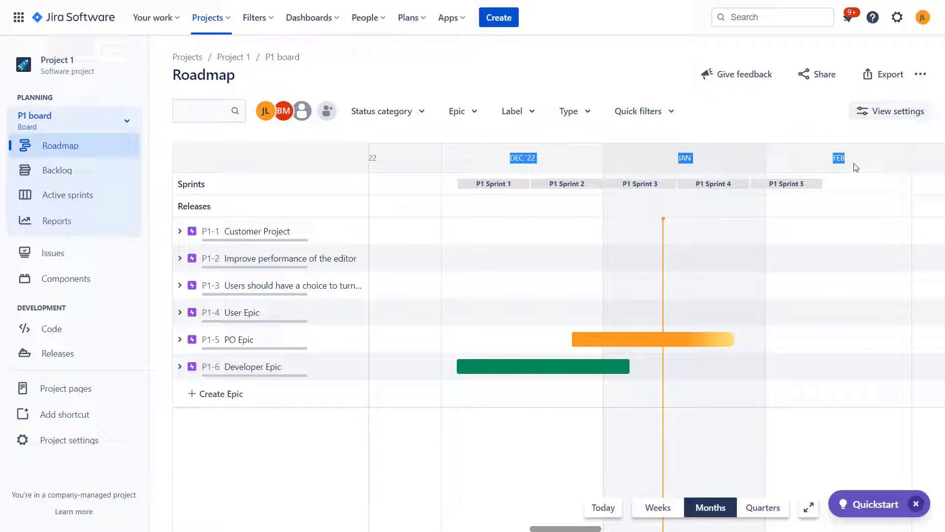
{"action": "mouse_move", "coordinate": [470, 366]}
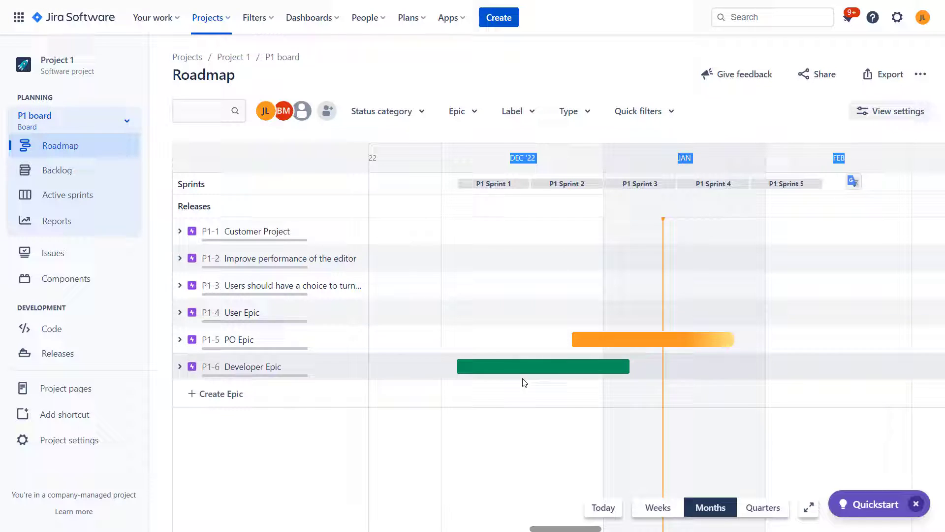
{"action": "mouse_move", "coordinate": [510, 405]}
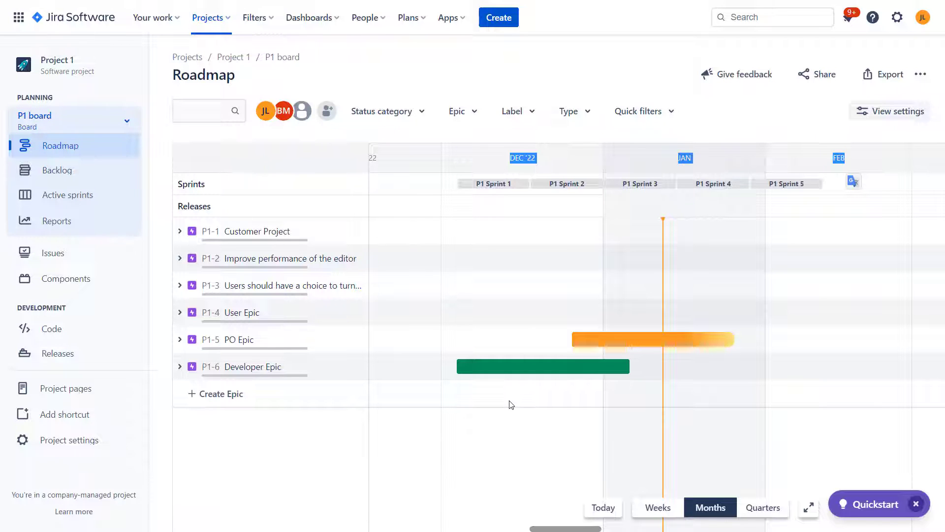
{"action": "mouse_move", "coordinate": [712, 372]}
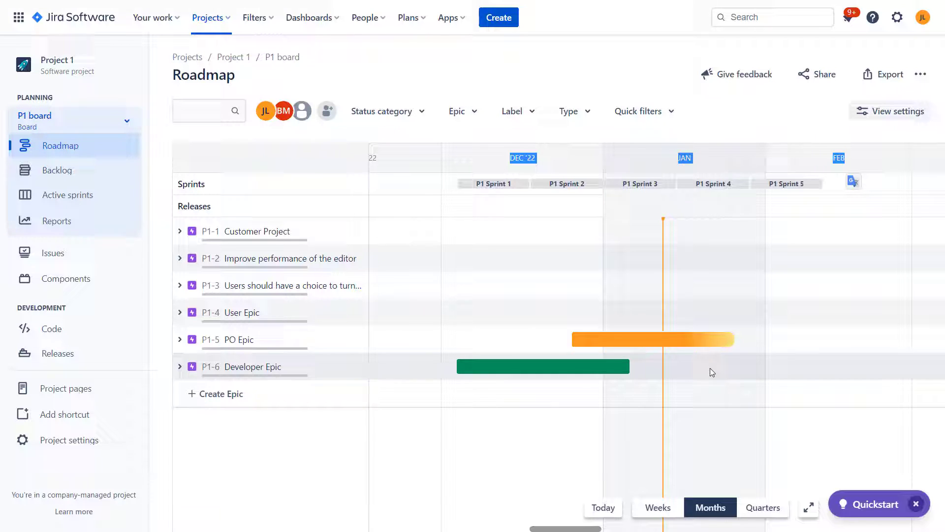
{"action": "mouse_move", "coordinate": [756, 397]}
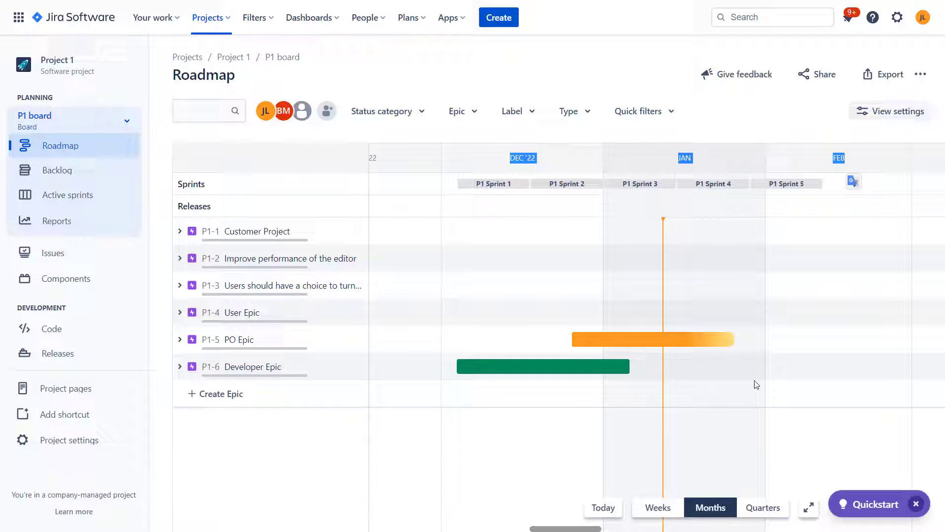
{"action": "mouse_move", "coordinate": [608, 72]}
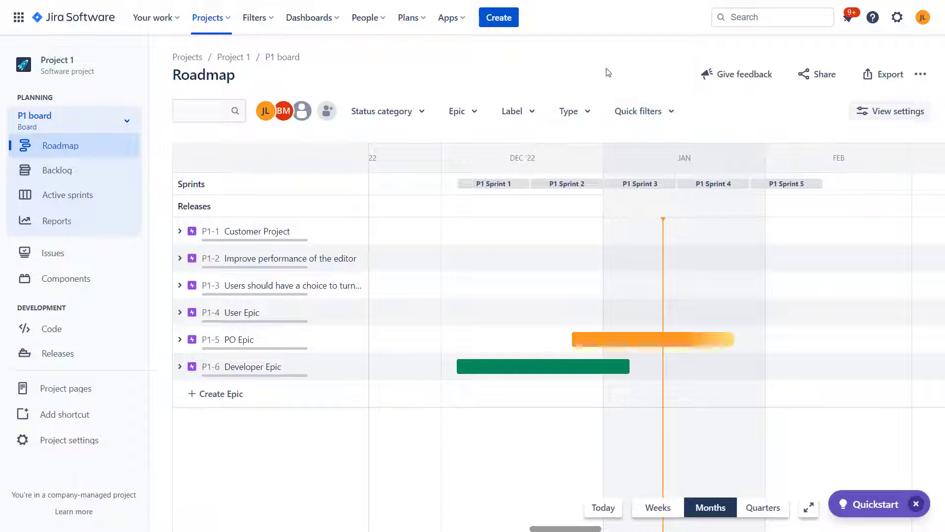
{"action": "mouse_move", "coordinate": [628, 143]}
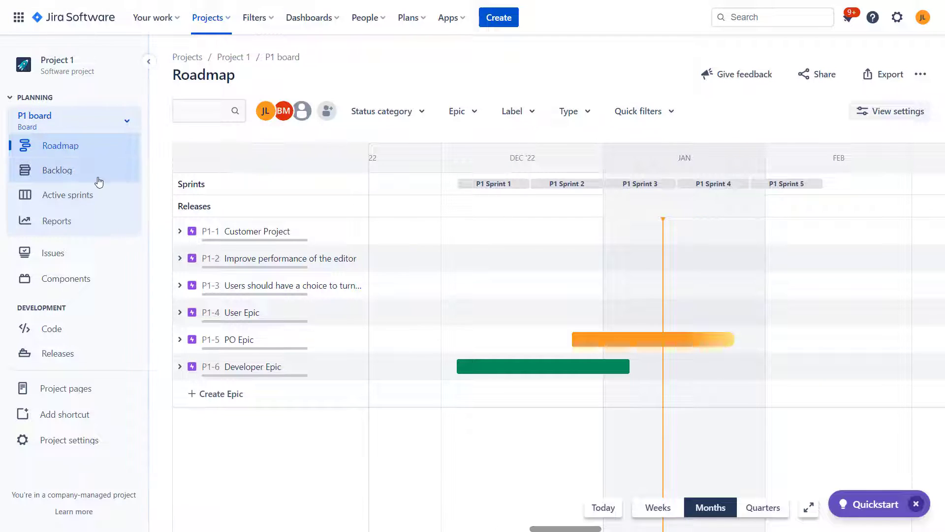
{"action": "mouse_move", "coordinate": [58, 170]}
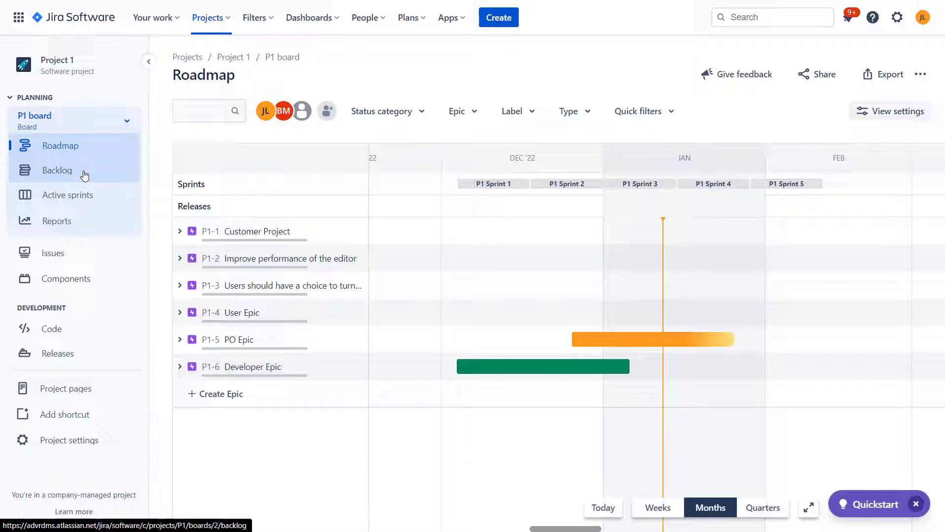
Step: Scroll through the P1 board backlog, then return to the epics roadmap
{"action": "left_click", "coordinate": [58, 170]}
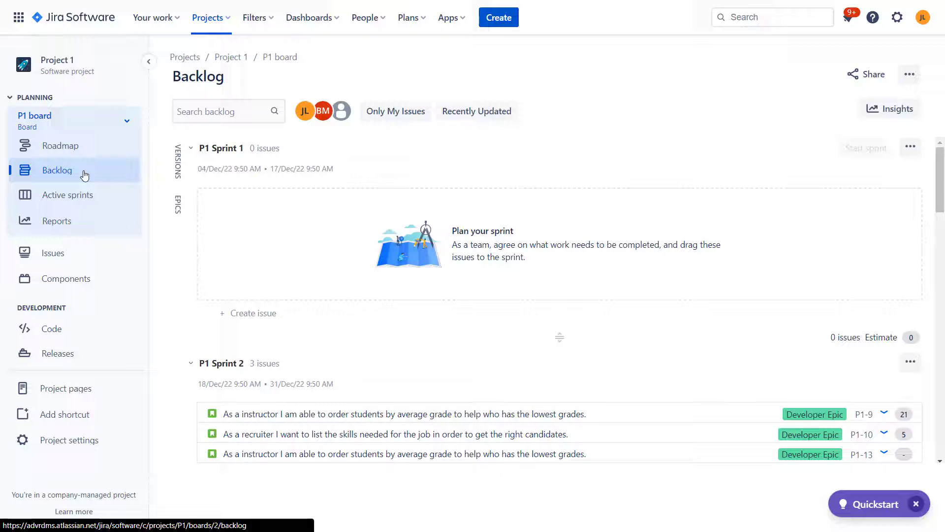
{"action": "scroll", "scroll_direction": "down", "scroll_amount": 3}
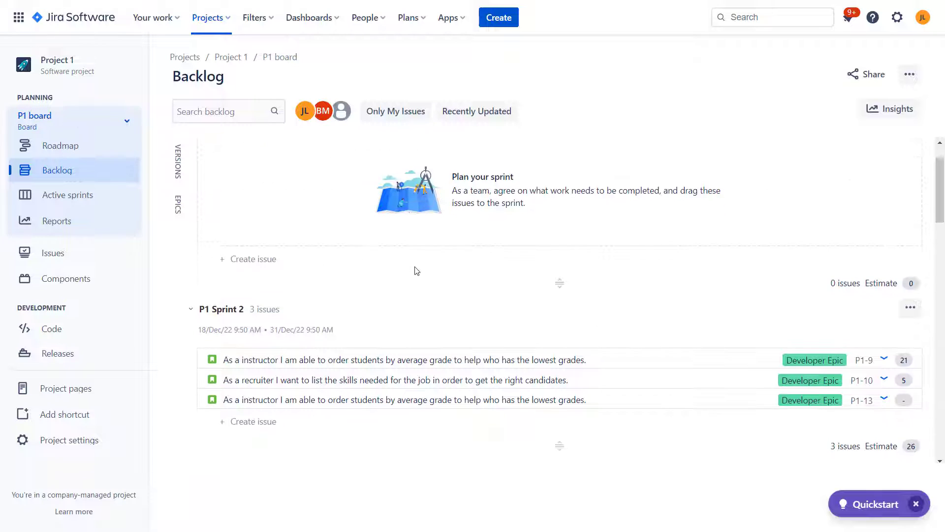
{"action": "scroll", "scroll_direction": "down", "scroll_amount": 3}
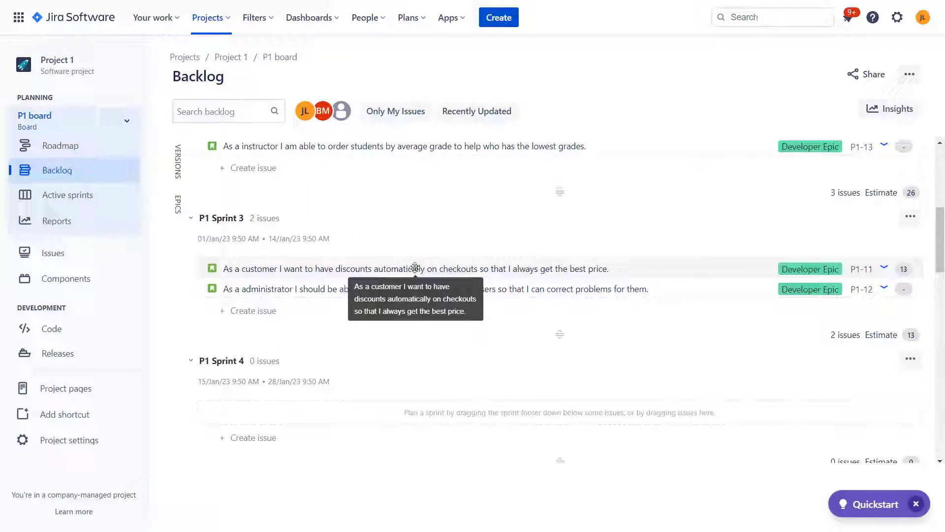
{"action": "scroll", "scroll_direction": "down", "scroll_amount": 3}
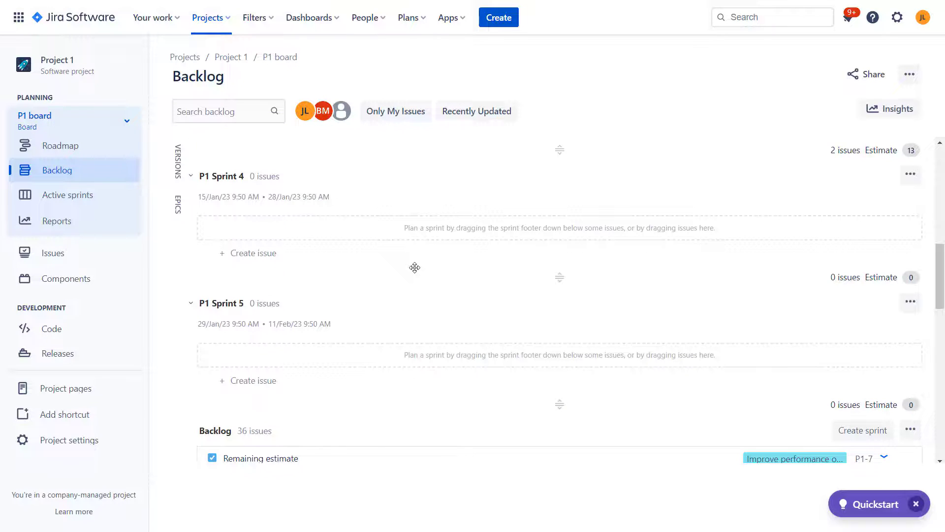
{"action": "scroll", "scroll_direction": "down", "scroll_amount": 3}
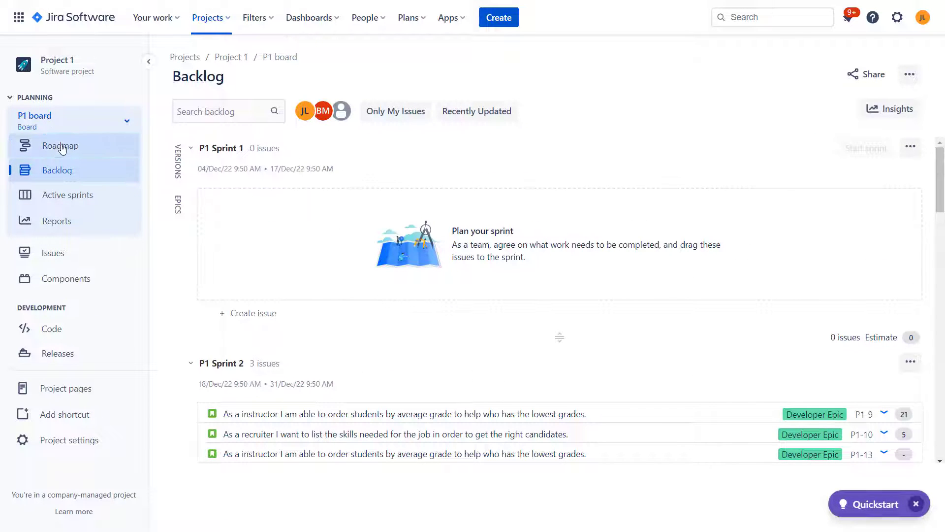
{"action": "left_click", "coordinate": [59, 145]}
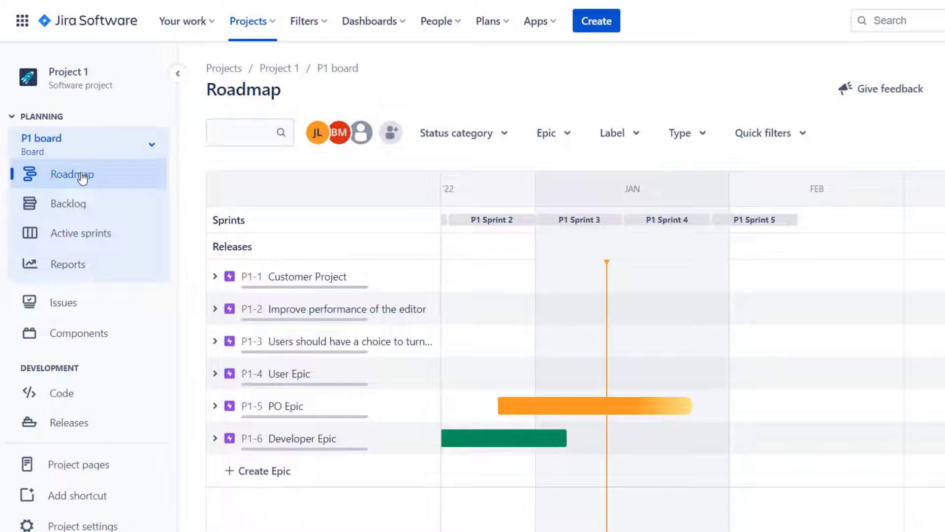
Step: Revisit the board list, sprint view and backlog, then reopen the board switcher from the roadmap
{"action": "left_click", "coordinate": [152, 143]}
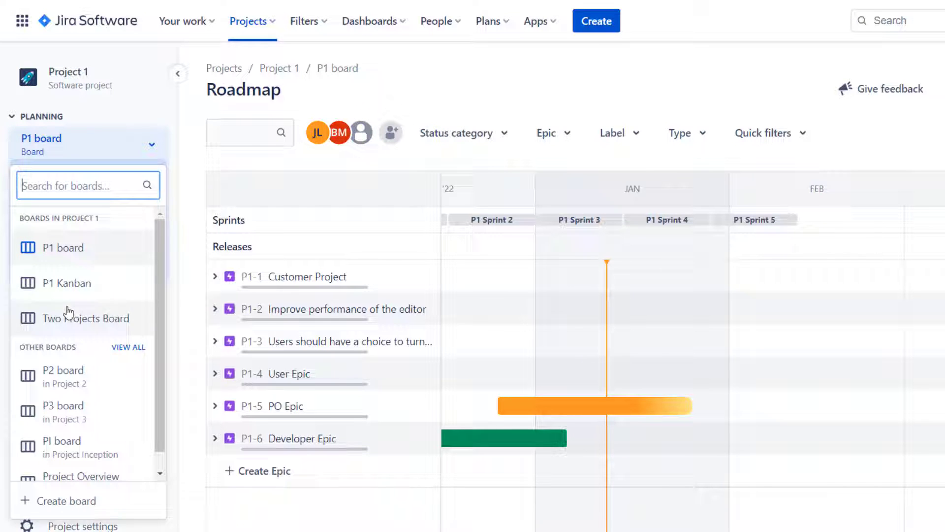
{"action": "mouse_move", "coordinate": [82, 255]}
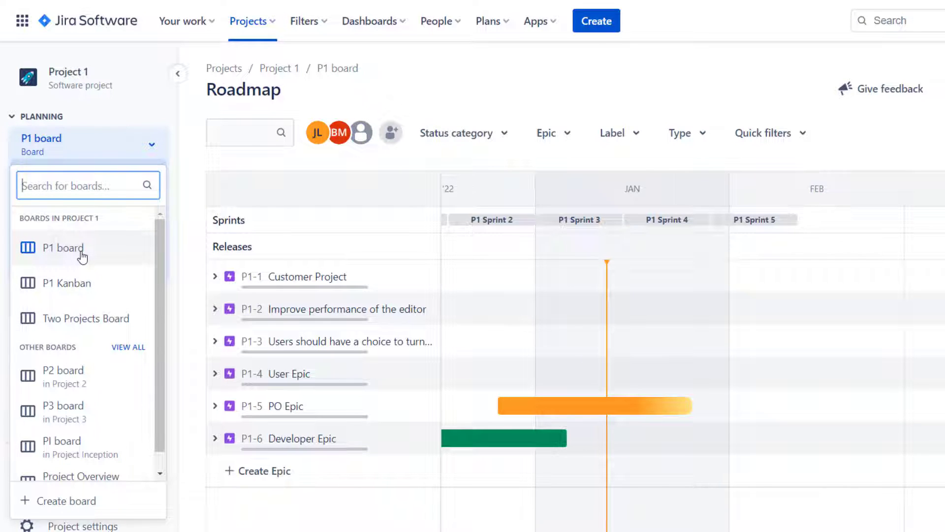
{"action": "left_click", "coordinate": [64, 247]}
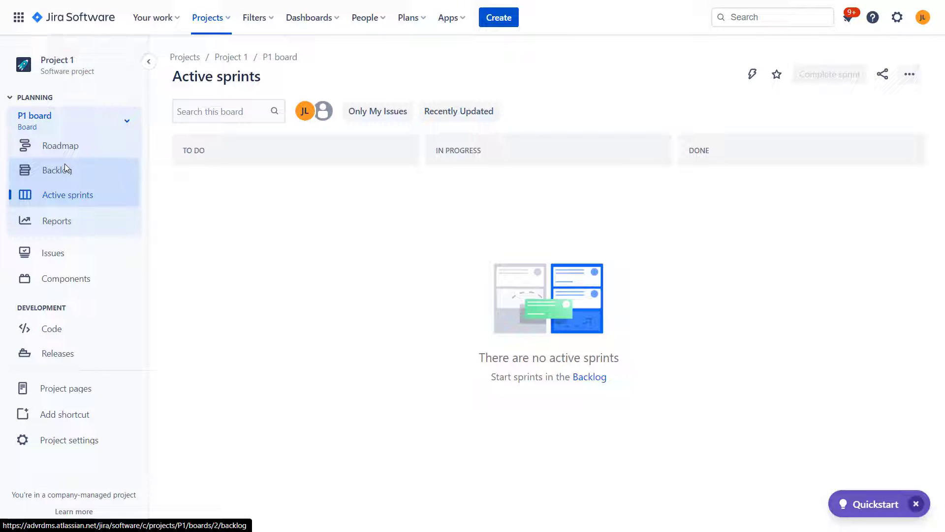
{"action": "mouse_move", "coordinate": [57, 220]}
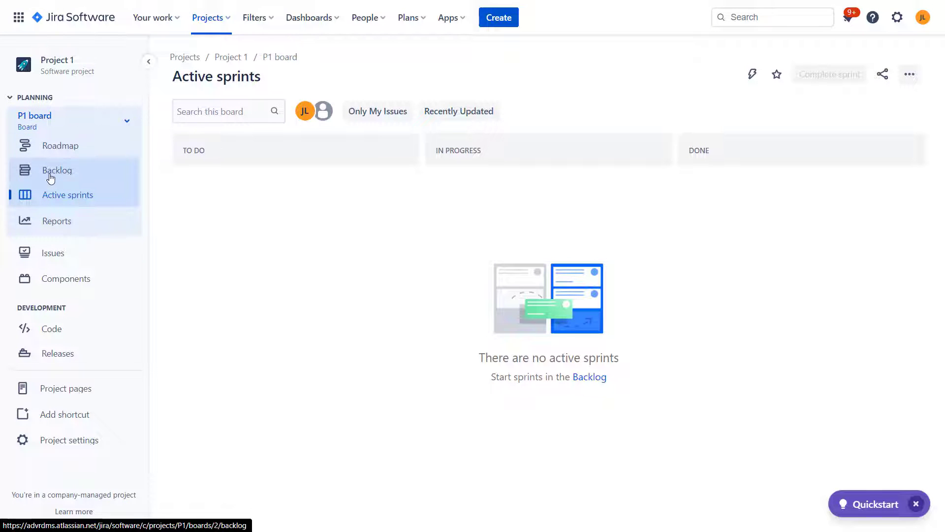
{"action": "left_click", "coordinate": [56, 170]}
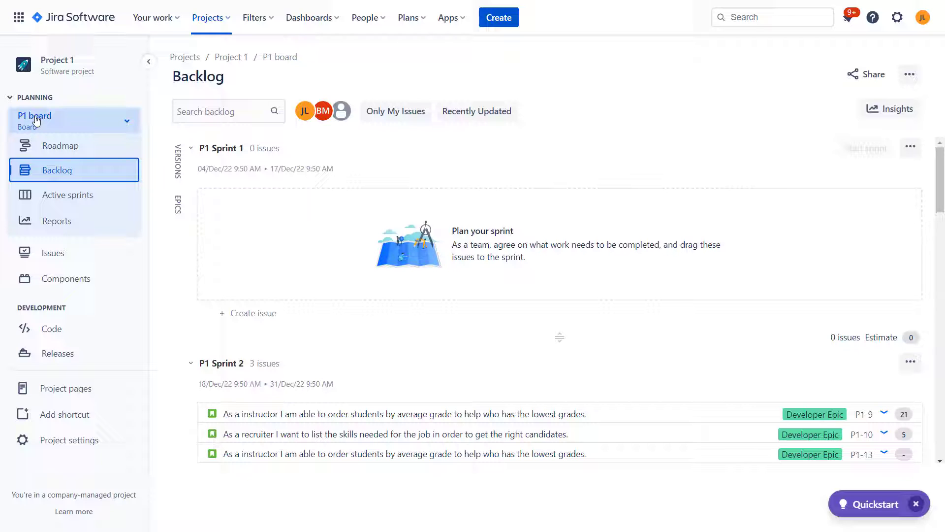
{"action": "mouse_move", "coordinate": [370, 291]}
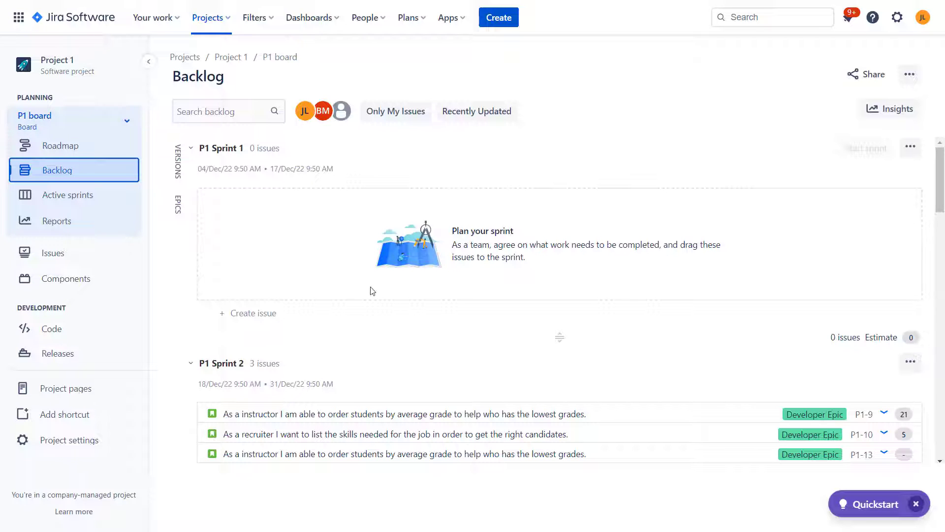
{"action": "scroll", "scroll_direction": "down", "scroll_amount": 3}
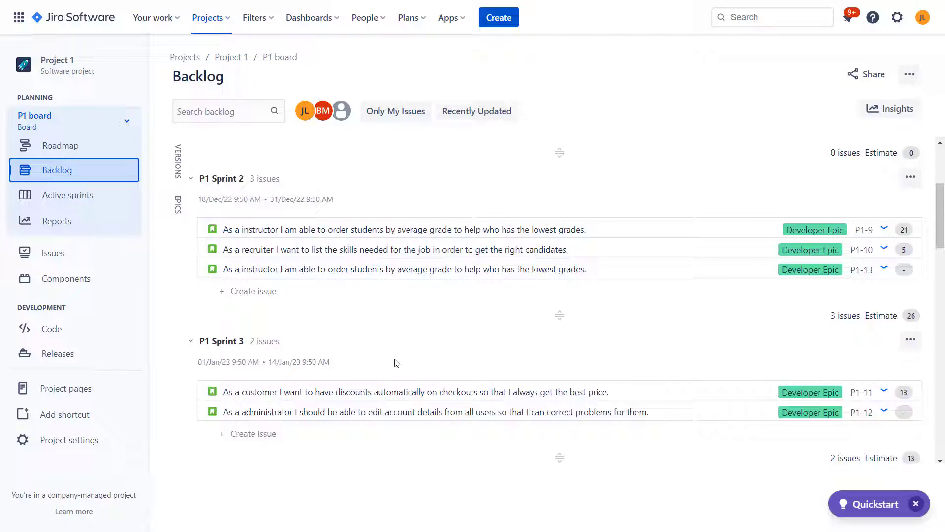
{"action": "scroll", "scroll_direction": "down", "scroll_amount": 3}
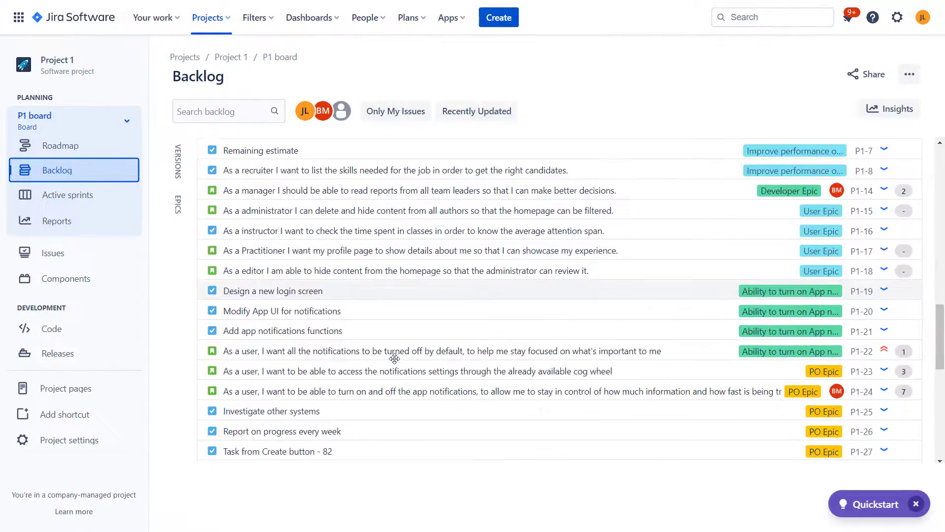
{"action": "scroll", "scroll_direction": "up", "scroll_amount": 3}
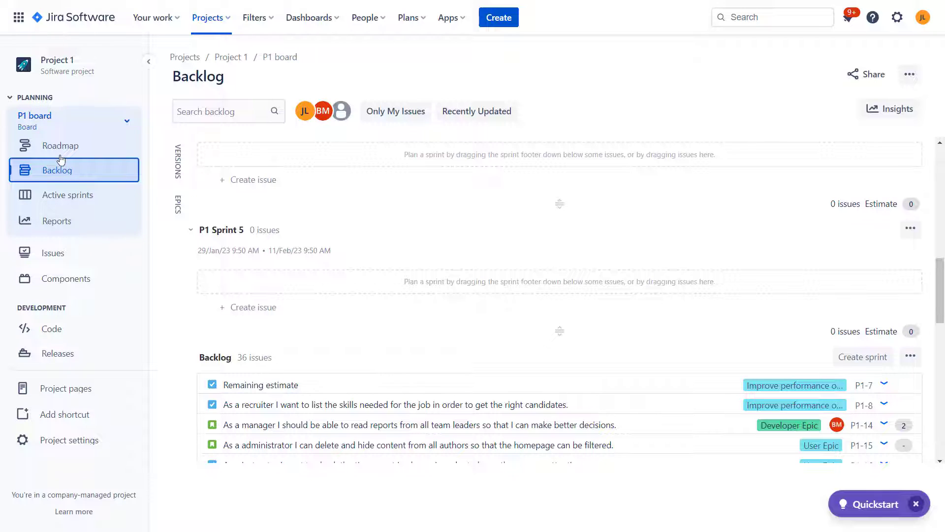
{"action": "left_click", "coordinate": [61, 145]}
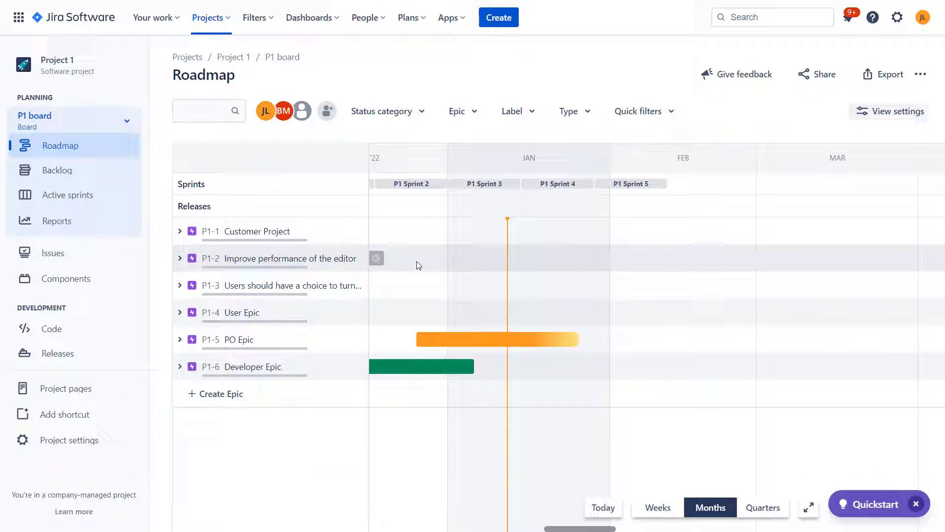
{"action": "mouse_move", "coordinate": [292, 312]}
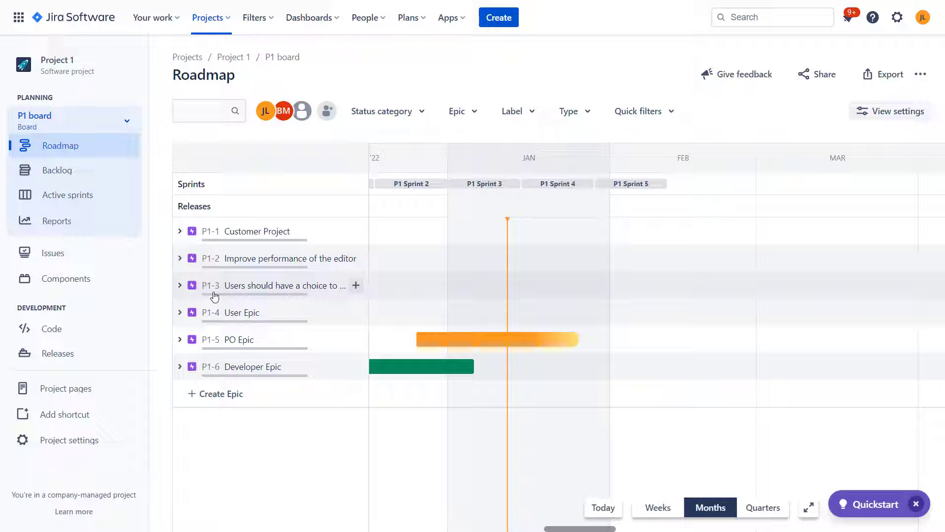
{"action": "mouse_move", "coordinate": [56, 170]}
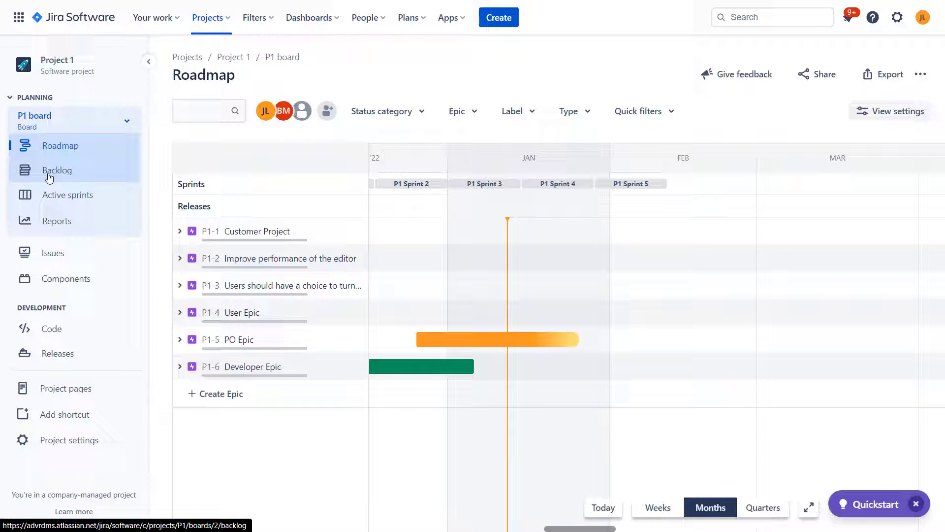
{"action": "mouse_move", "coordinate": [107, 163]}
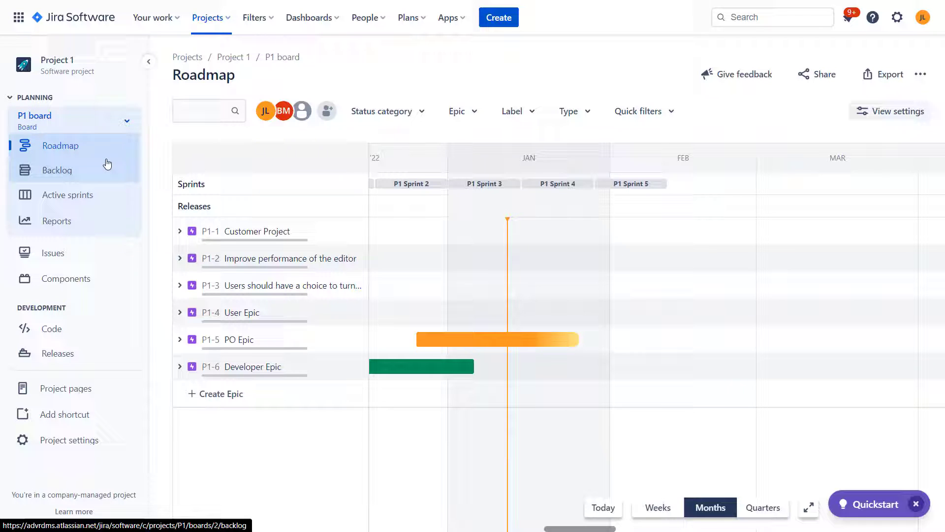
{"action": "left_click", "coordinate": [141, 120]}
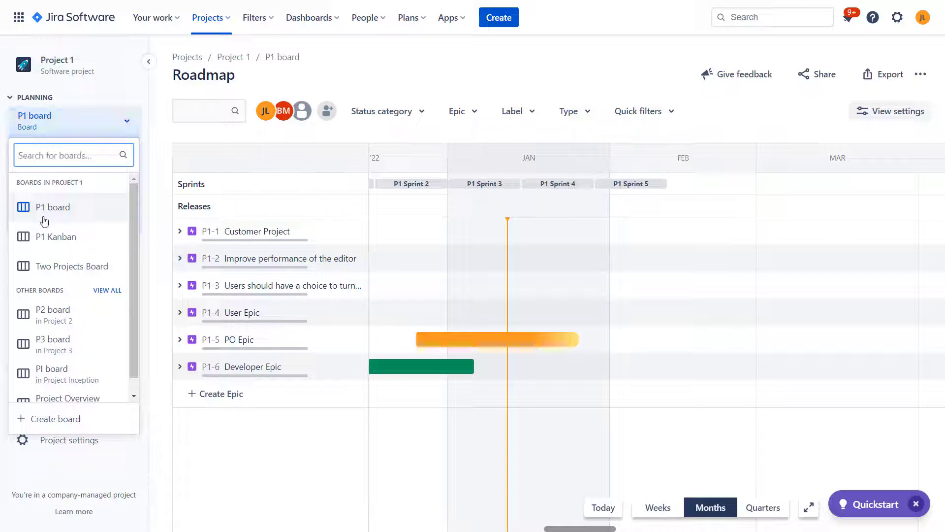
{"action": "mouse_move", "coordinate": [57, 236]}
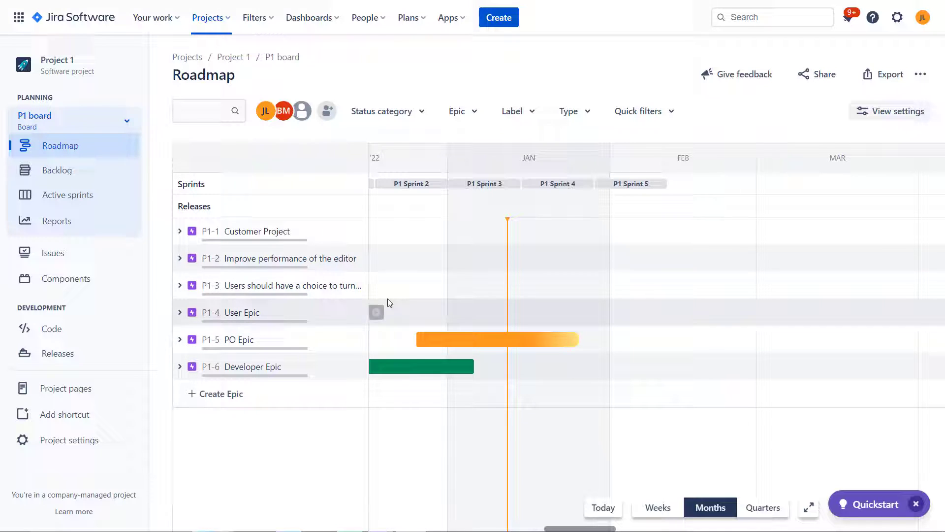
{"action": "mouse_move", "coordinate": [385, 177]}
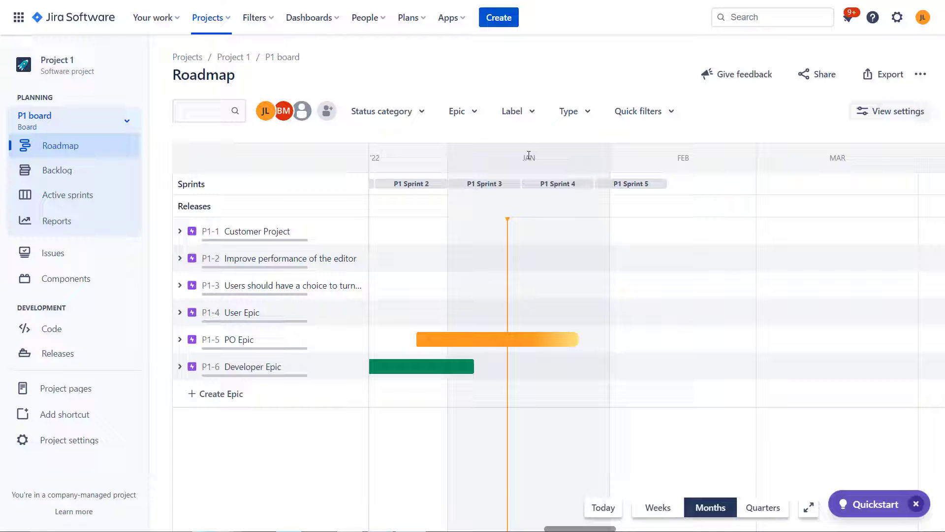
{"action": "left_click", "coordinate": [656, 507]}
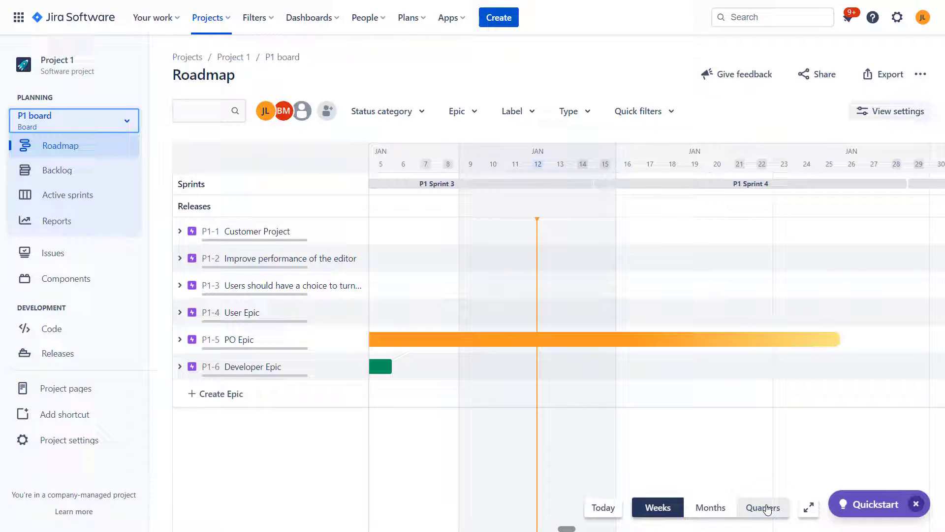
{"action": "left_click", "coordinate": [763, 507]}
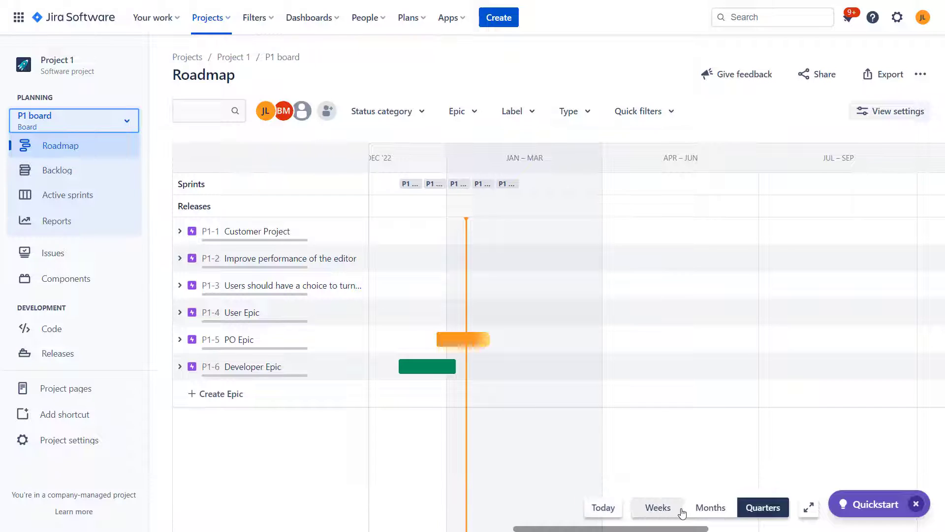
{"action": "left_click", "coordinate": [710, 507]}
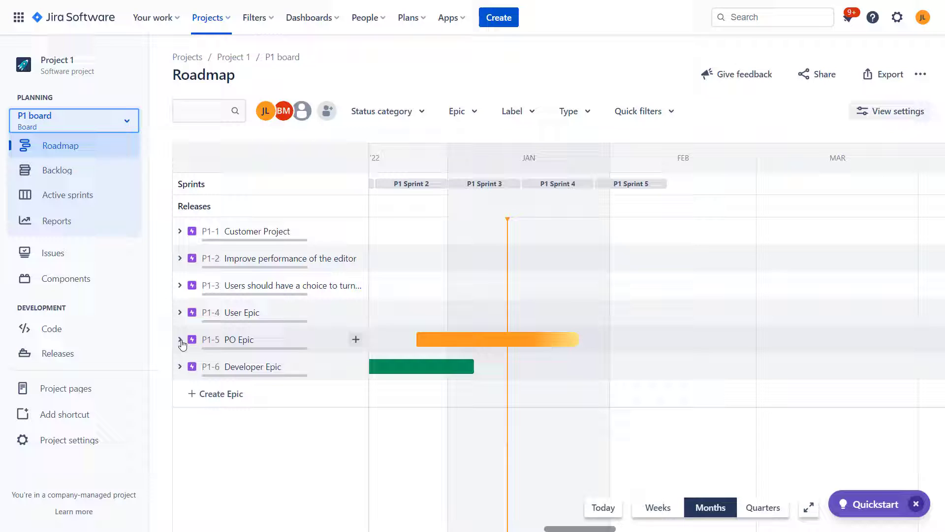
{"action": "mouse_move", "coordinate": [180, 235]}
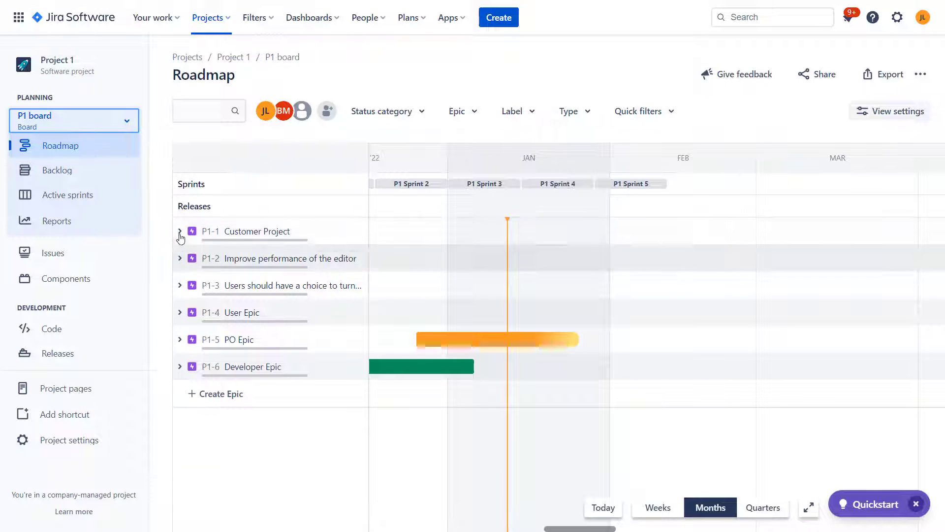
{"action": "mouse_move", "coordinate": [181, 339]}
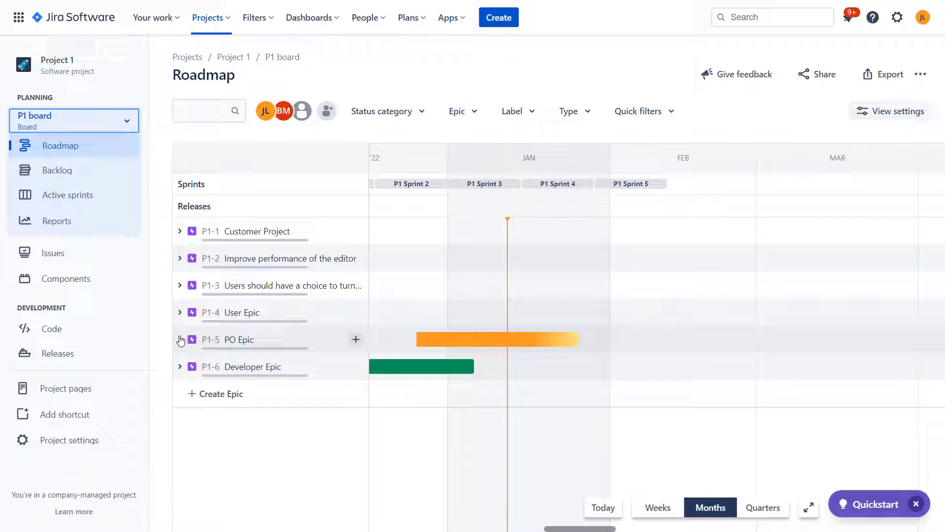
Step: Expand P1-5 PO Epic, collapse it, then expand it to list child issues P1-23 to P1-28
{"action": "left_click", "coordinate": [179, 339]}
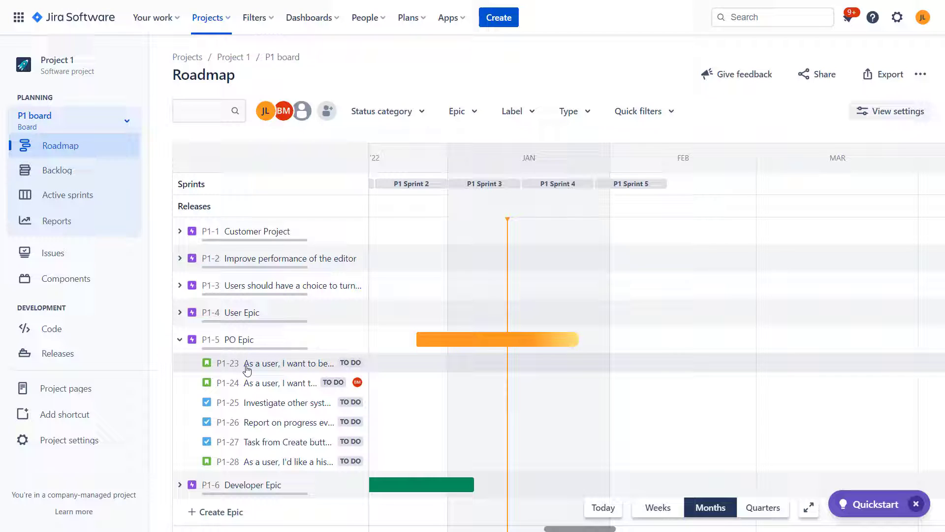
{"action": "mouse_move", "coordinate": [229, 368]}
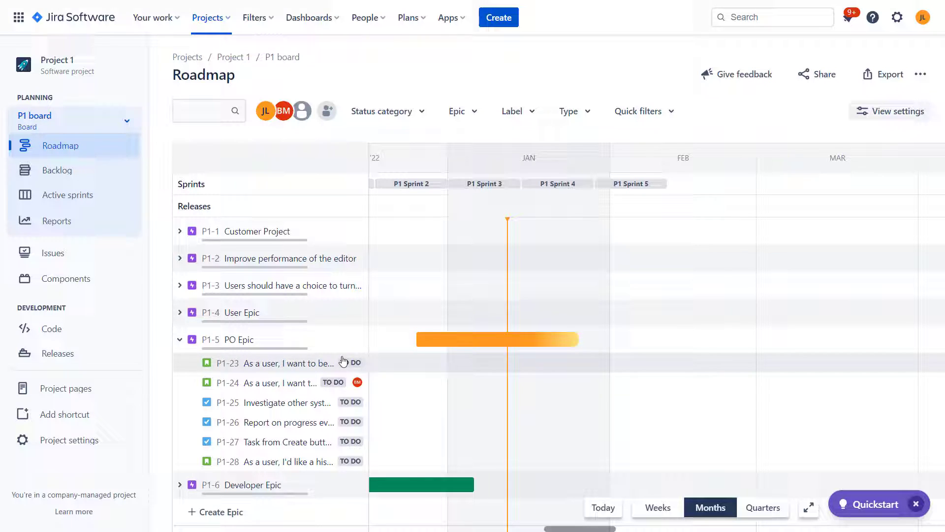
{"action": "mouse_move", "coordinate": [357, 382]}
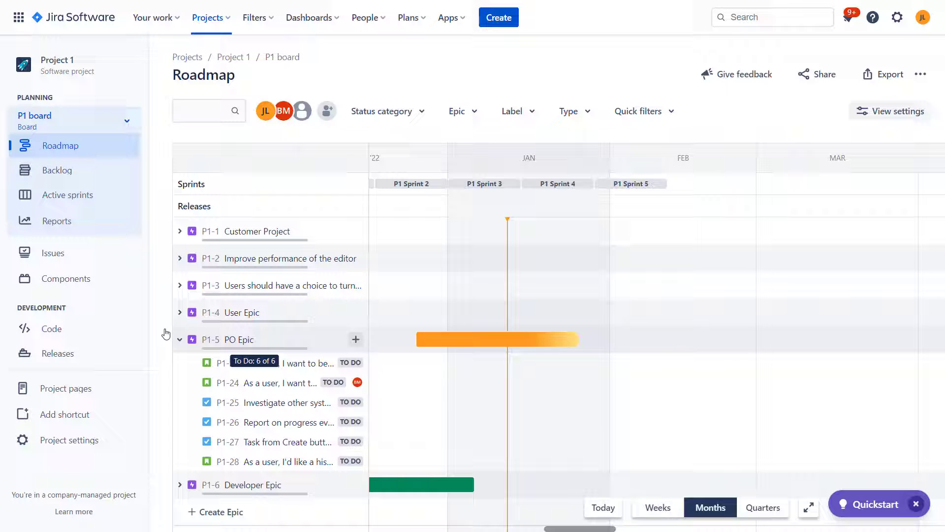
{"action": "left_click", "coordinate": [179, 340]}
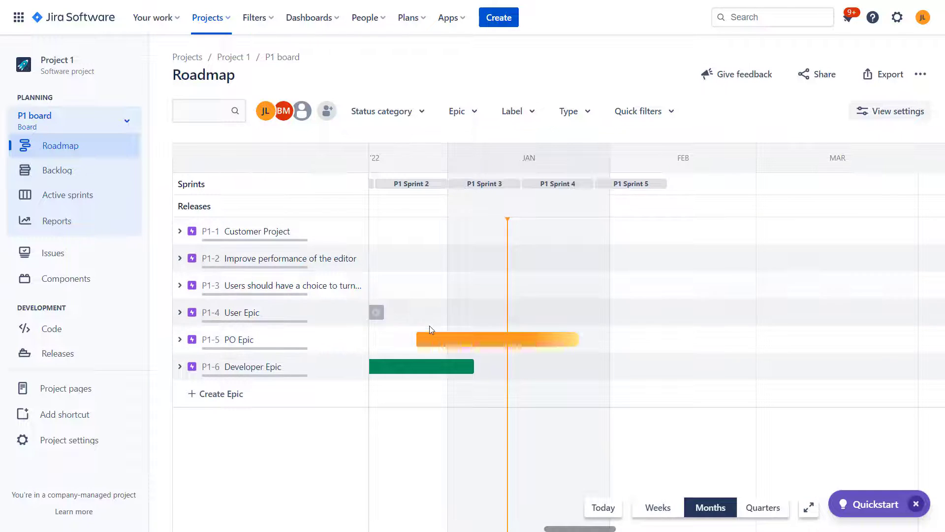
{"action": "mouse_move", "coordinate": [435, 345]}
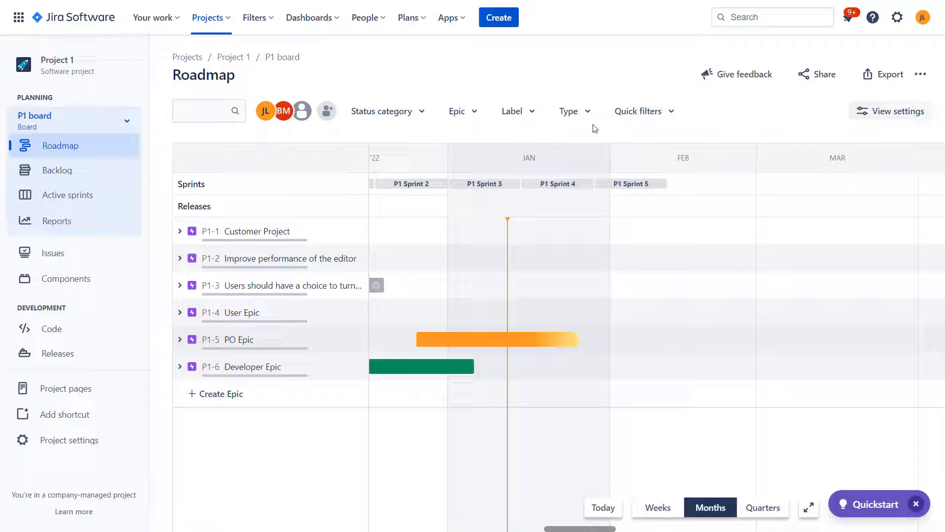
{"action": "mouse_move", "coordinate": [419, 387]}
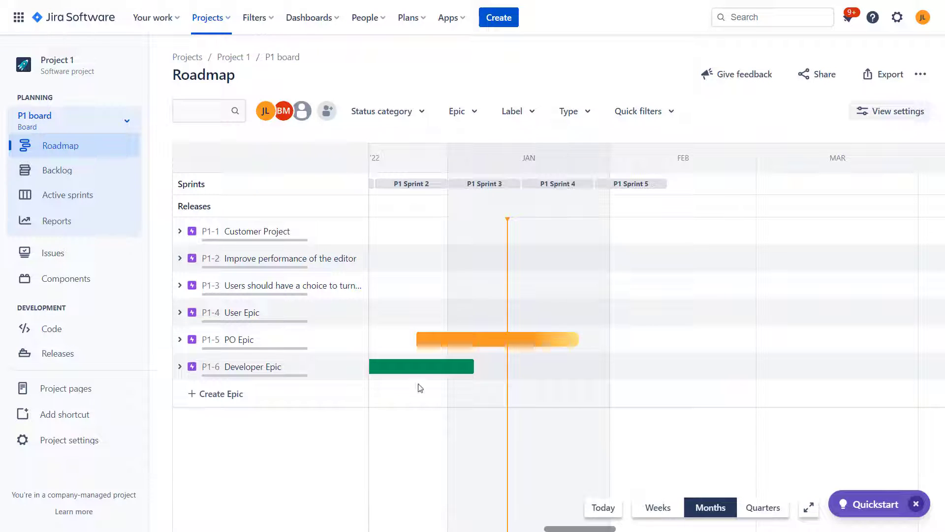
{"action": "mouse_move", "coordinate": [411, 374]}
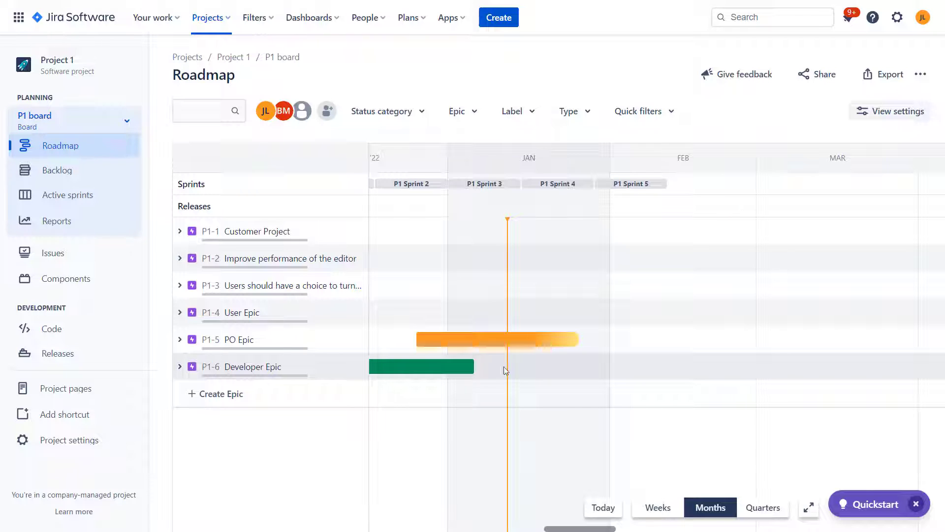
{"action": "mouse_move", "coordinate": [553, 360]}
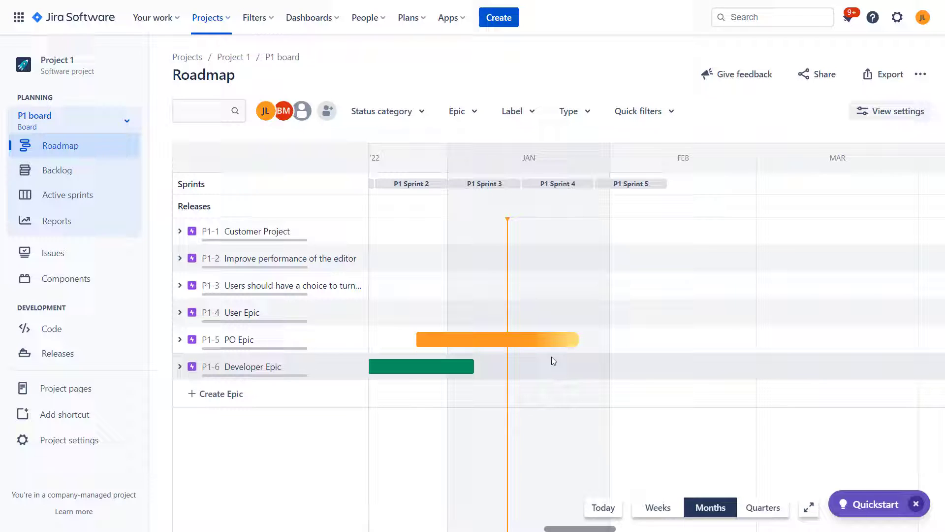
{"action": "mouse_move", "coordinate": [446, 346]}
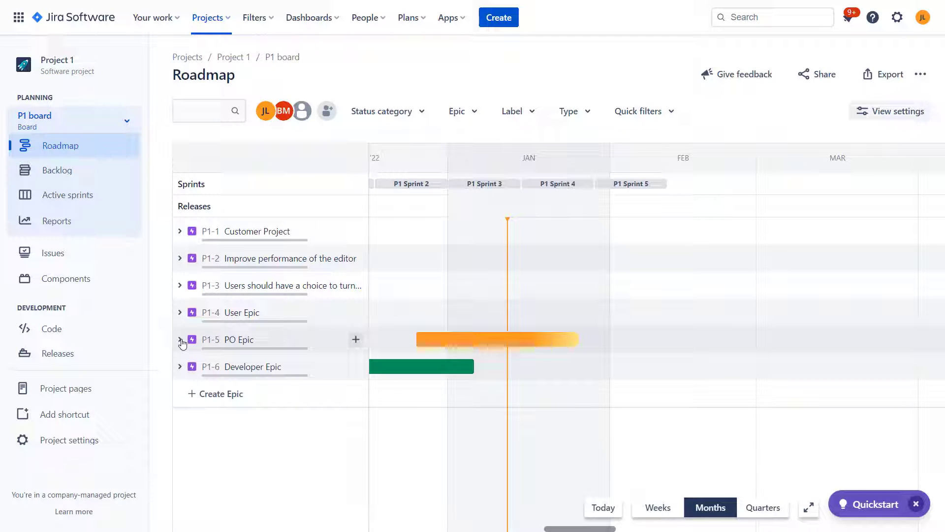
{"action": "left_click", "coordinate": [180, 340]}
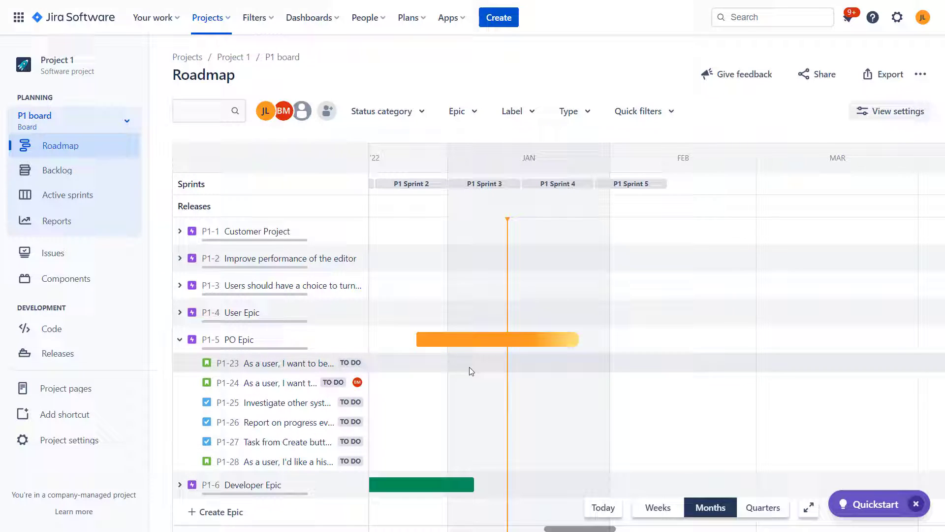
{"action": "mouse_move", "coordinate": [476, 440]}
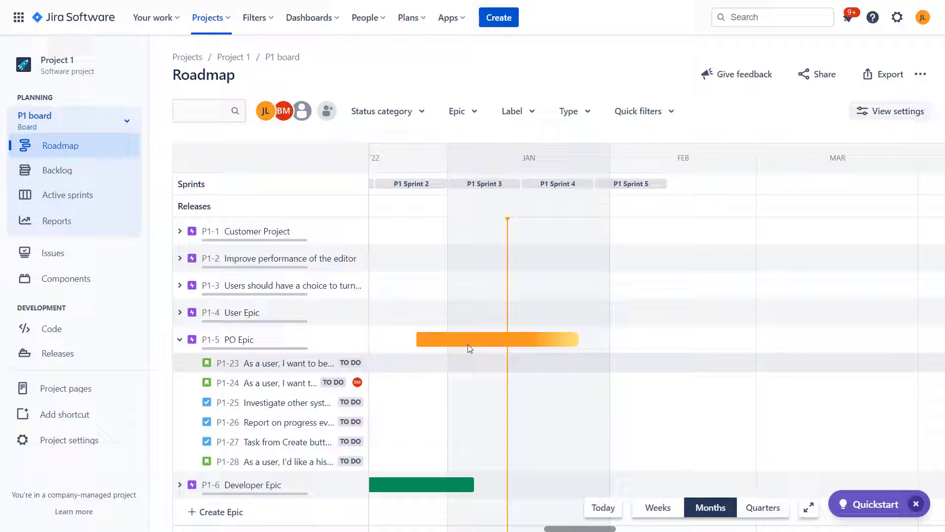
{"action": "mouse_move", "coordinate": [496, 338]}
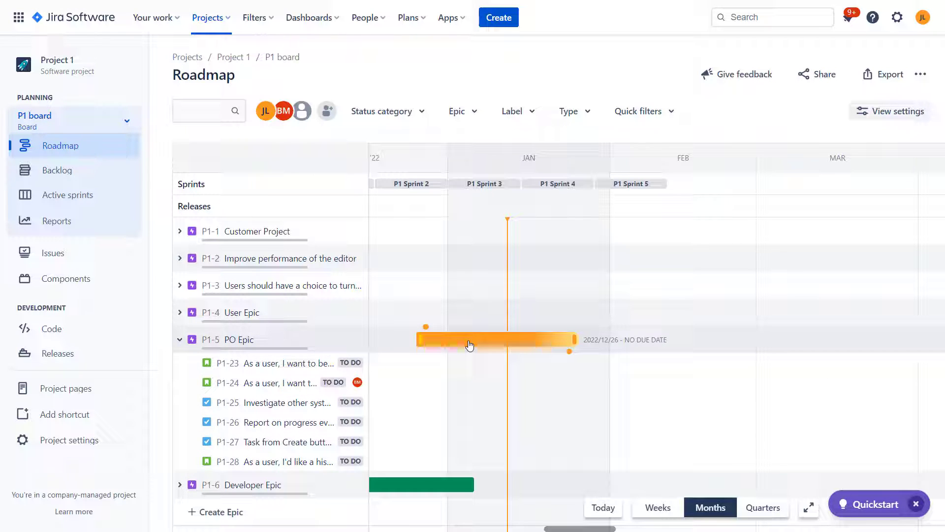
{"action": "mouse_move", "coordinate": [175, 336]}
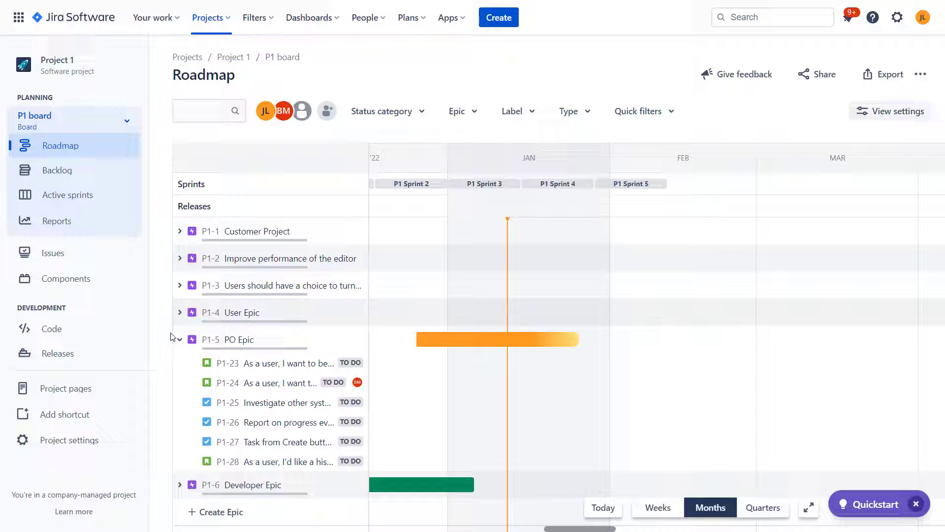
Step: Collapse P1-5 PO Epic so only the six epics remain listed
{"action": "left_click", "coordinate": [180, 338]}
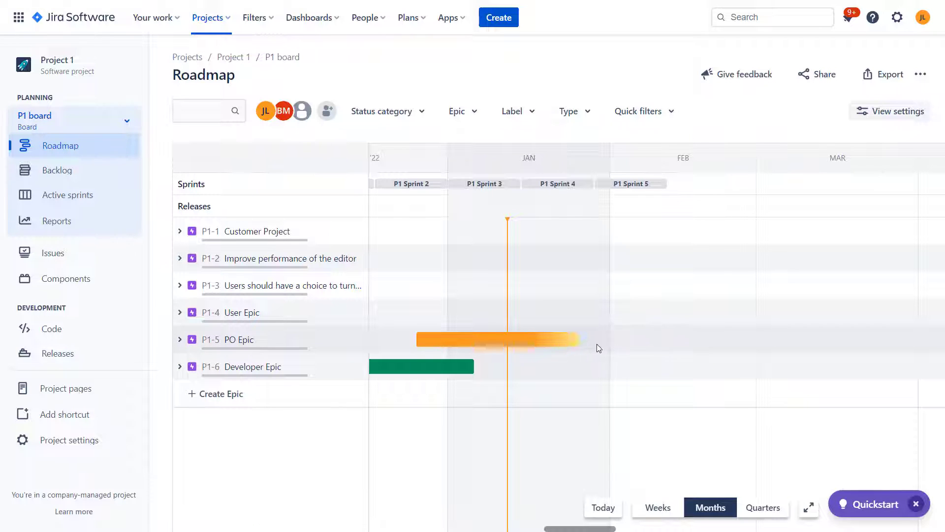
{"action": "mouse_move", "coordinate": [568, 346]}
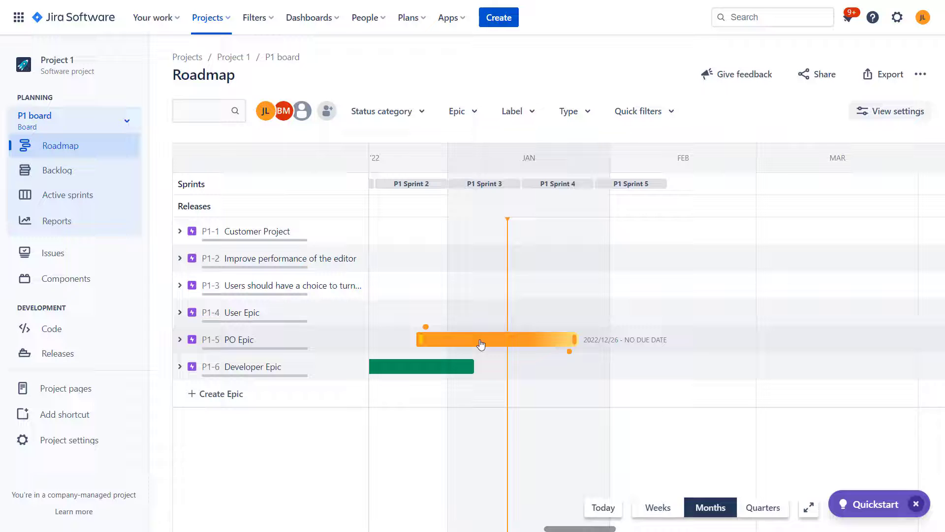
Step: Set PO Epic's due date to 31 Jan 2023 in its details panel
{"action": "left_click", "coordinate": [494, 339]}
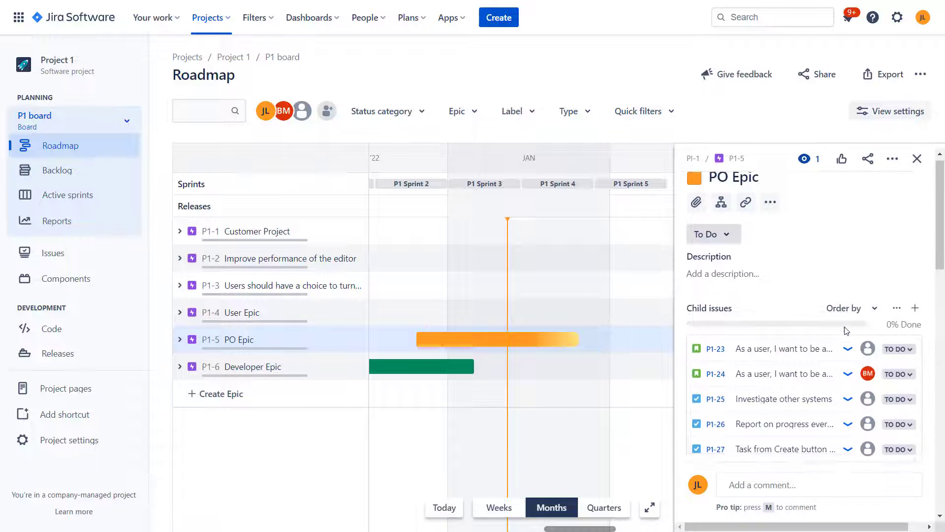
{"action": "scroll", "scroll_direction": "down", "scroll_amount": 3}
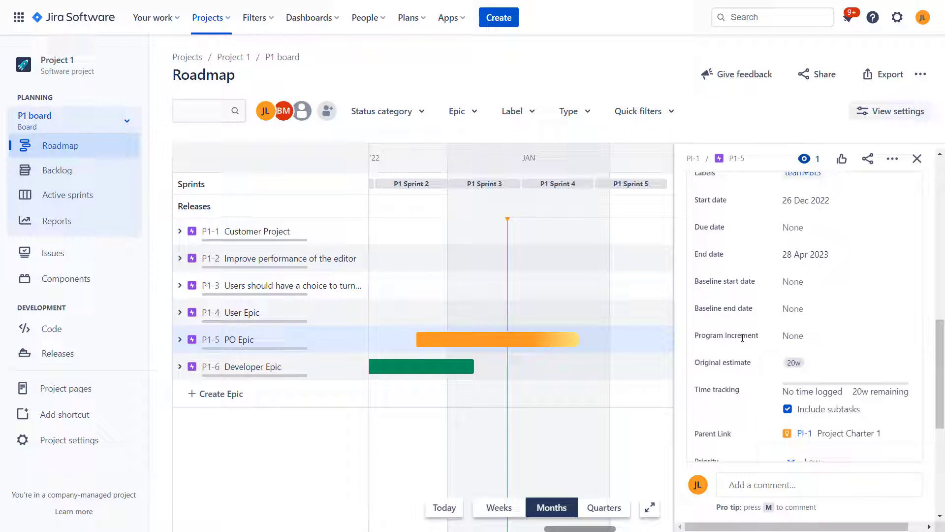
{"action": "mouse_move", "coordinate": [554, 344]}
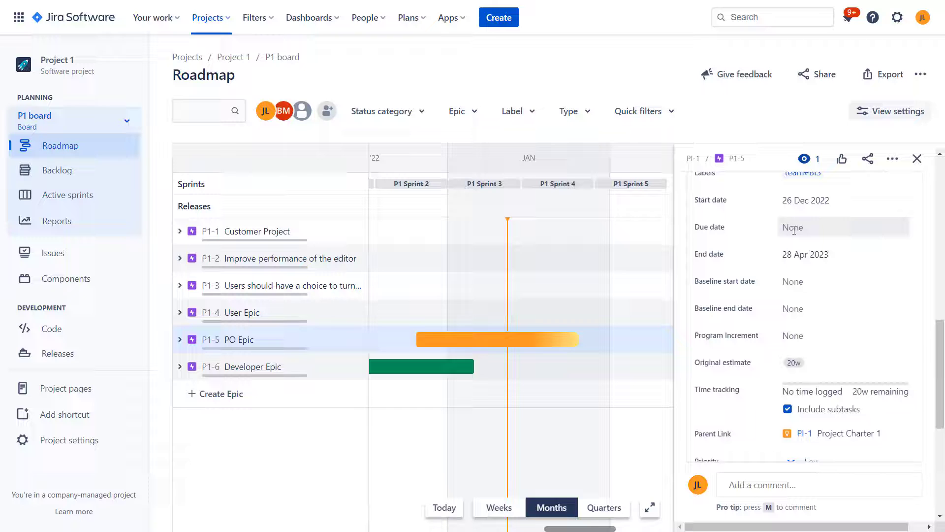
{"action": "left_click", "coordinate": [791, 227]}
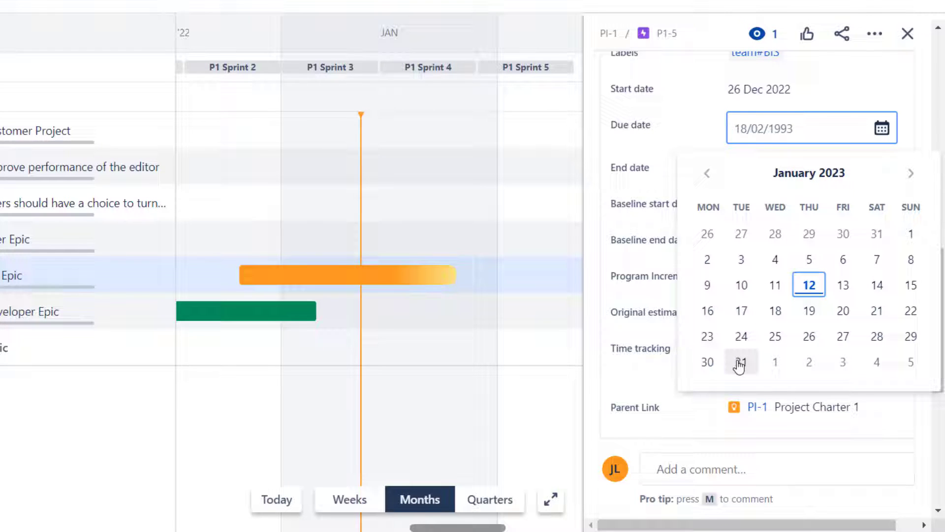
{"action": "left_click", "coordinate": [741, 362]}
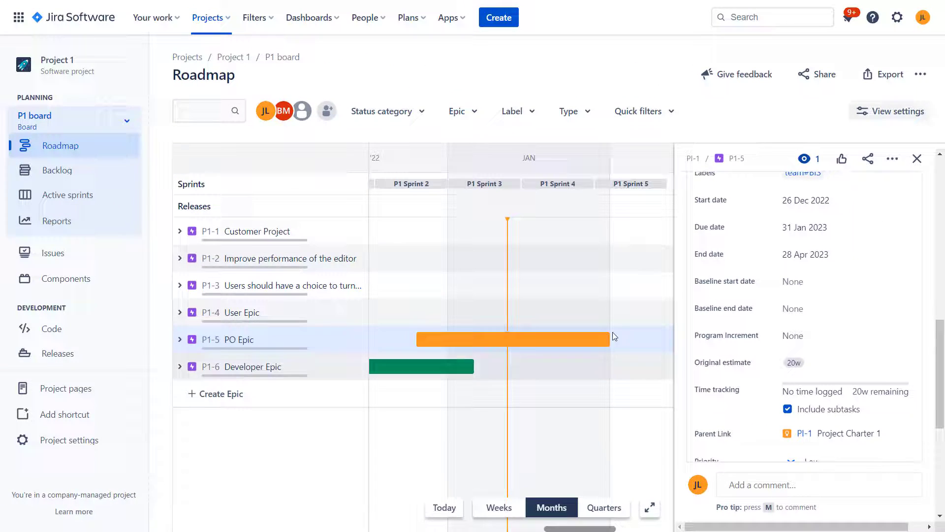
{"action": "left_click", "coordinate": [917, 158]}
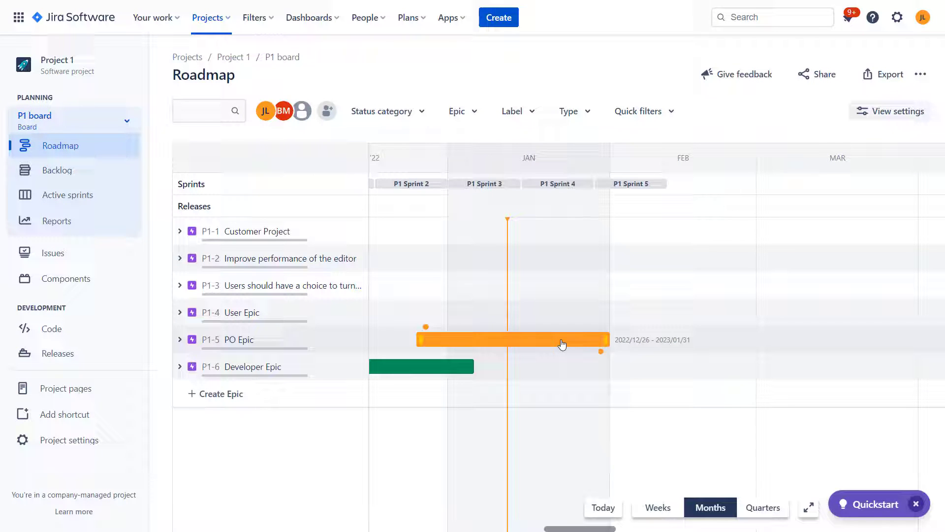
{"action": "mouse_move", "coordinate": [598, 349]}
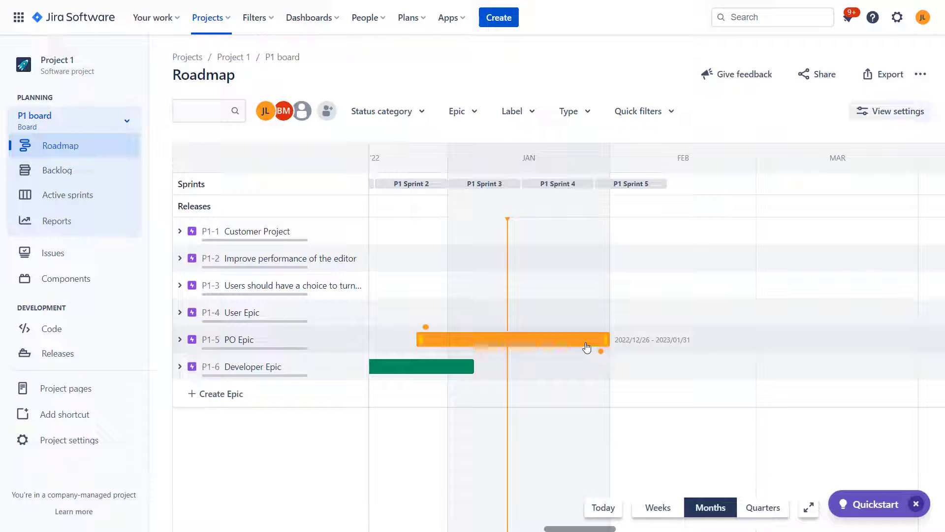
{"action": "mouse_move", "coordinate": [596, 356]}
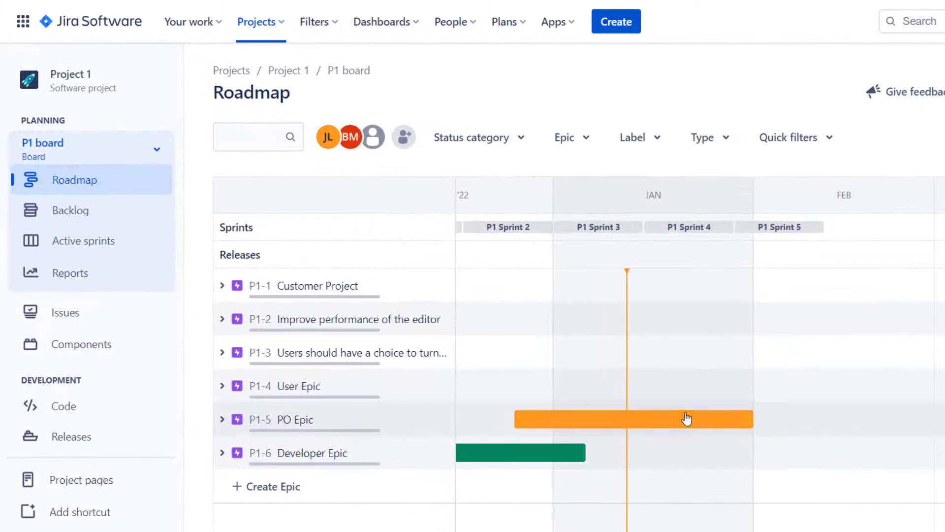
{"action": "mouse_move", "coordinate": [741, 439]}
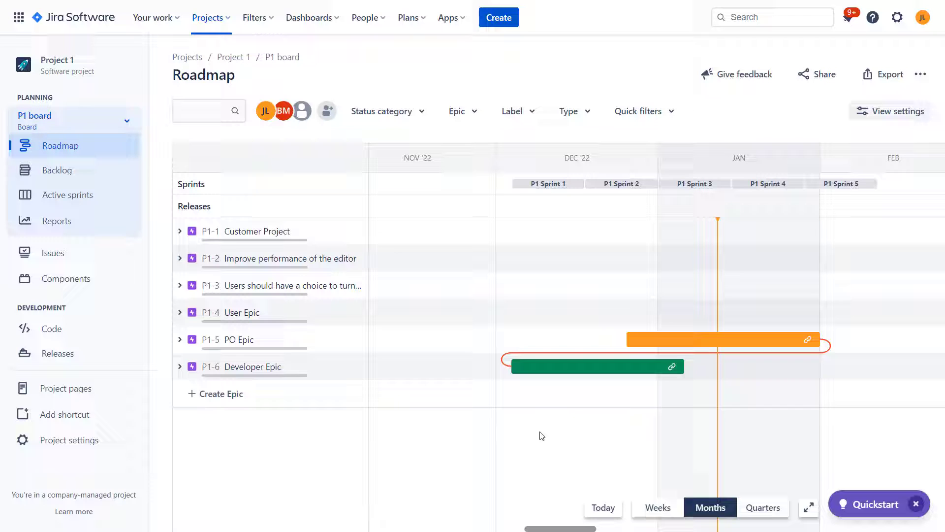
{"action": "mouse_move", "coordinate": [712, 356]}
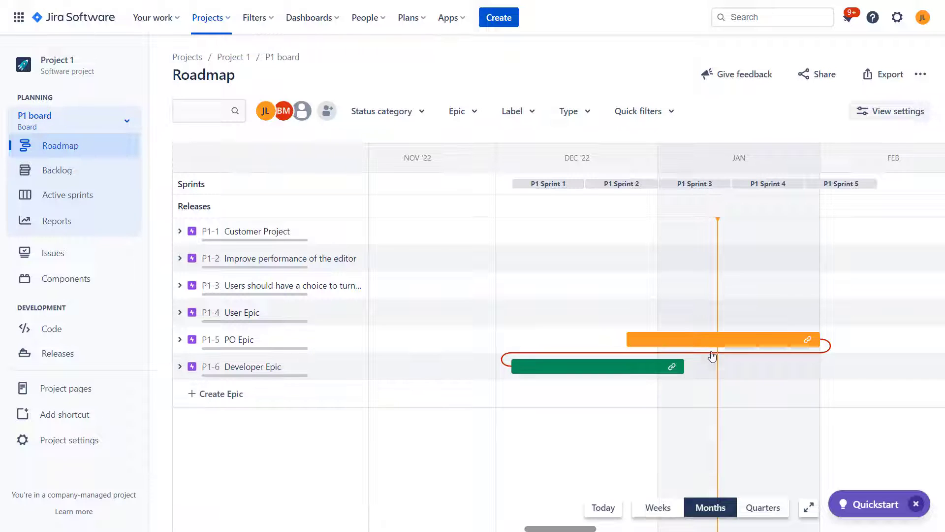
{"action": "mouse_move", "coordinate": [710, 356]}
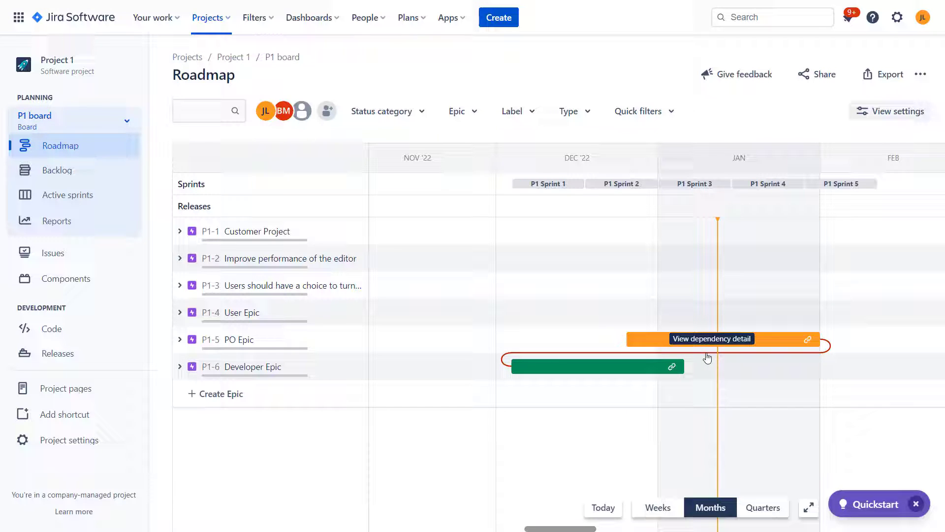
{"action": "mouse_move", "coordinate": [831, 350]}
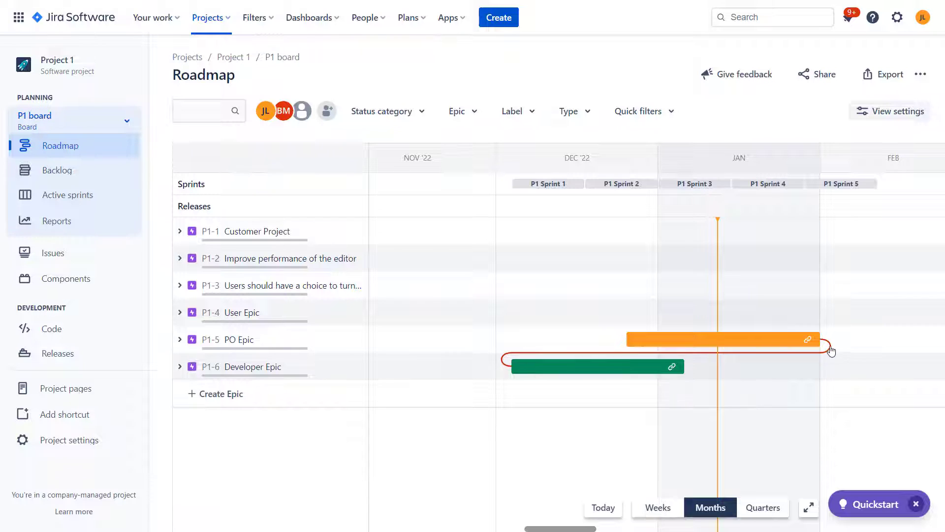
{"action": "mouse_move", "coordinate": [851, 400]}
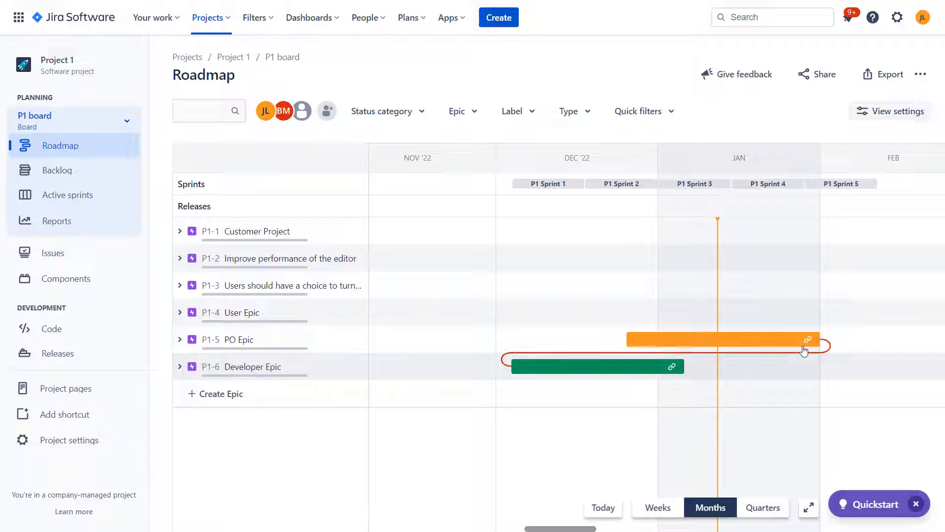
{"action": "mouse_move", "coordinate": [809, 438]}
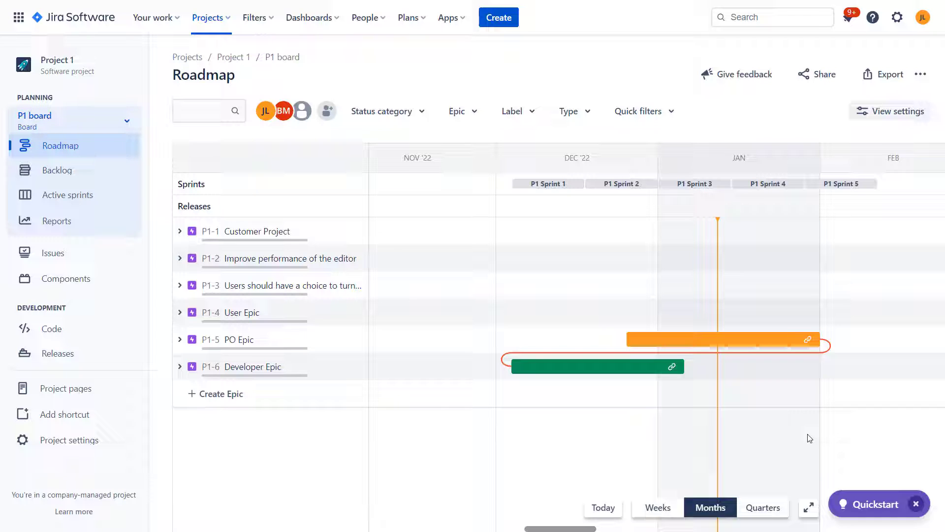
{"action": "mouse_move", "coordinate": [828, 317]}
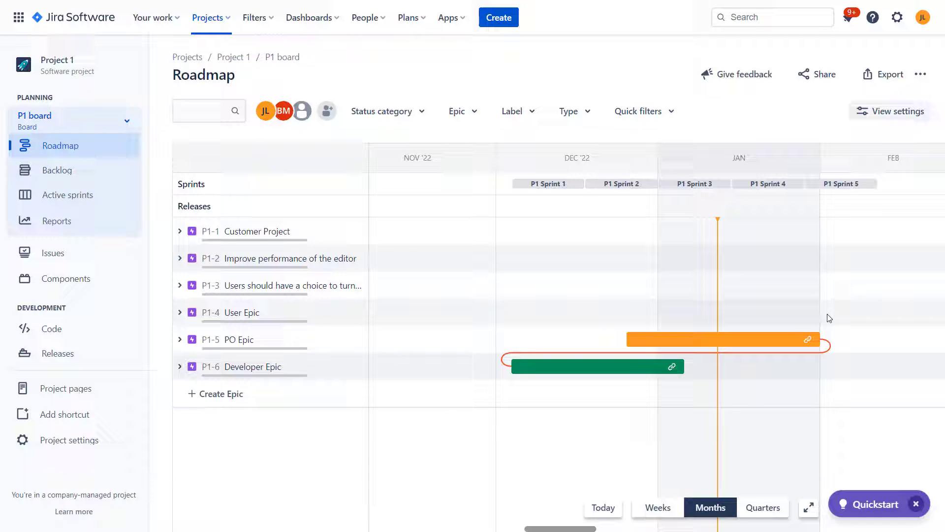
{"action": "mouse_move", "coordinate": [826, 356]}
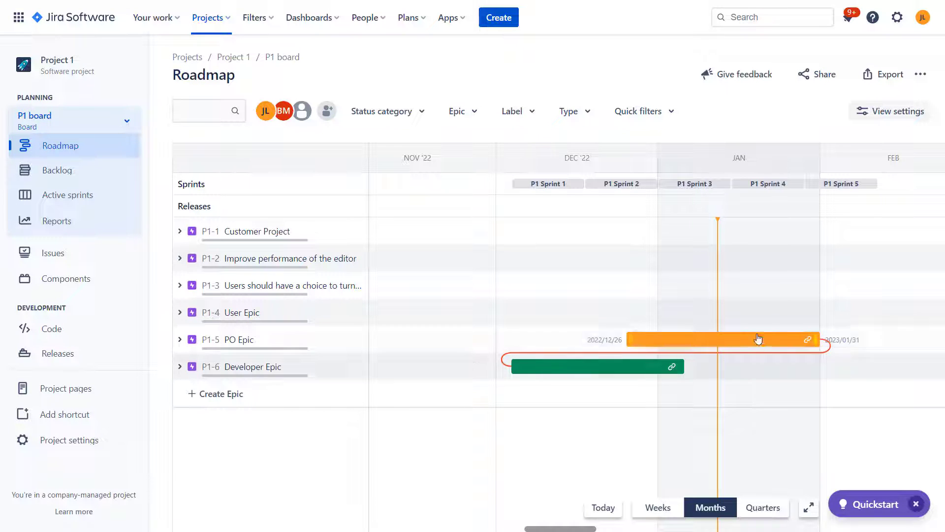
{"action": "mouse_move", "coordinate": [170, 359]}
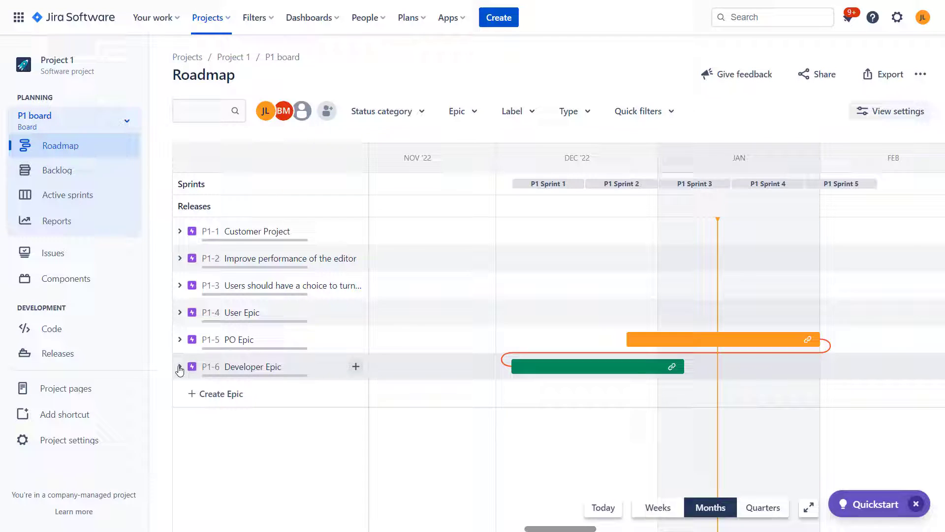
{"action": "mouse_move", "coordinate": [835, 370]}
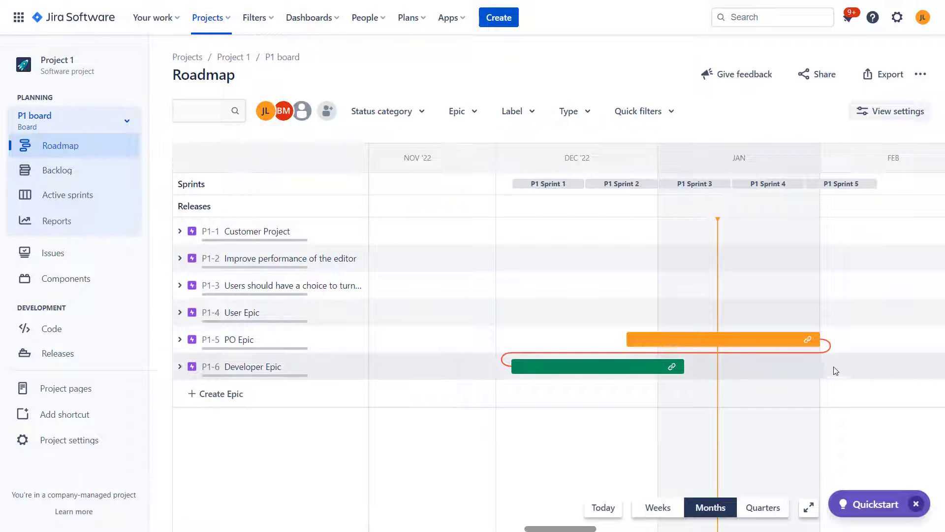
{"action": "mouse_move", "coordinate": [470, 405]}
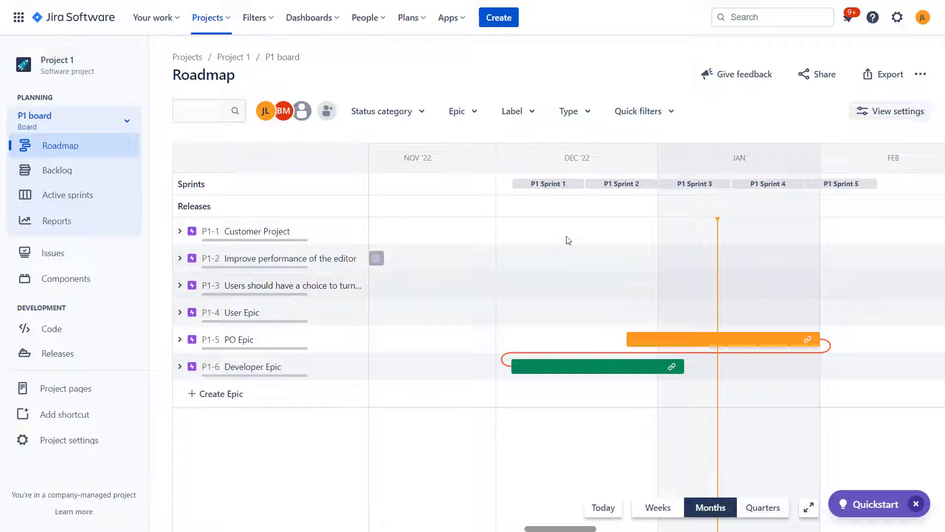
{"action": "mouse_move", "coordinate": [692, 191]}
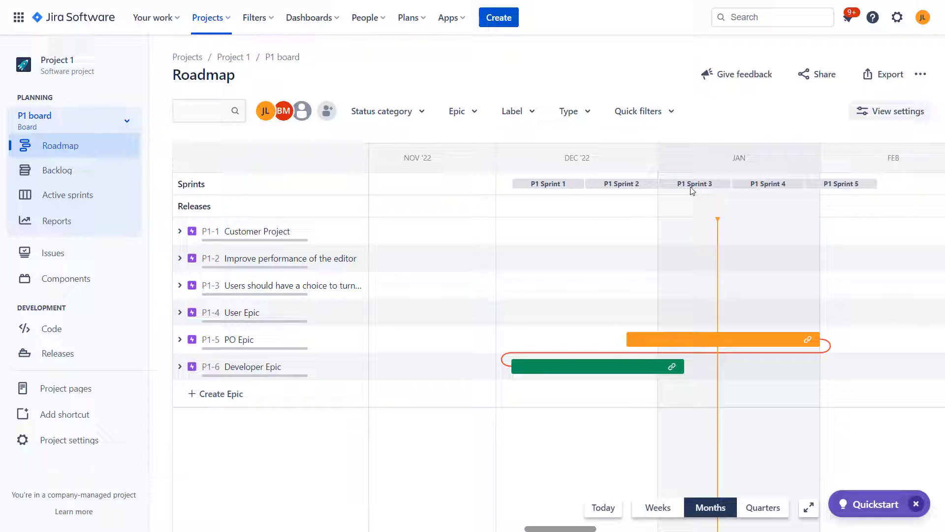
{"action": "mouse_move", "coordinate": [837, 191]}
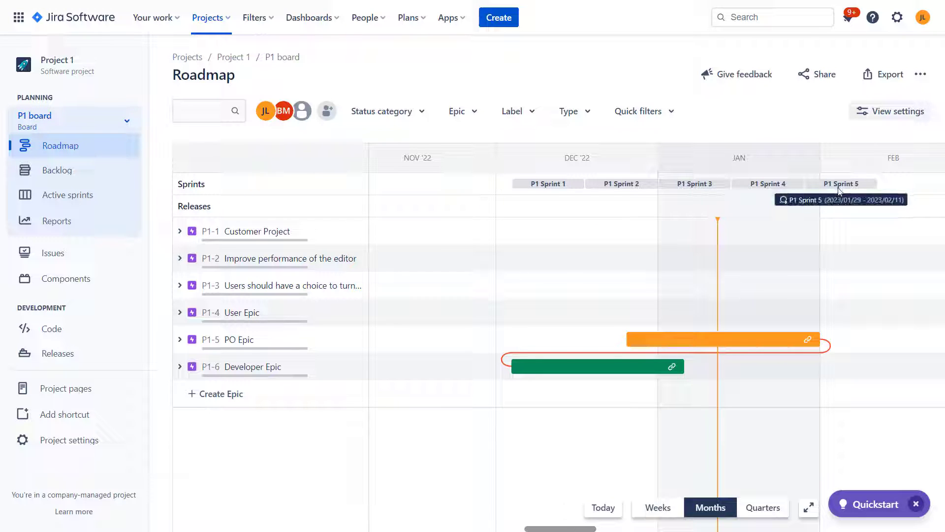
{"action": "mouse_move", "coordinate": [621, 184]}
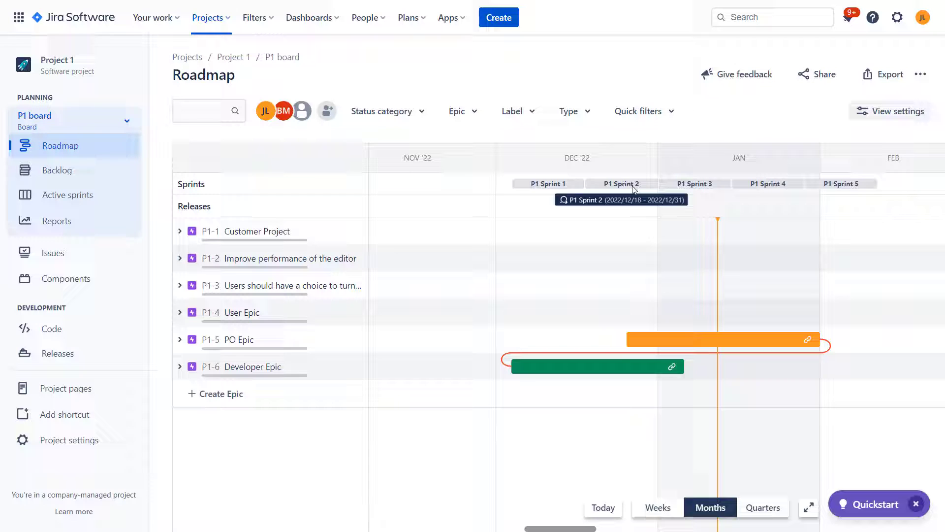
{"action": "mouse_move", "coordinate": [547, 183]}
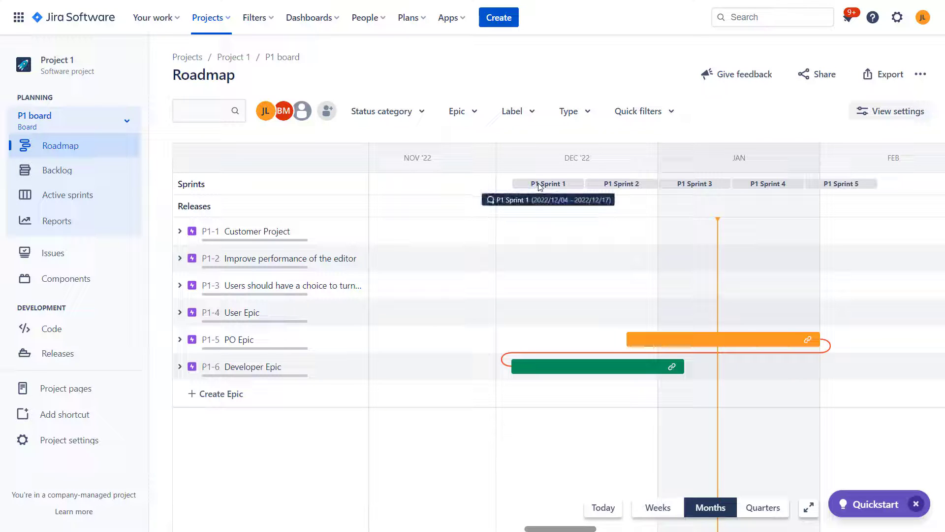
{"action": "mouse_move", "coordinate": [59, 194]}
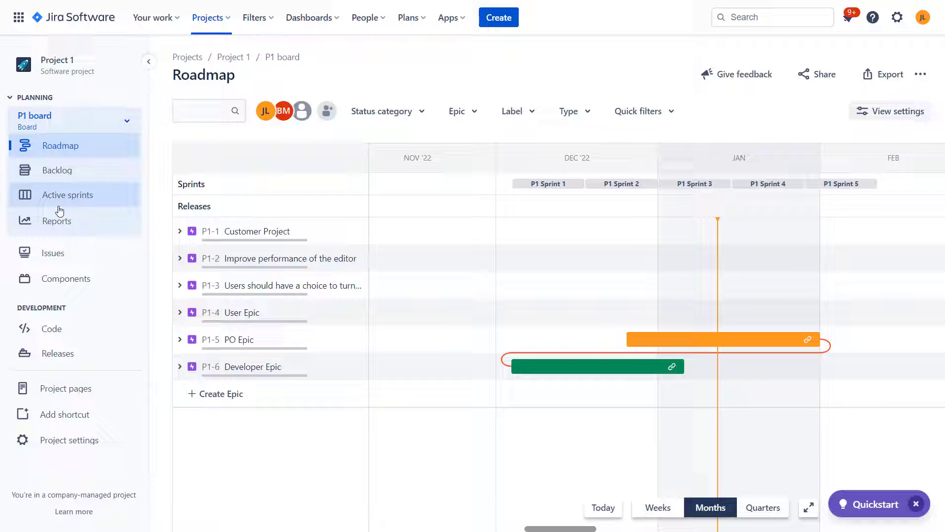
Step: Scroll the P1 board backlog through Sprint 5, then return to the roadmap
{"action": "left_click", "coordinate": [57, 170]}
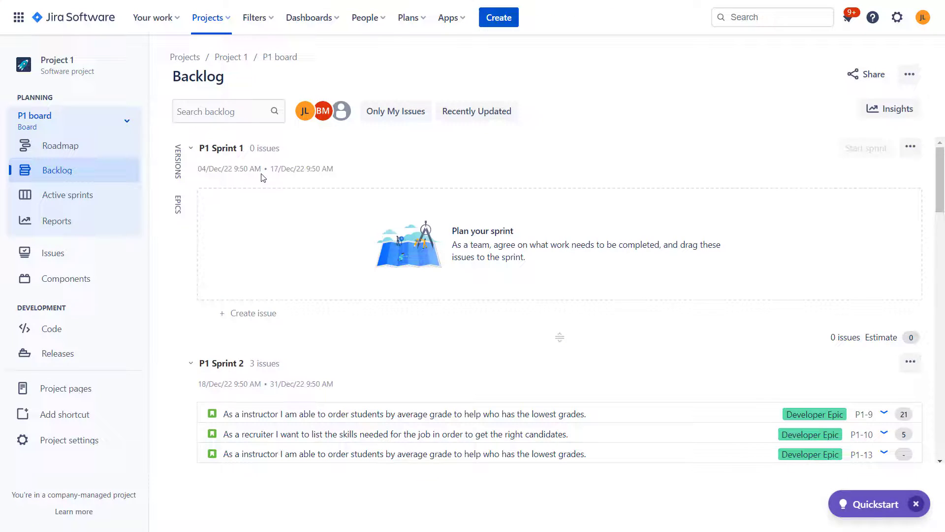
{"action": "scroll", "scroll_direction": "down", "scroll_amount": 3}
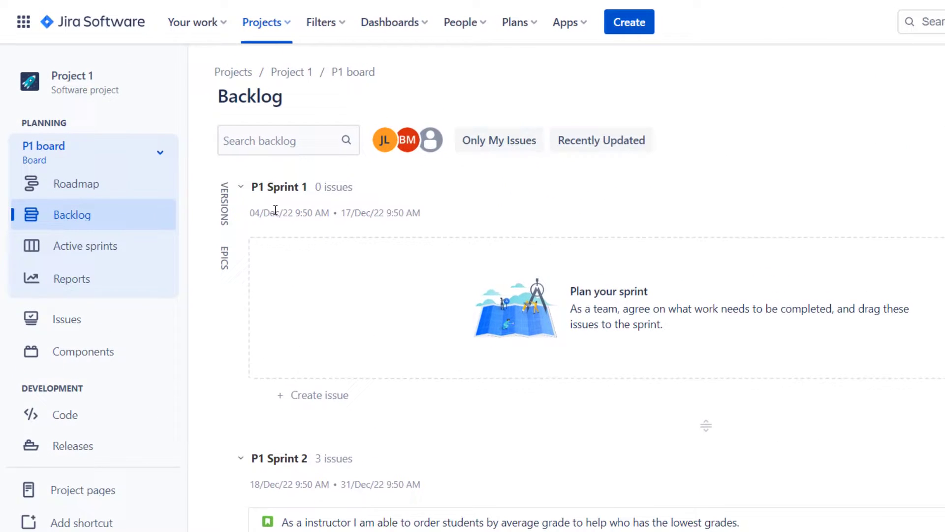
{"action": "mouse_move", "coordinate": [365, 229]}
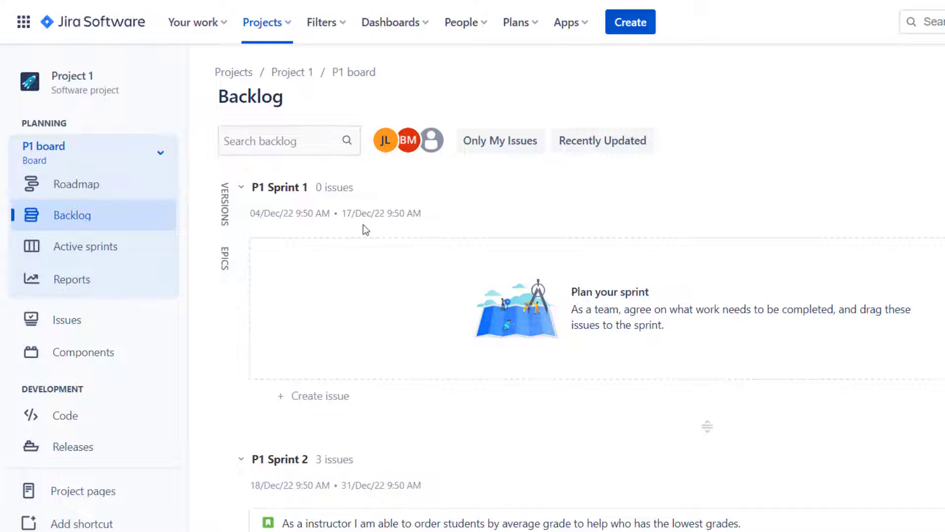
{"action": "mouse_move", "coordinate": [361, 228]}
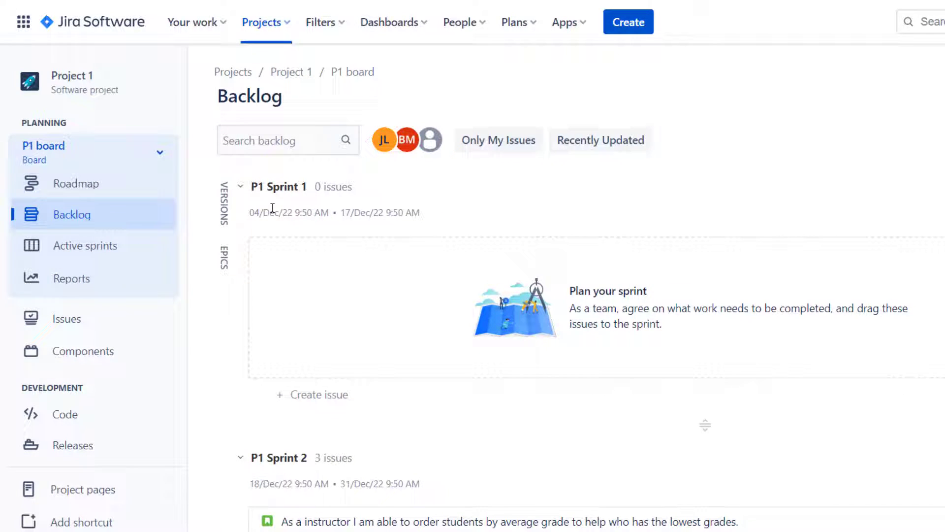
{"action": "mouse_move", "coordinate": [440, 226]}
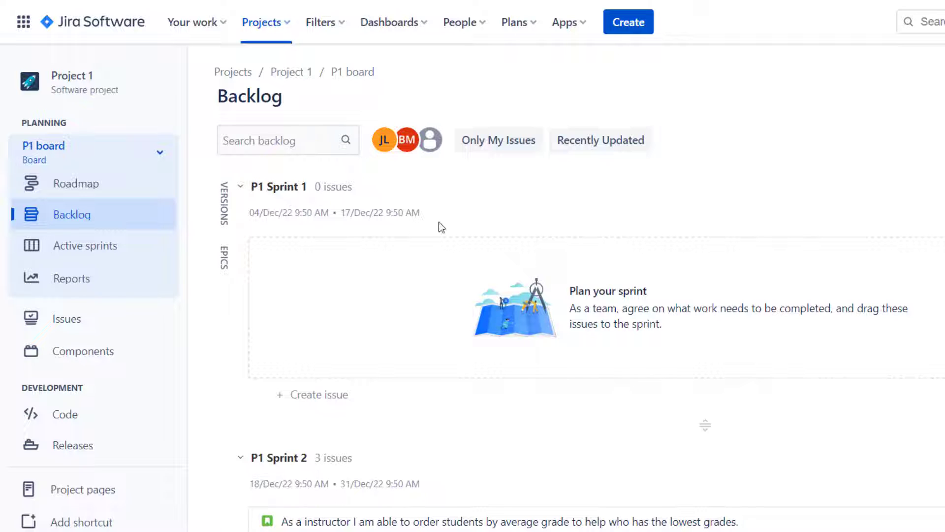
{"action": "mouse_move", "coordinate": [358, 216]}
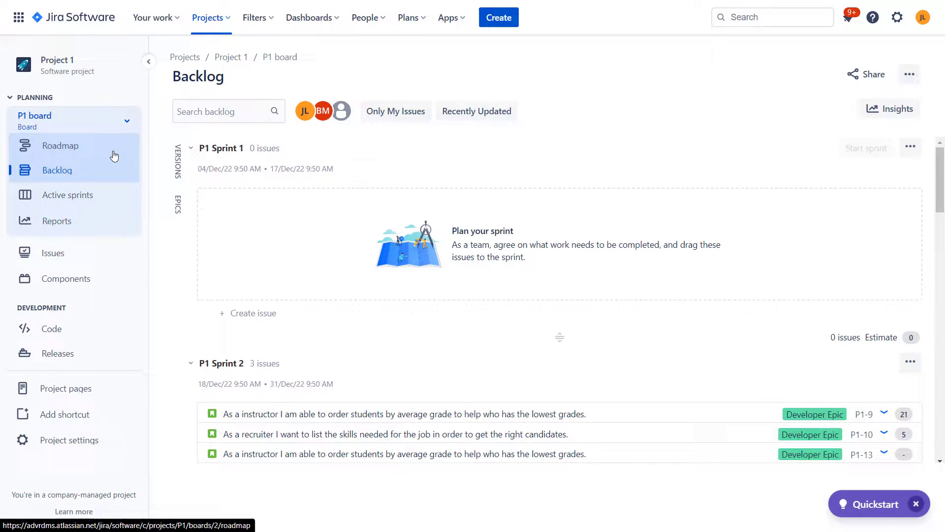
{"action": "mouse_move", "coordinate": [244, 164]}
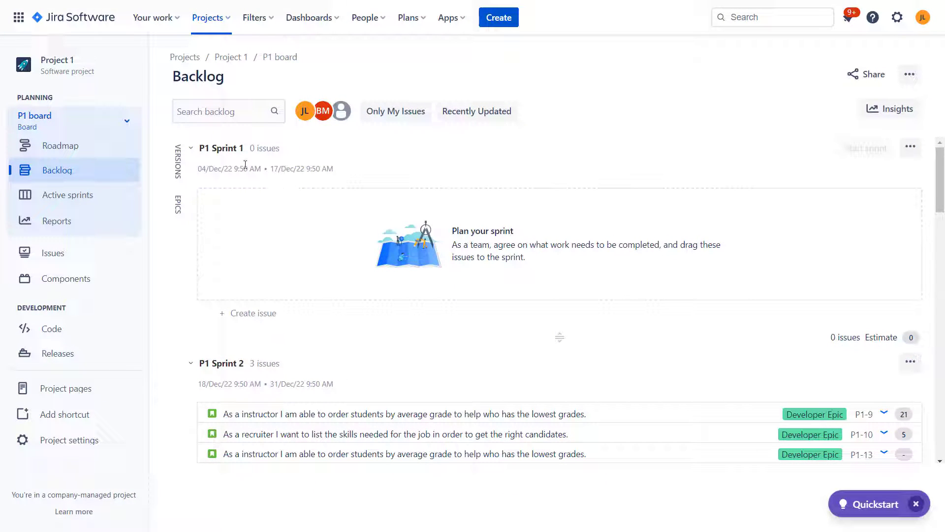
{"action": "mouse_move", "coordinate": [286, 229]}
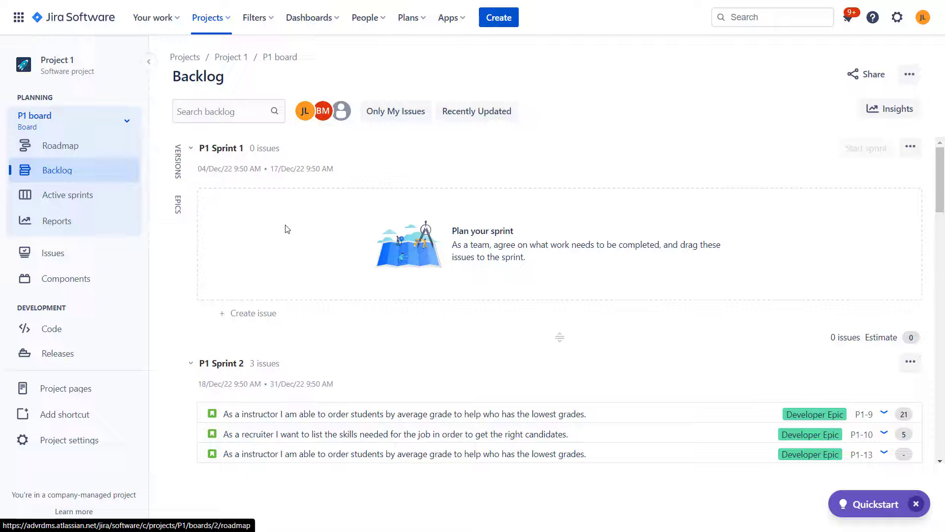
{"action": "scroll", "scroll_direction": "down", "scroll_amount": 3}
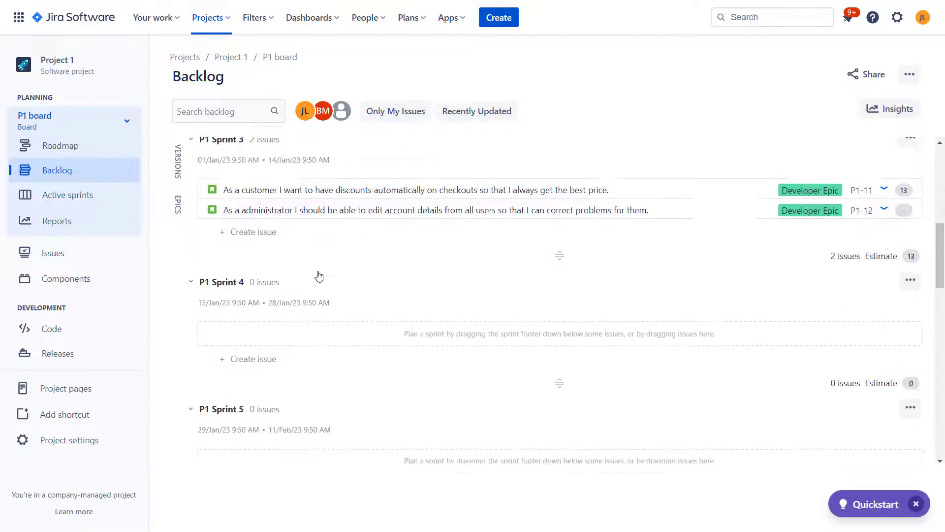
{"action": "left_click", "coordinate": [61, 145]}
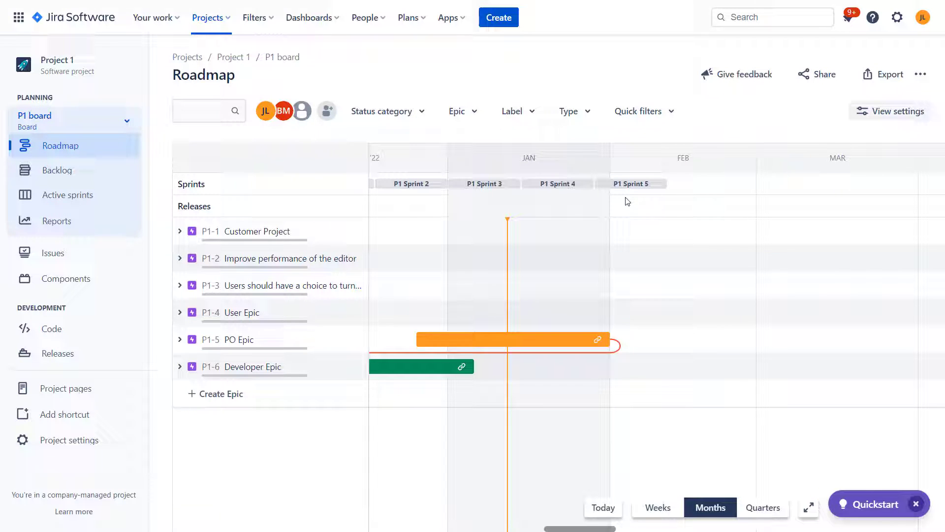
{"action": "mouse_move", "coordinate": [596, 259]}
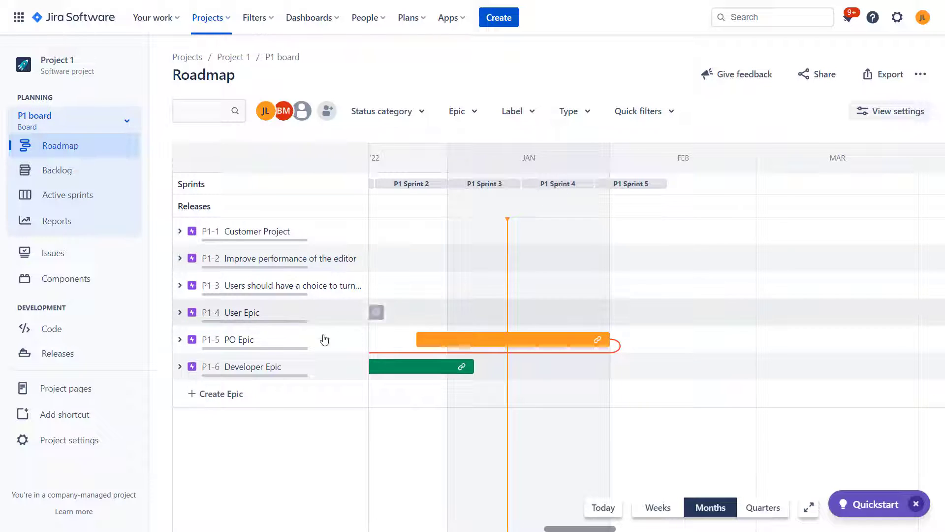
{"action": "mouse_move", "coordinate": [564, 187]}
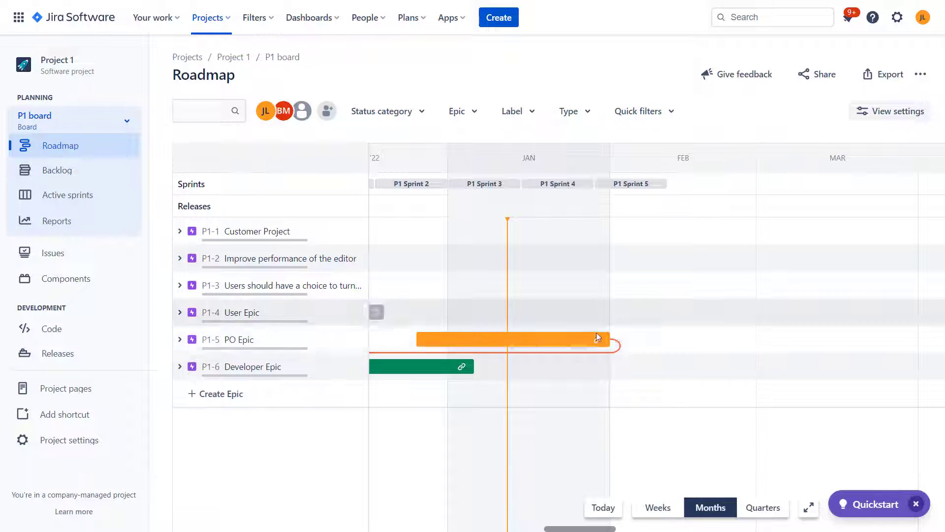
{"action": "mouse_move", "coordinate": [611, 339]}
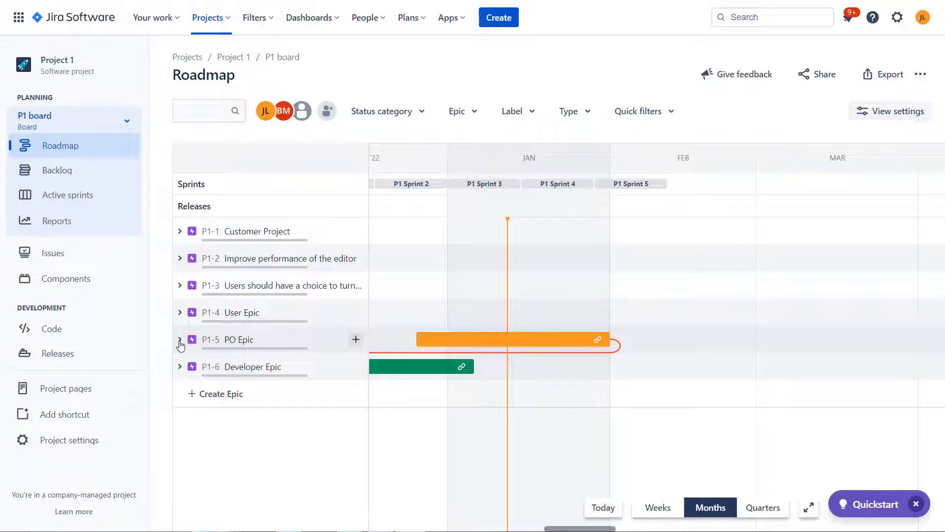
Step: Expand PO Epic to show its six to-do child issues P1-23 to P1-28
{"action": "left_click", "coordinate": [179, 339]}
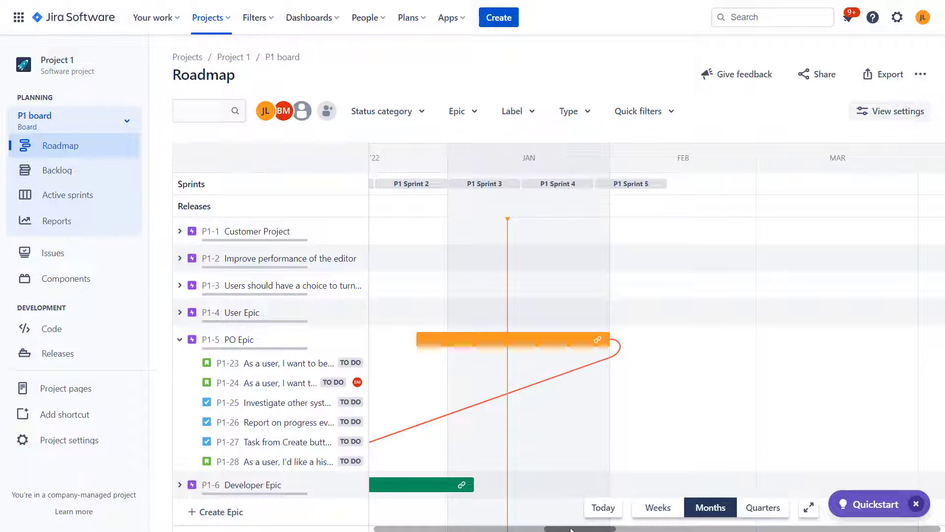
{"action": "scroll", "scroll_direction": "left", "scroll_amount": 3}
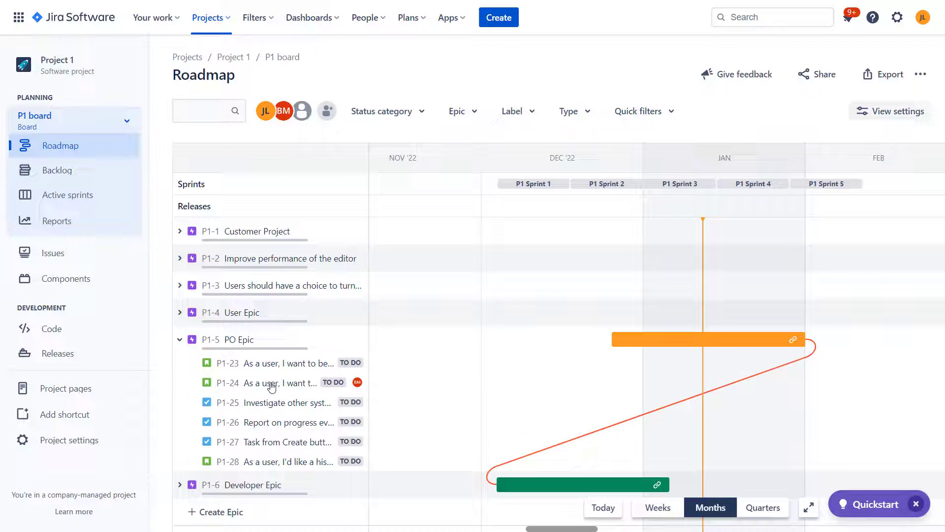
{"action": "mouse_move", "coordinate": [285, 392]}
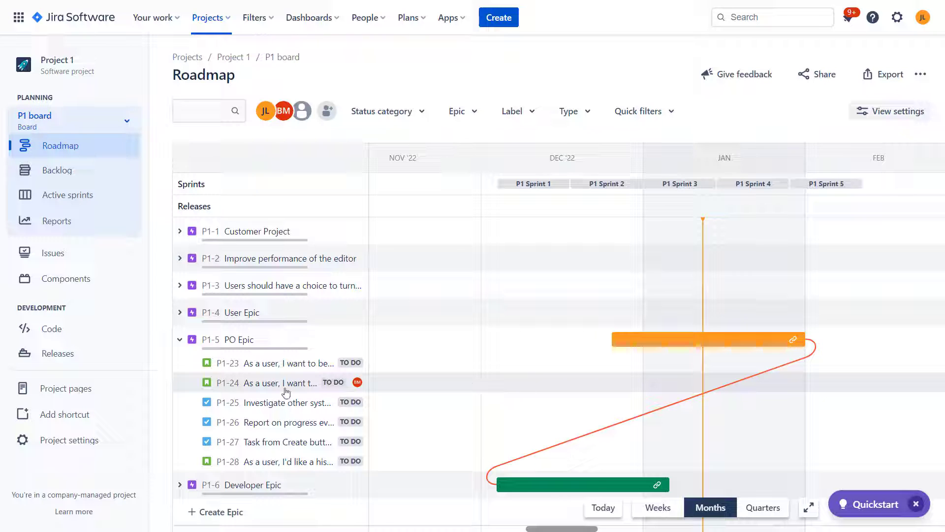
{"action": "scroll", "scroll_direction": "down", "scroll_amount": 3}
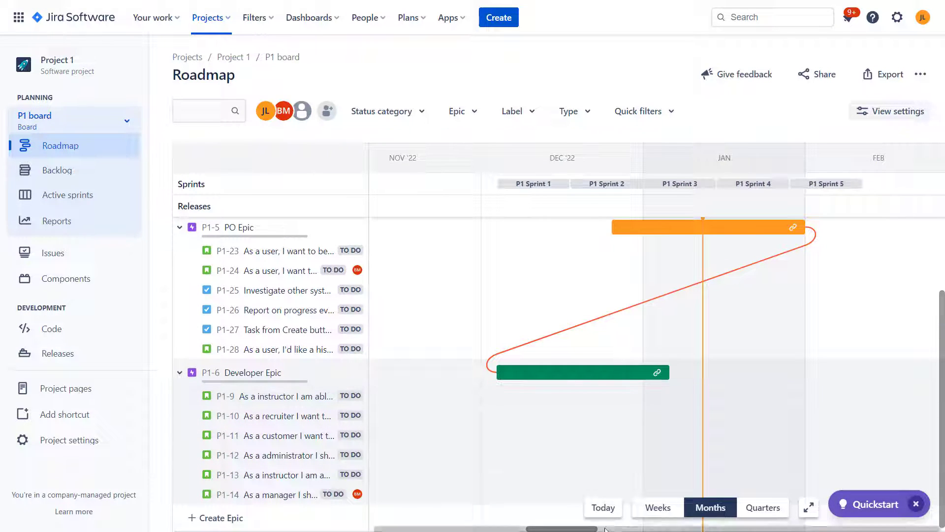
{"action": "scroll", "scroll_direction": "right", "scroll_amount": 3}
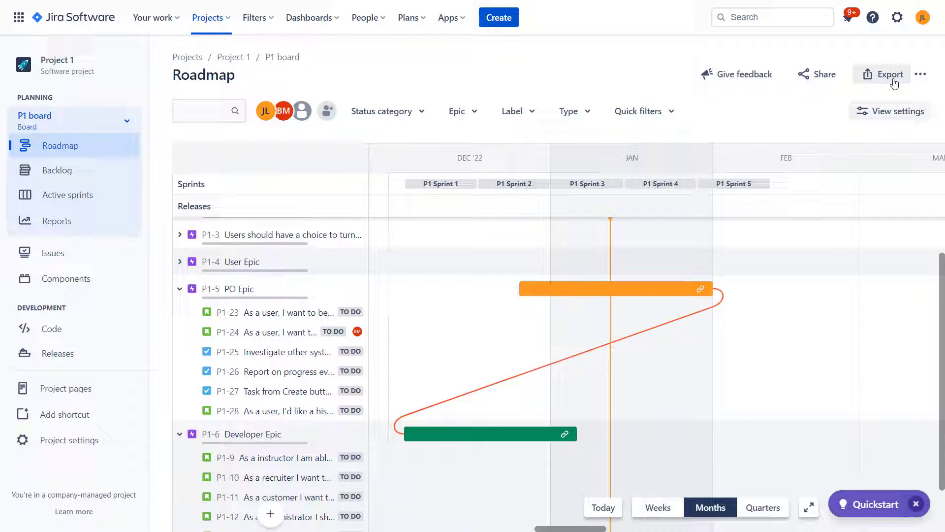
{"action": "mouse_move", "coordinate": [921, 73]}
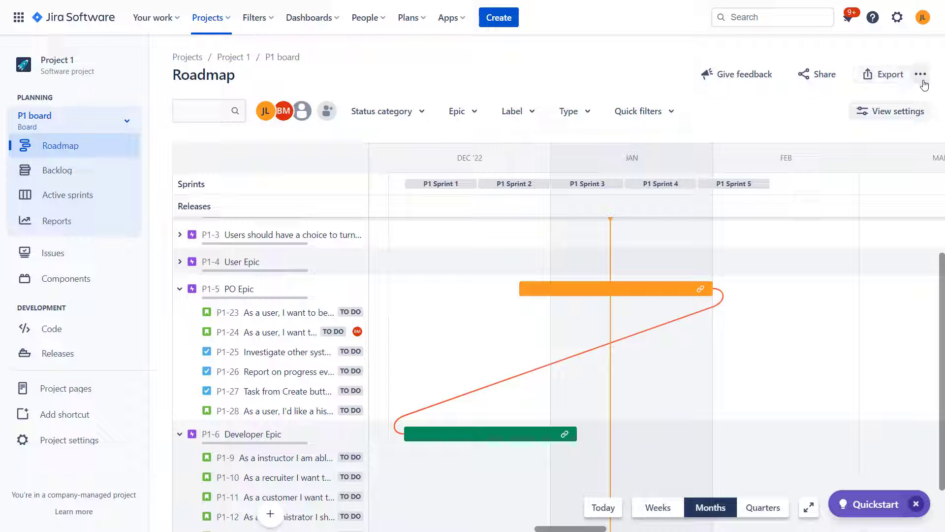
{"action": "left_click", "coordinate": [921, 75]}
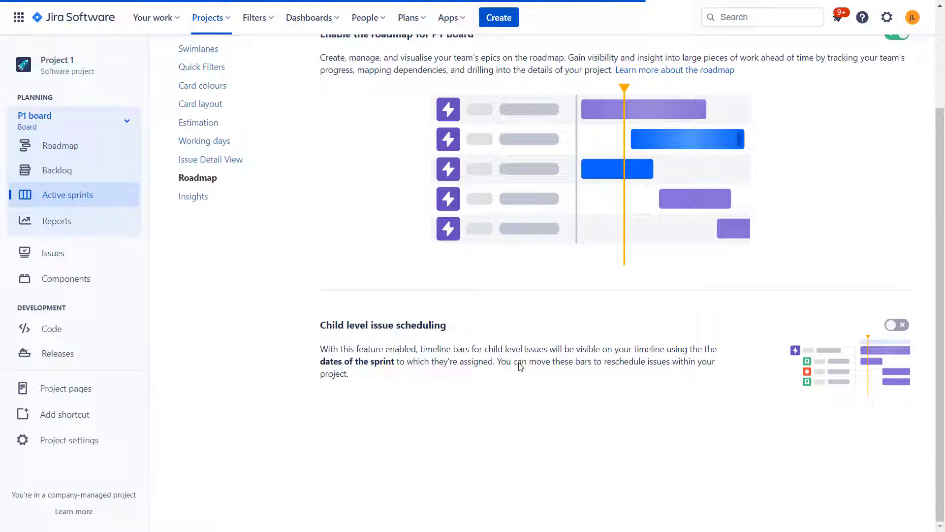
Step: Toggle Child level issue scheduling in board Roadmap settings, then return to the roadmap
{"action": "double_click", "coordinate": [382, 324]}
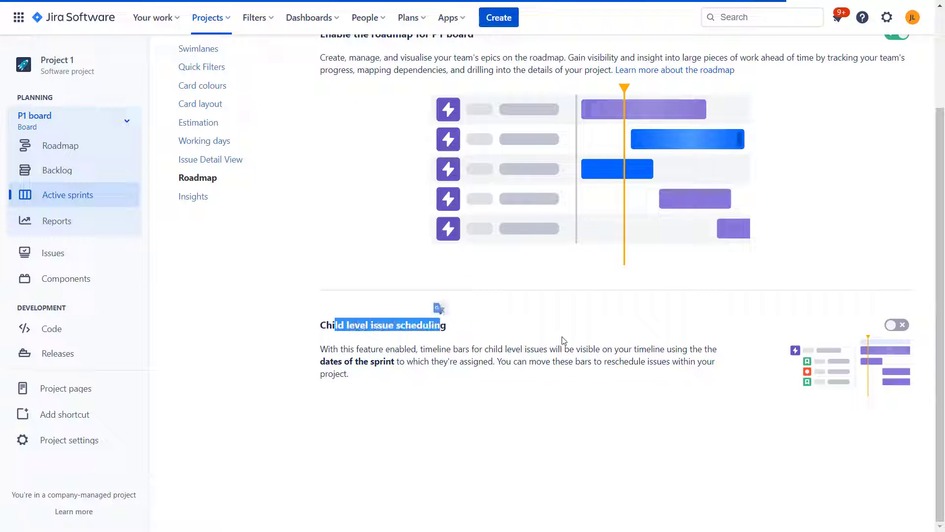
{"action": "mouse_move", "coordinate": [897, 324]}
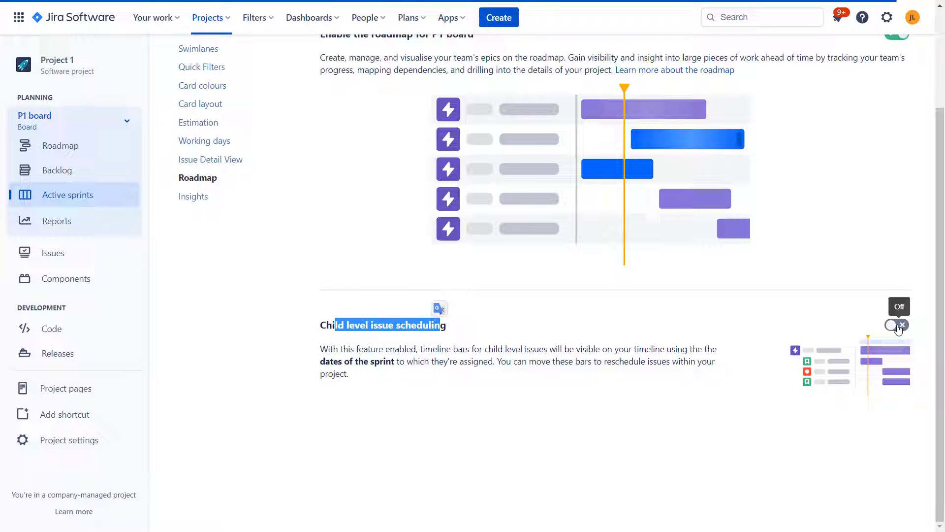
{"action": "left_click", "coordinate": [896, 324]}
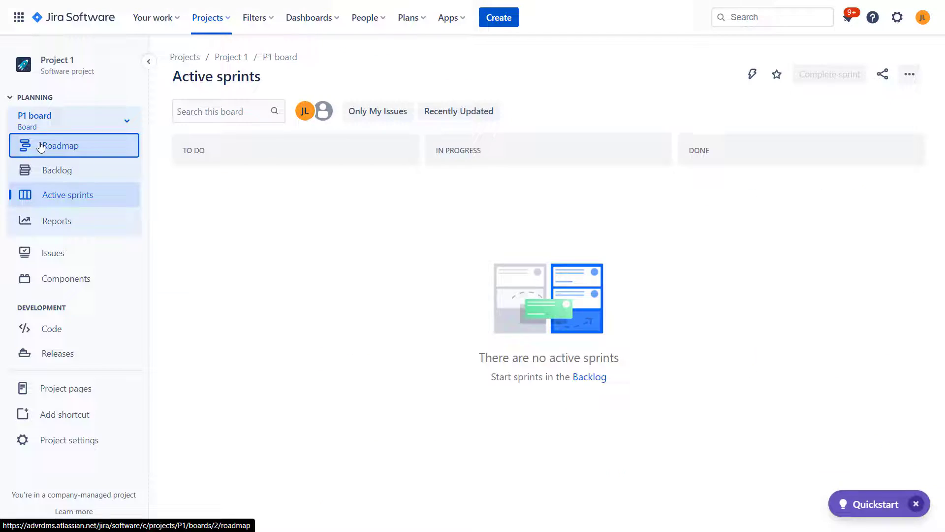
{"action": "left_click", "coordinate": [59, 145]}
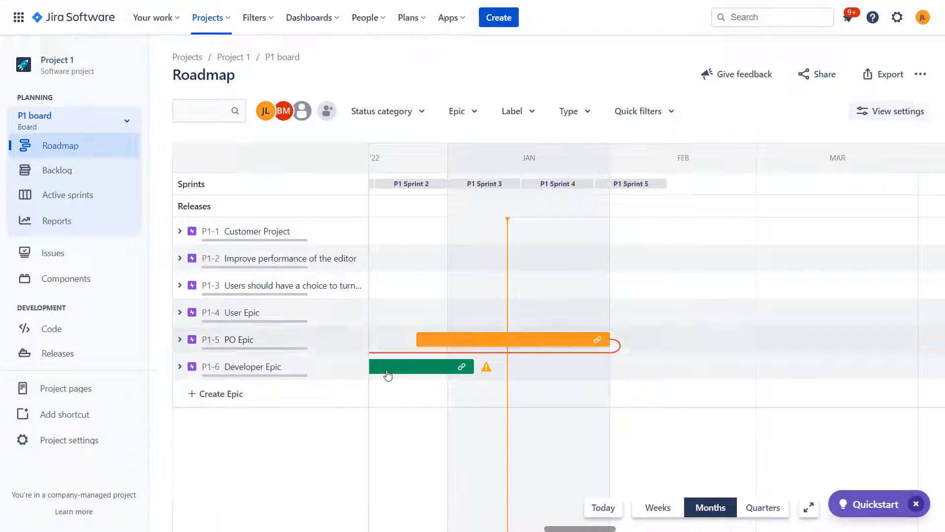
Step: Expand P1-6 Developer Epic to see its child issue sprint bars, then check Active sprints
{"action": "left_click", "coordinate": [179, 366]}
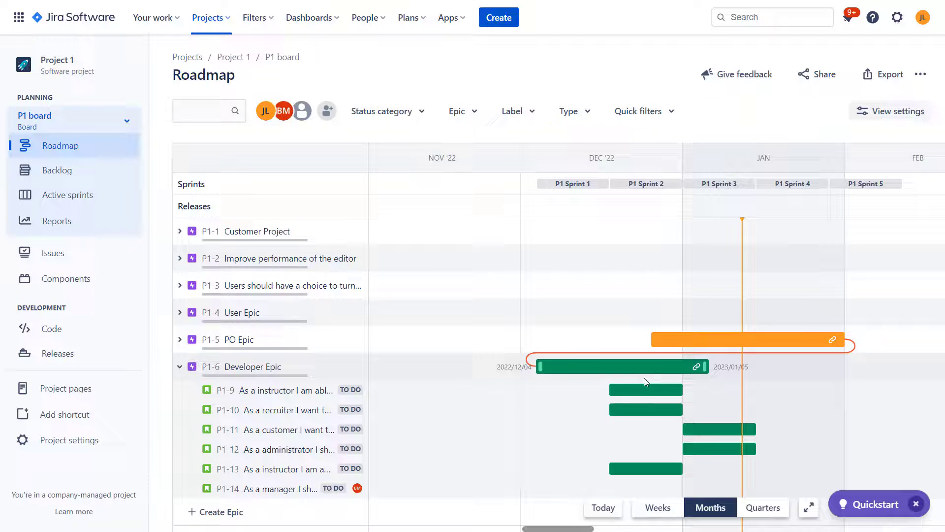
{"action": "mouse_move", "coordinate": [648, 409]}
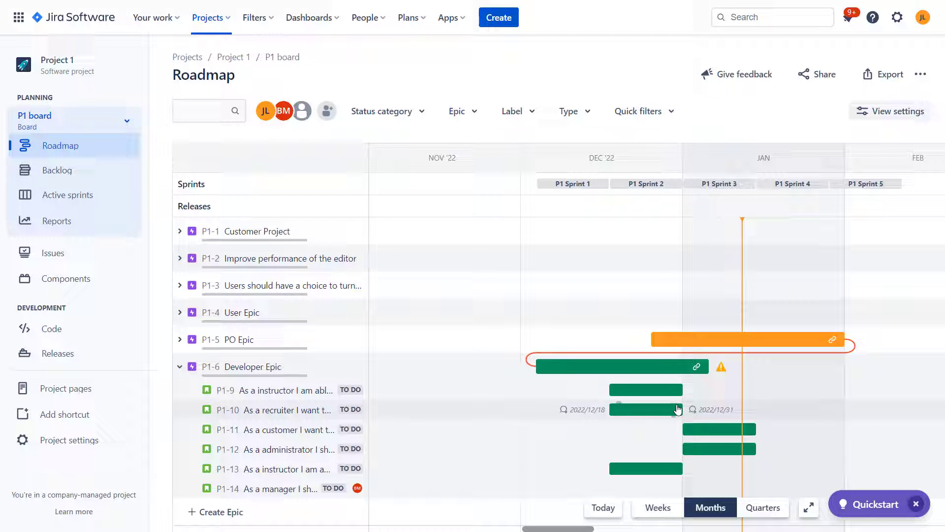
{"action": "mouse_move", "coordinate": [634, 422]}
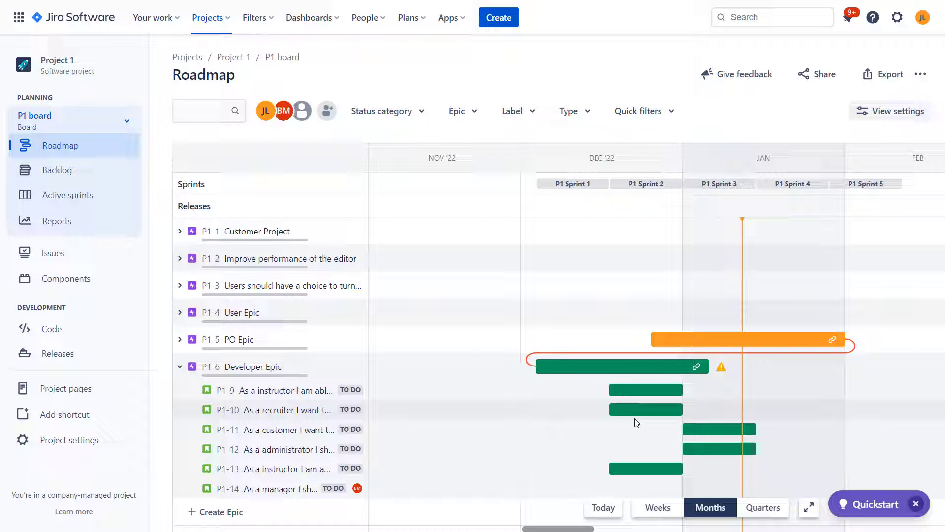
{"action": "mouse_move", "coordinate": [641, 409]}
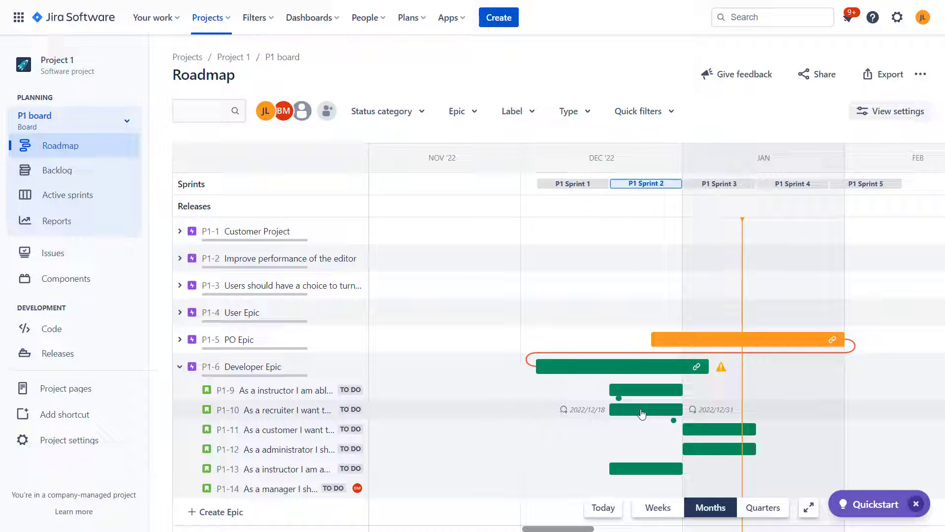
{"action": "mouse_move", "coordinate": [633, 415]}
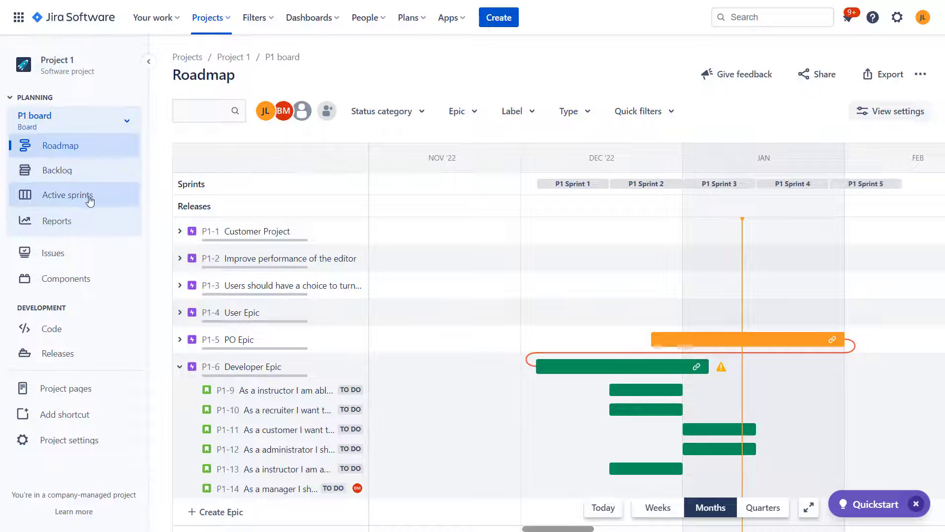
{"action": "left_click", "coordinate": [67, 194]}
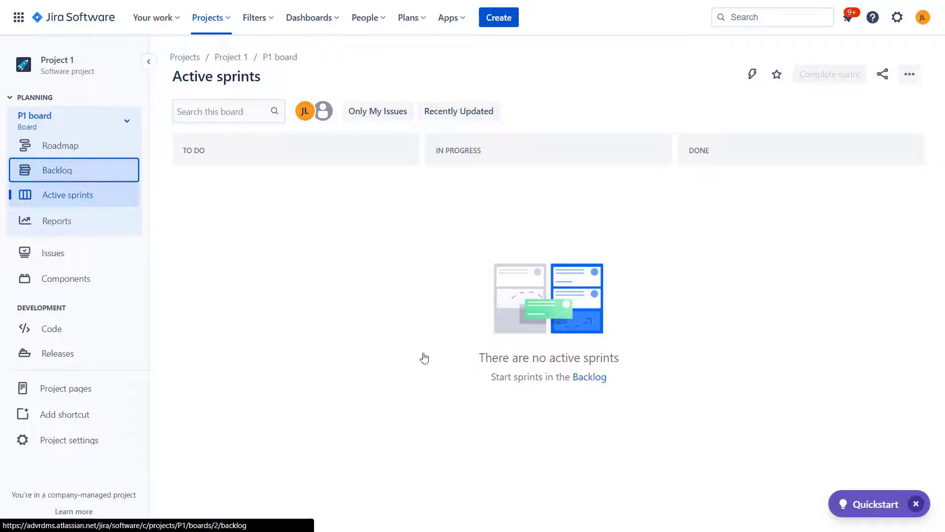
Step: Glance at the backlog's sprint contents, then go back to the collapsed-epics roadmap
{"action": "left_click", "coordinate": [58, 170]}
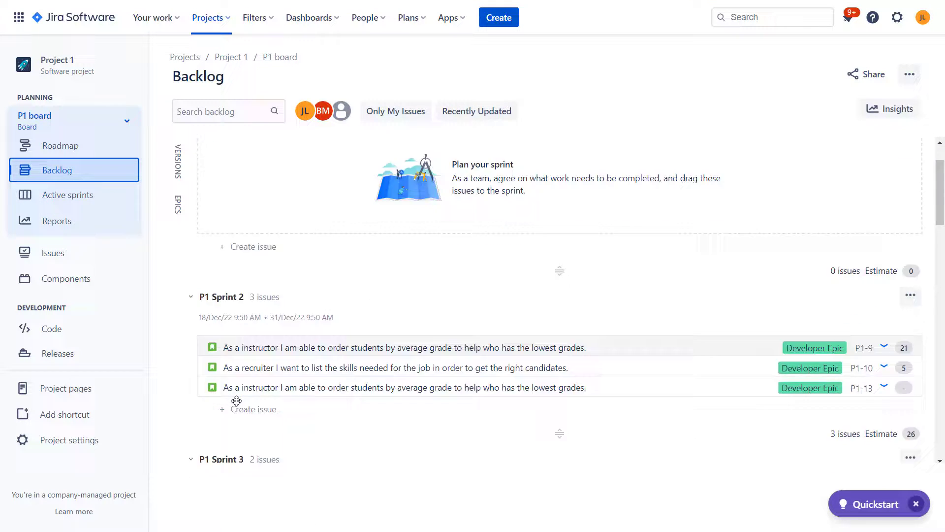
{"action": "scroll", "scroll_direction": "up", "scroll_amount": 3}
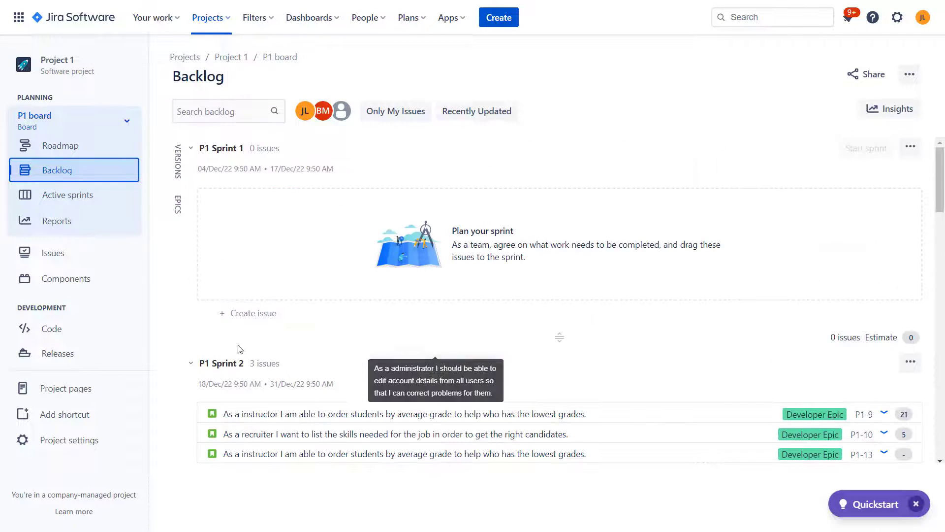
{"action": "left_click", "coordinate": [60, 145]}
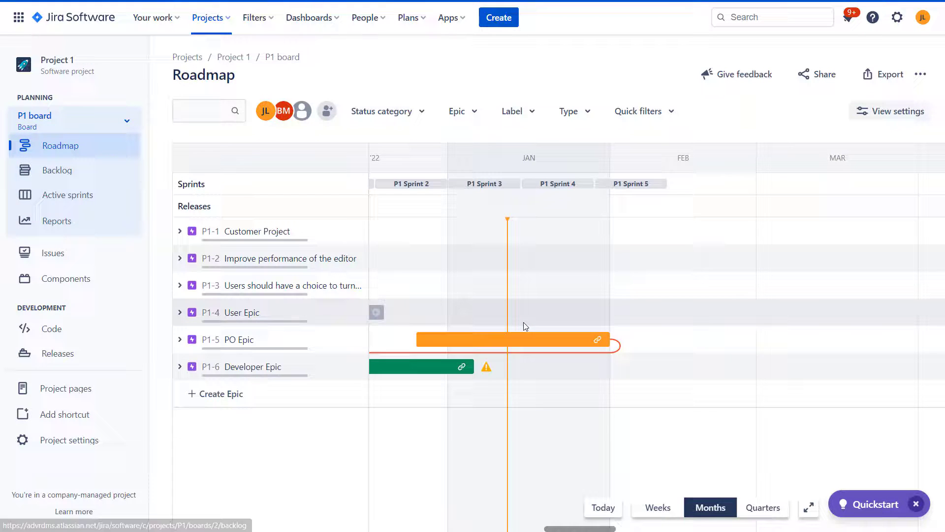
{"action": "mouse_move", "coordinate": [183, 366]}
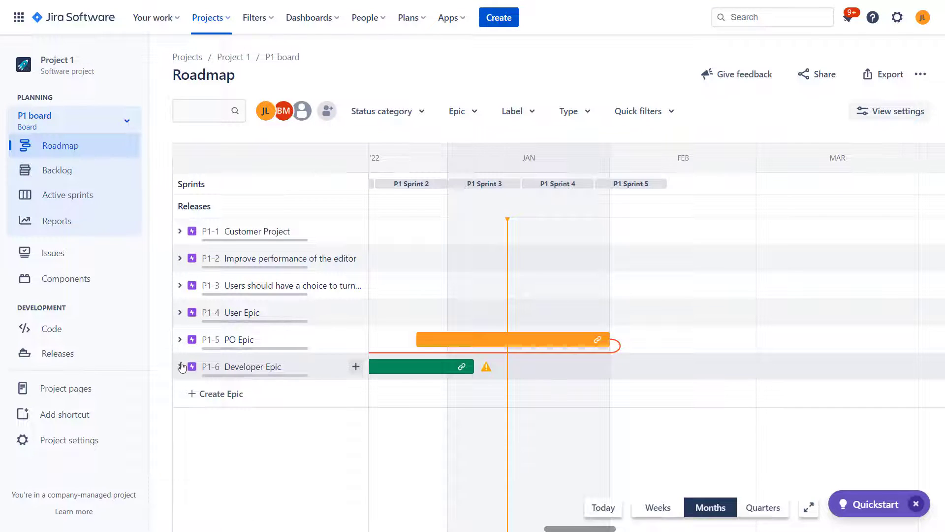
Step: Expand P1-6 Developer Epic to reveal its child issue bars
{"action": "left_click", "coordinate": [179, 366]}
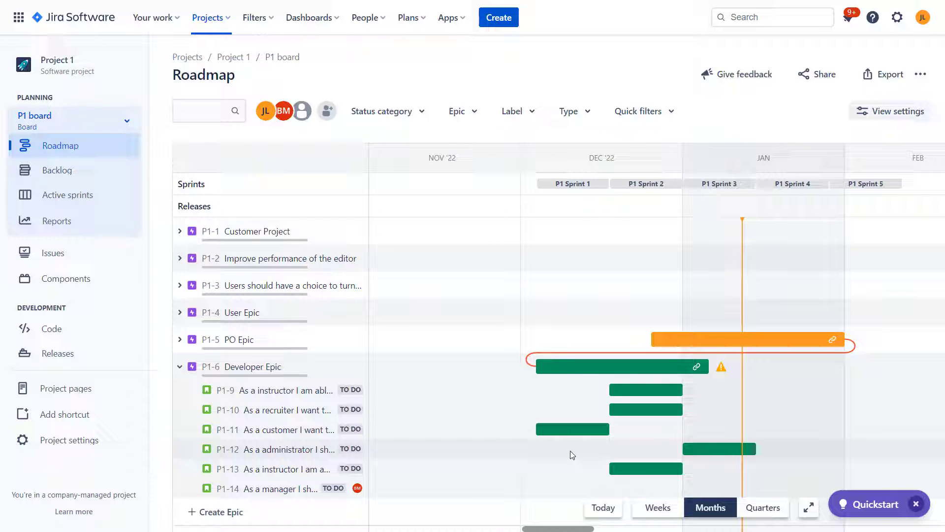
{"action": "mouse_move", "coordinate": [610, 428]}
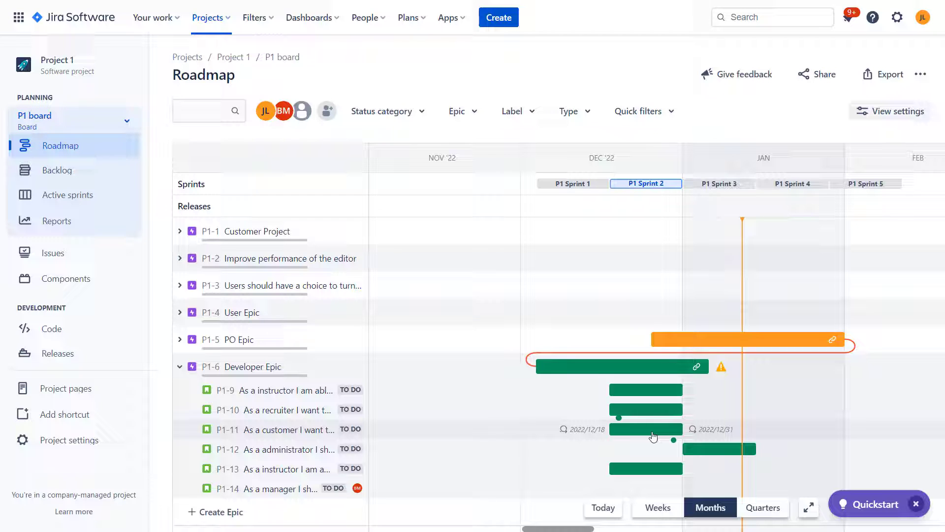
{"action": "mouse_move", "coordinate": [666, 430]}
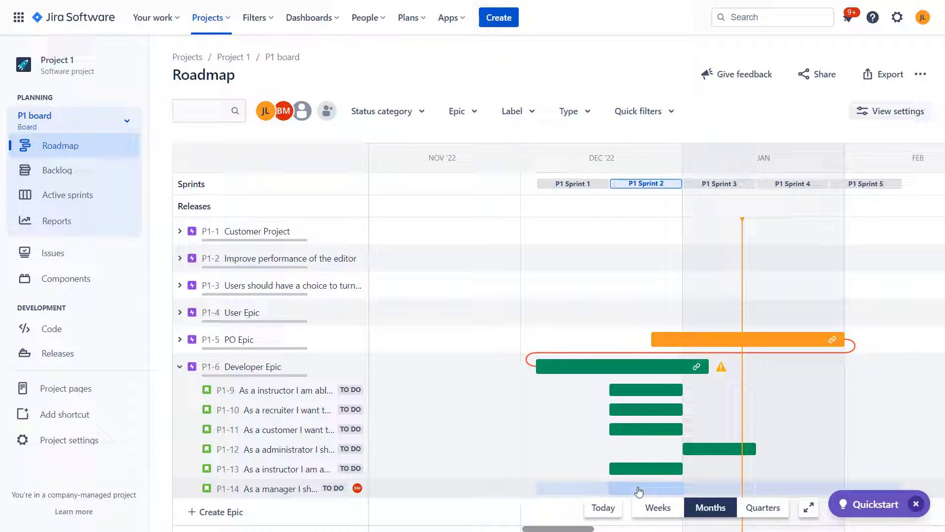
{"action": "mouse_move", "coordinate": [240, 495]}
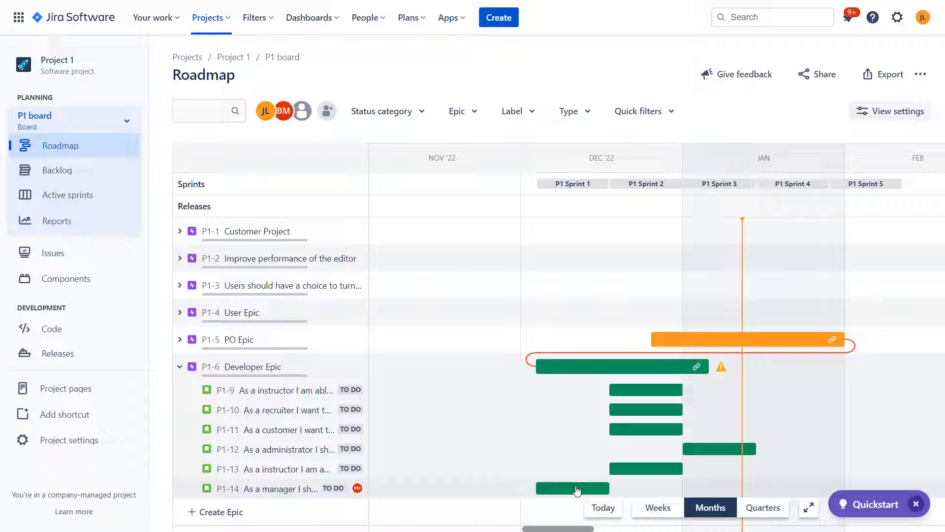
{"action": "mouse_move", "coordinate": [568, 416]}
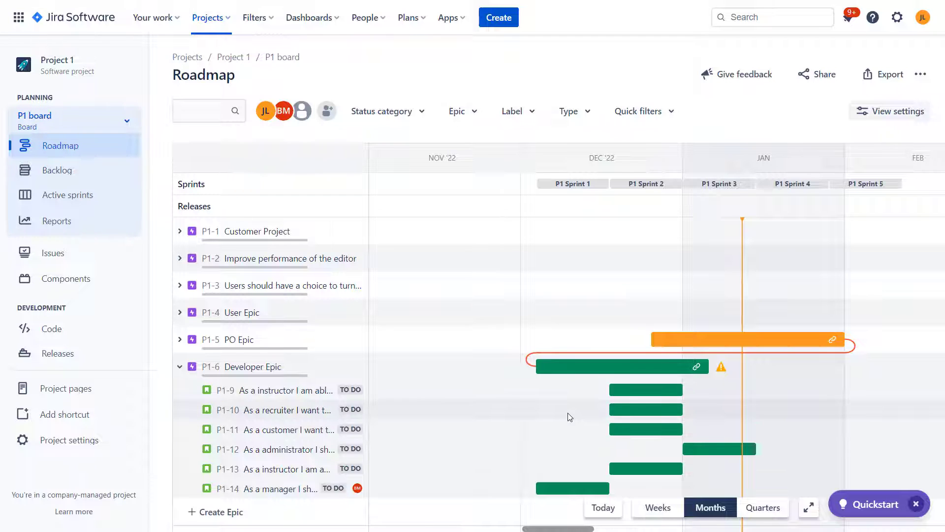
{"action": "mouse_move", "coordinate": [290, 374]}
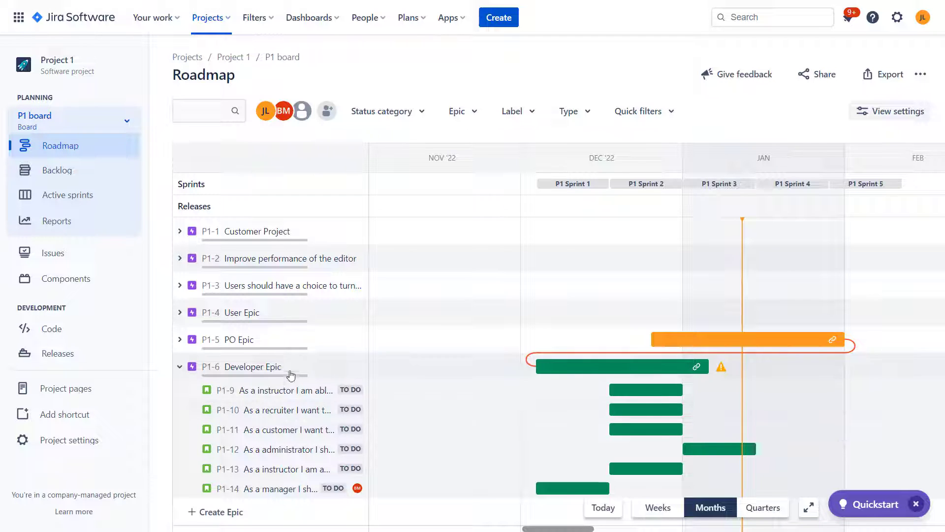
{"action": "mouse_move", "coordinate": [242, 321]}
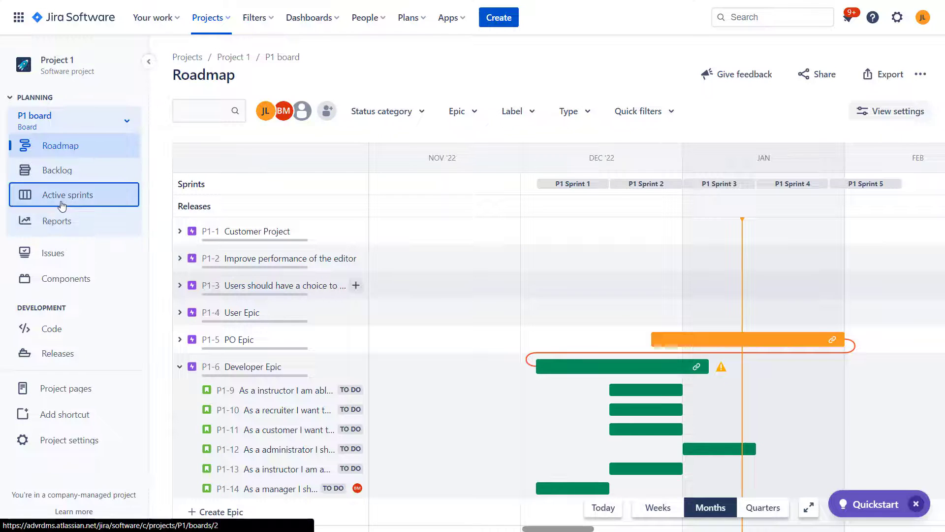
Step: Check P1-11 sits in P1 Sprint 2 in the backlog, then view the empty Active sprints board
{"action": "left_click", "coordinate": [57, 169]}
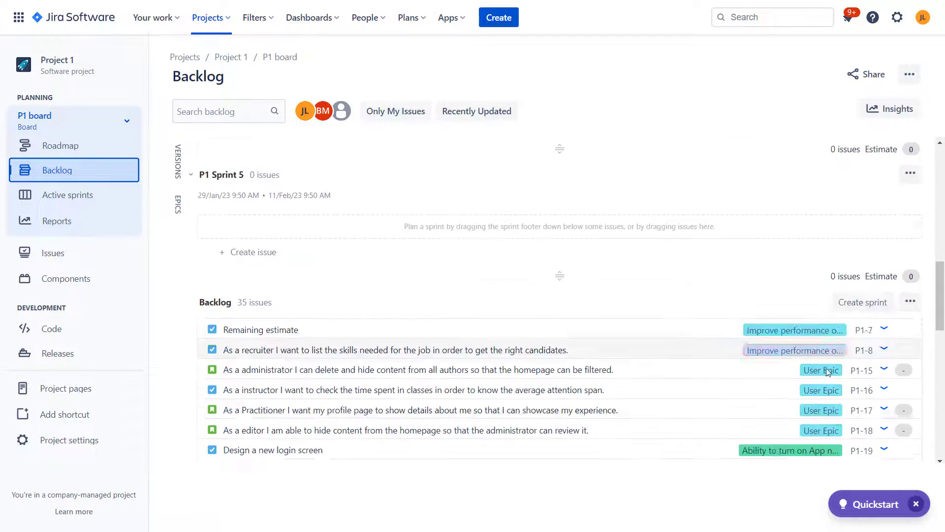
{"action": "scroll", "scroll_direction": "up", "scroll_amount": 3}
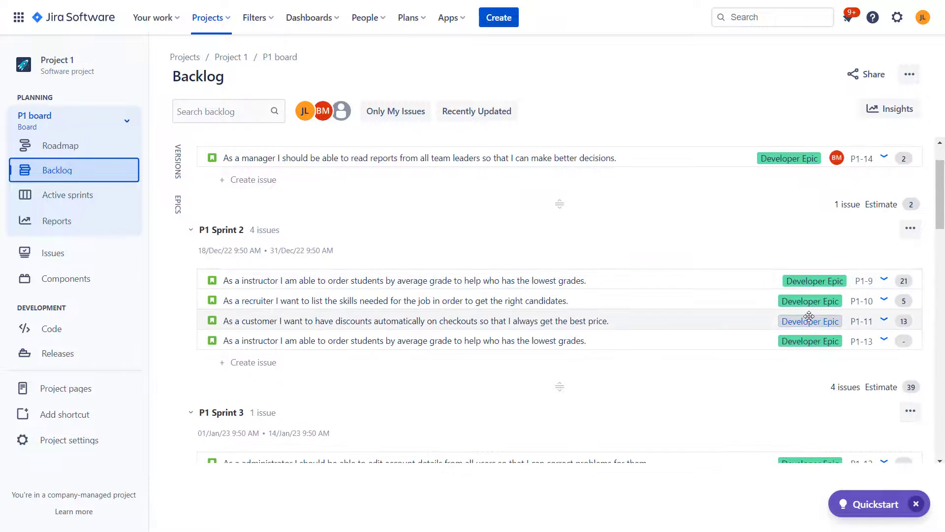
{"action": "scroll", "scroll_direction": "down", "scroll_amount": 3}
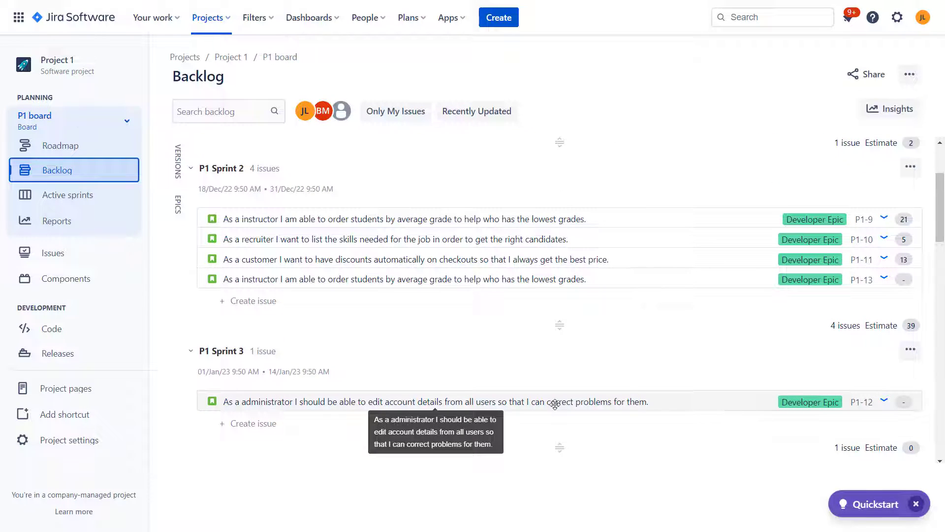
{"action": "mouse_move", "coordinate": [228, 364]}
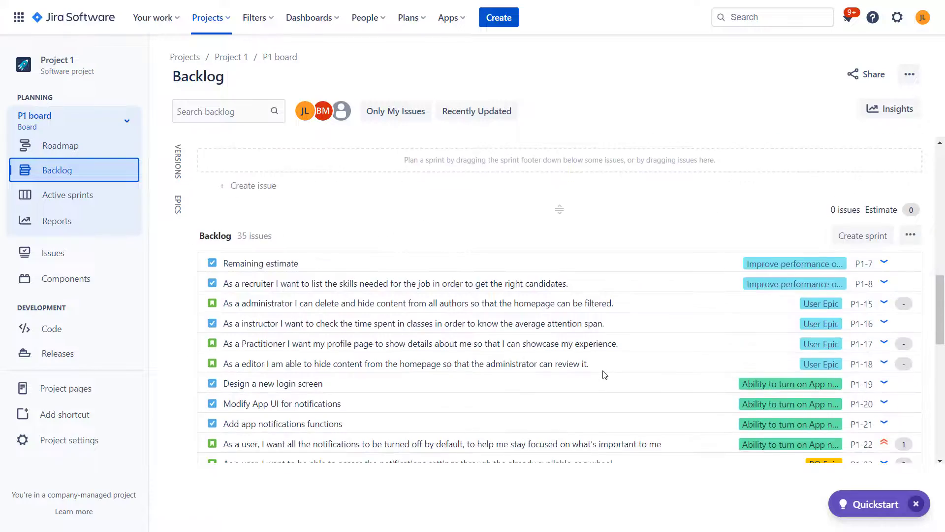
{"action": "scroll", "scroll_direction": "down", "scroll_amount": 3}
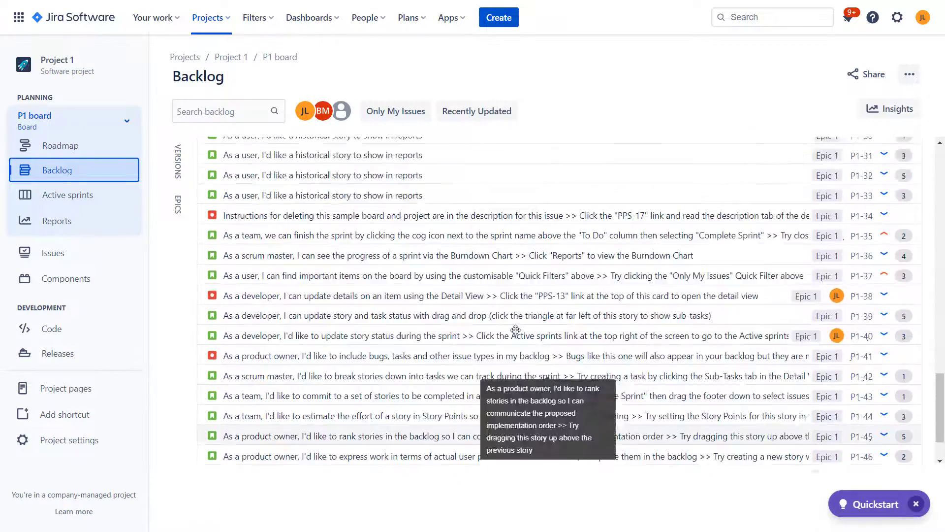
{"action": "scroll", "scroll_direction": "up", "scroll_amount": 3}
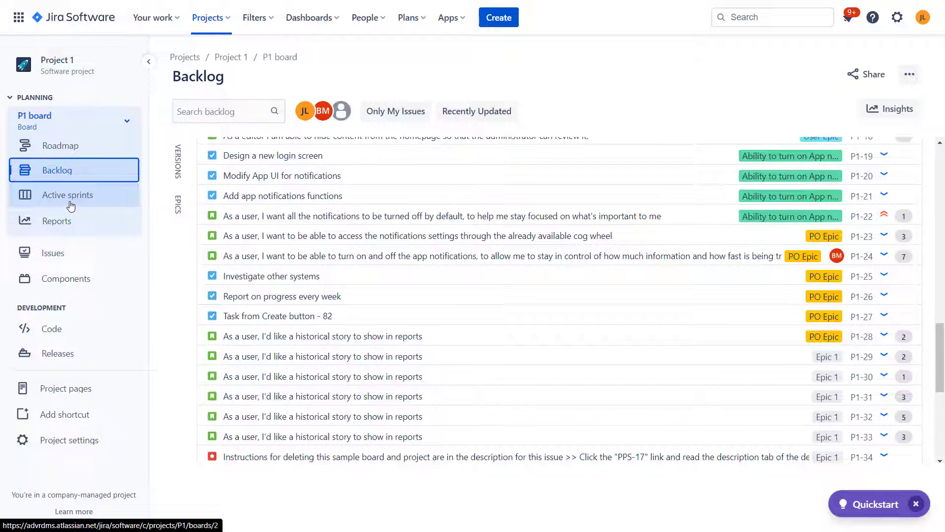
{"action": "left_click", "coordinate": [67, 194]}
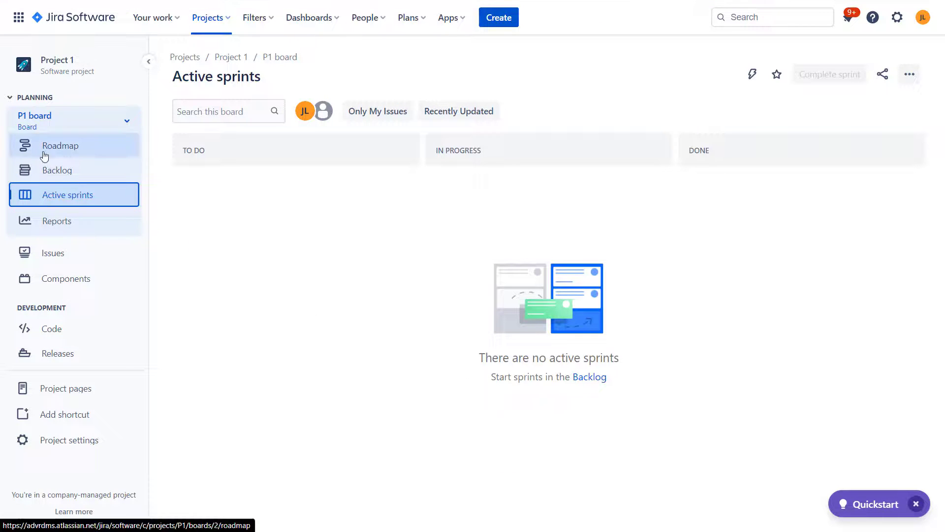
Step: Show the P1 roadmap with Developer Epic expanded to its six child story bars
{"action": "left_click", "coordinate": [60, 145]}
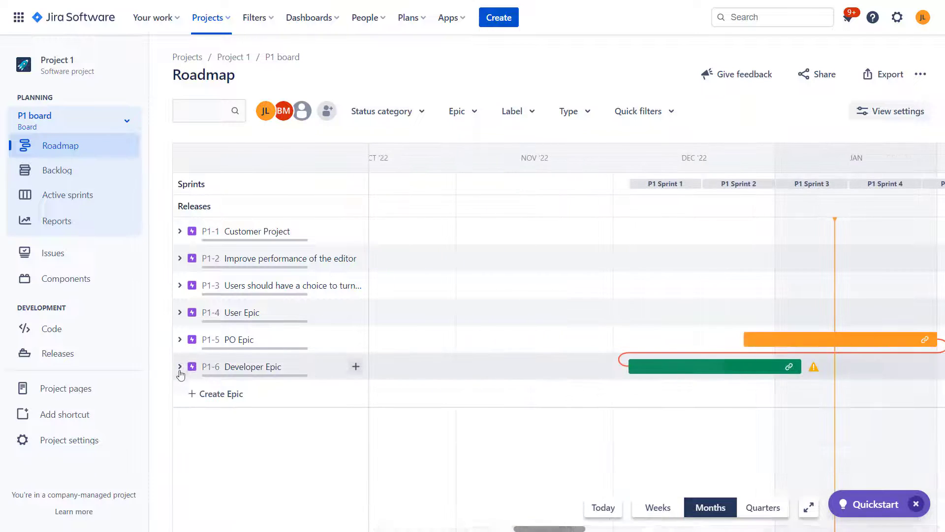
{"action": "left_click", "coordinate": [180, 366]}
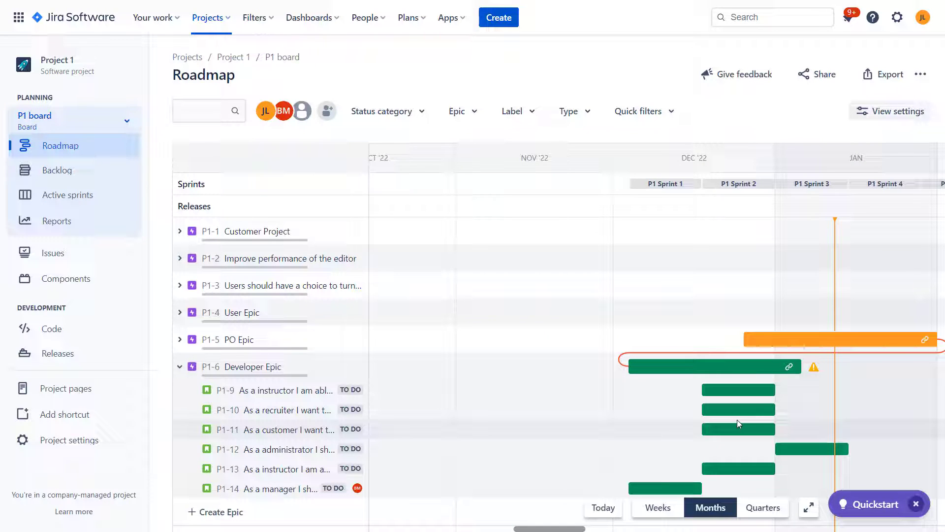
{"action": "mouse_move", "coordinate": [541, 146]}
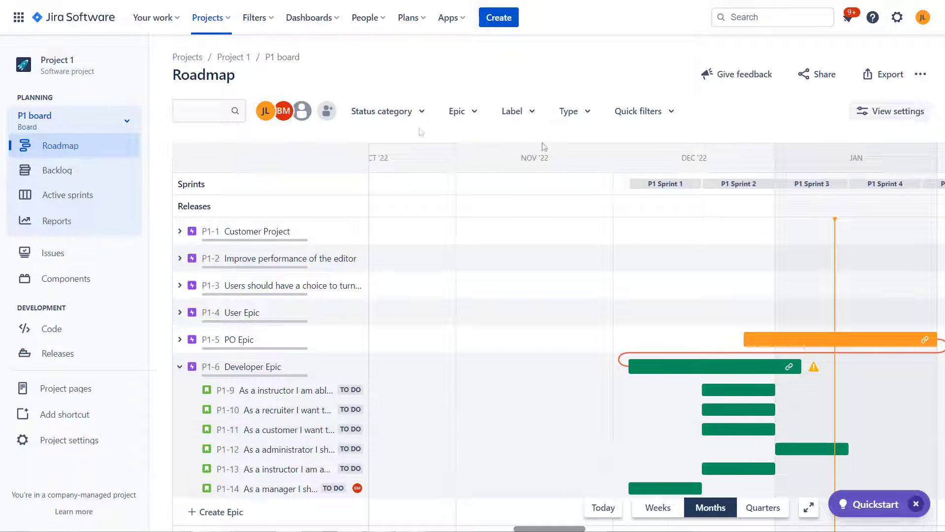
{"action": "mouse_move", "coordinate": [790, 397]}
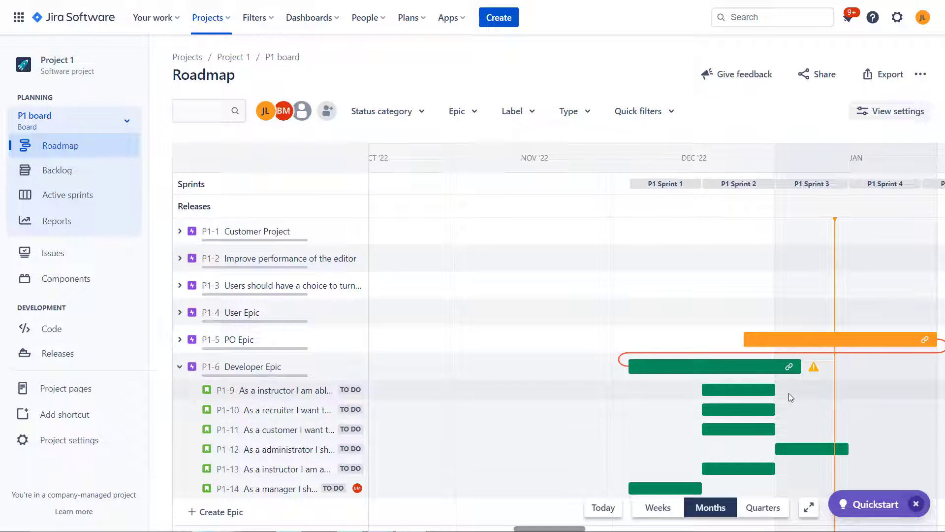
{"action": "mouse_move", "coordinate": [740, 380]}
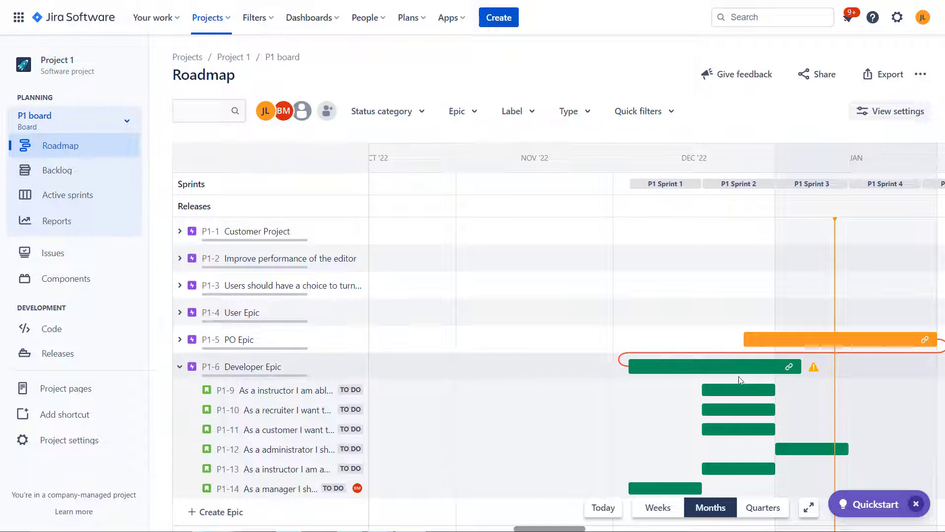
{"action": "mouse_move", "coordinate": [738, 429]}
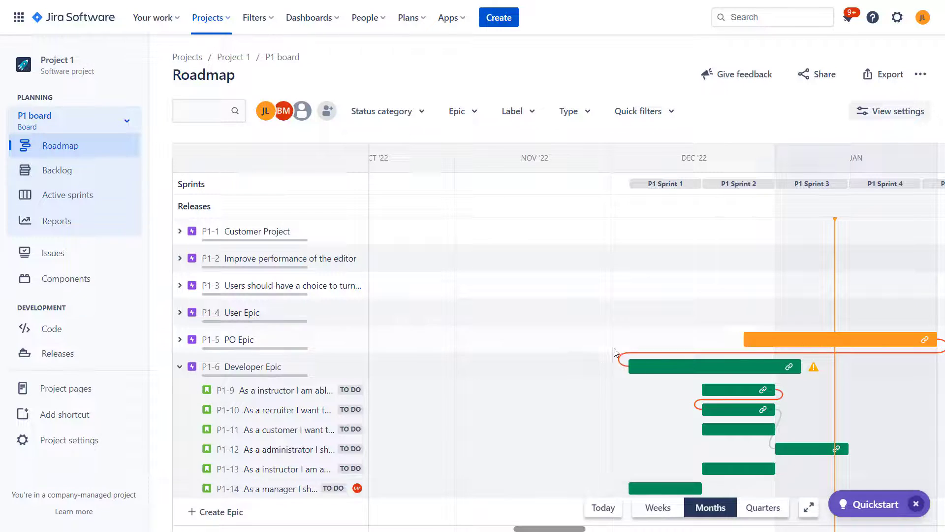
{"action": "mouse_move", "coordinate": [735, 408]}
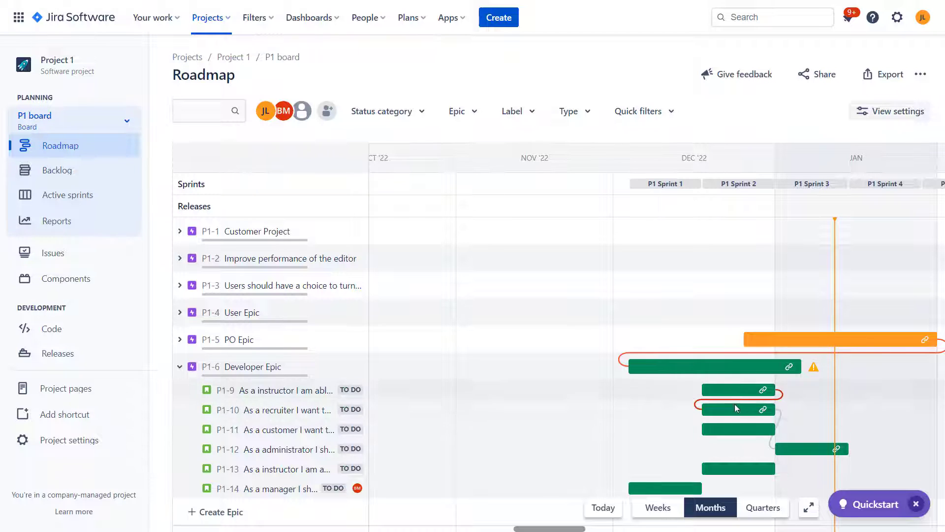
{"action": "mouse_move", "coordinate": [745, 390]}
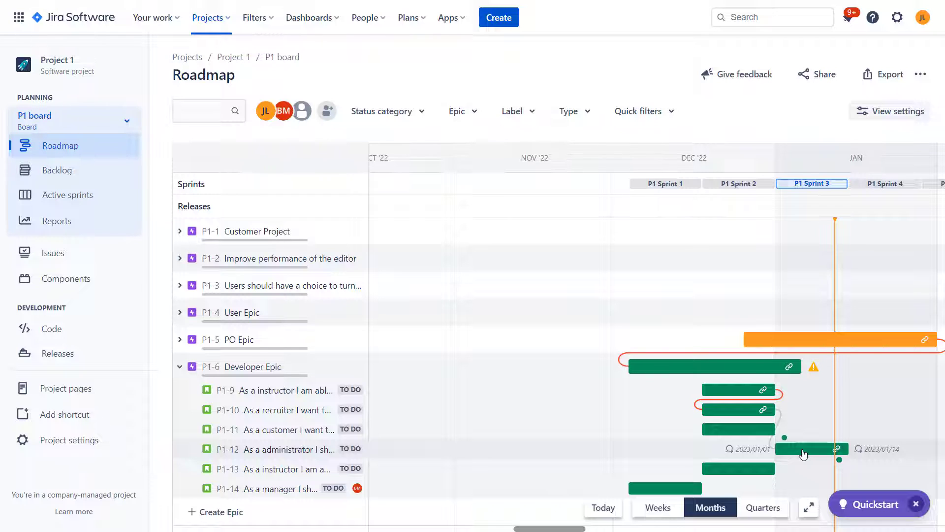
{"action": "mouse_move", "coordinate": [788, 434]}
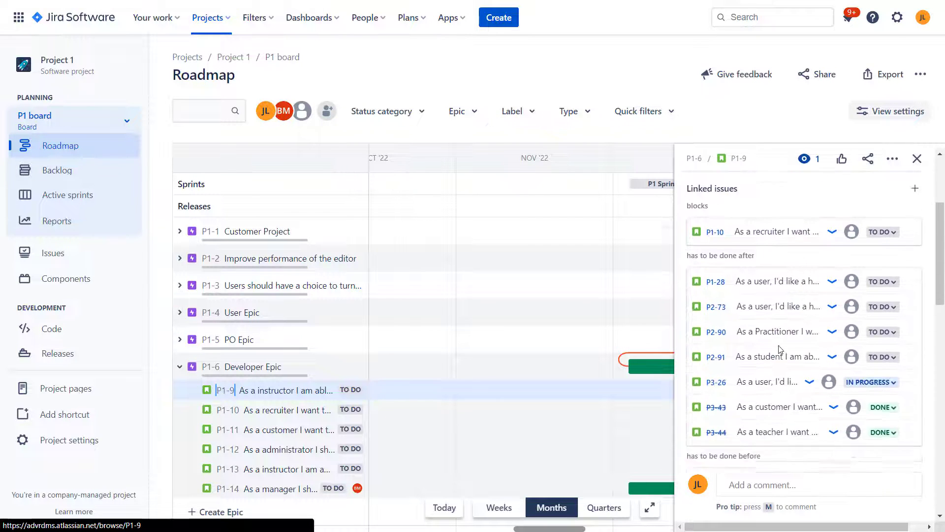
{"action": "scroll", "scroll_direction": "up", "scroll_amount": 3}
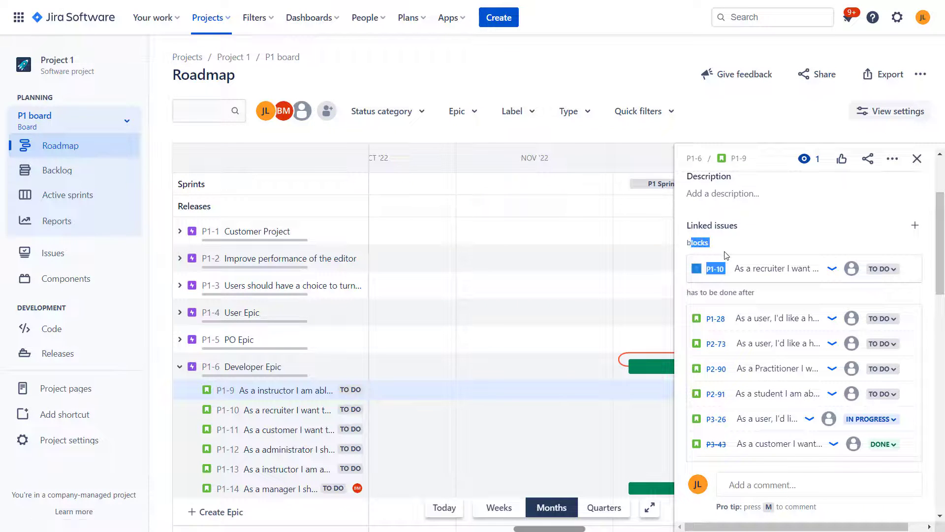
{"action": "mouse_move", "coordinate": [917, 159]}
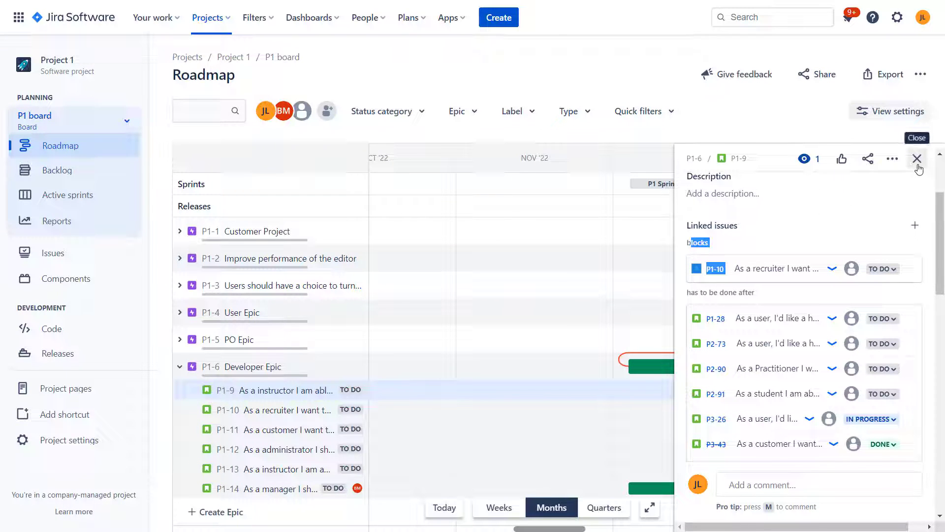
{"action": "left_click", "coordinate": [917, 158]}
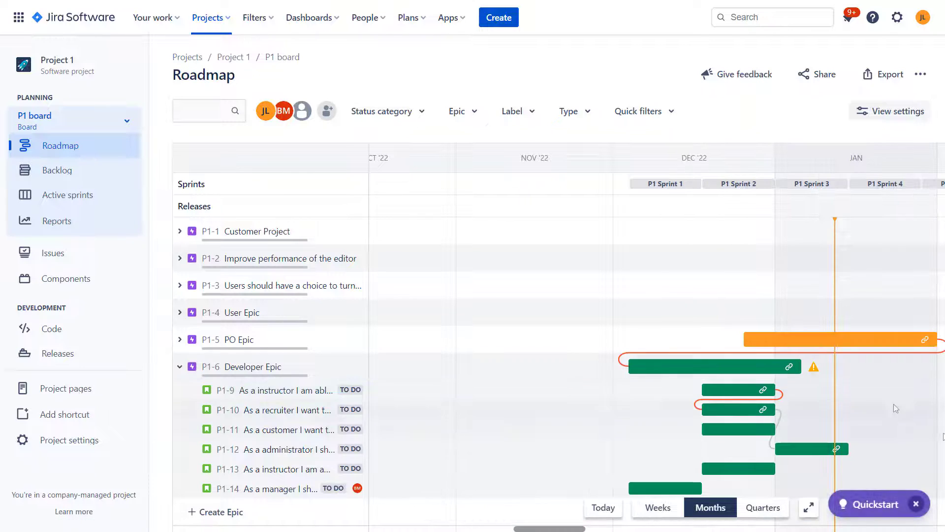
{"action": "mouse_move", "coordinate": [810, 367]}
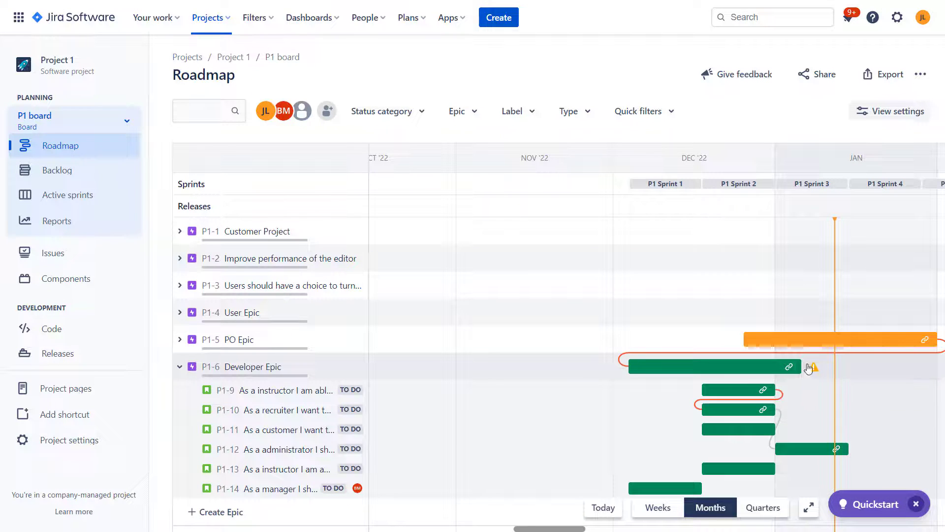
{"action": "mouse_move", "coordinate": [813, 368]}
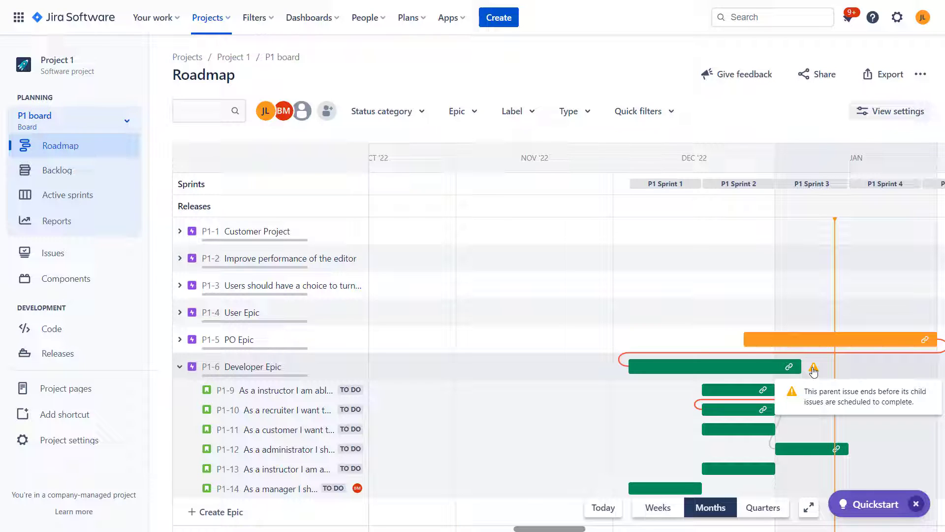
{"action": "mouse_move", "coordinate": [733, 265]}
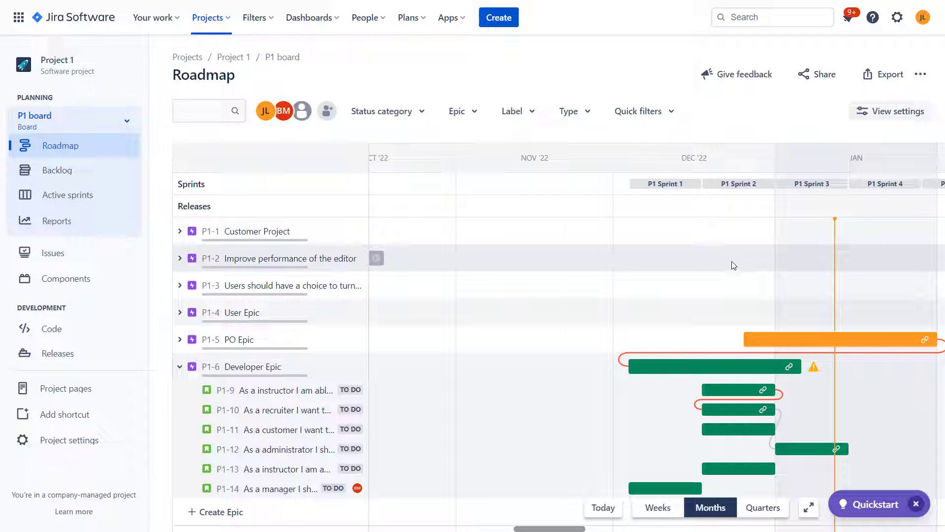
{"action": "mouse_move", "coordinate": [822, 395]}
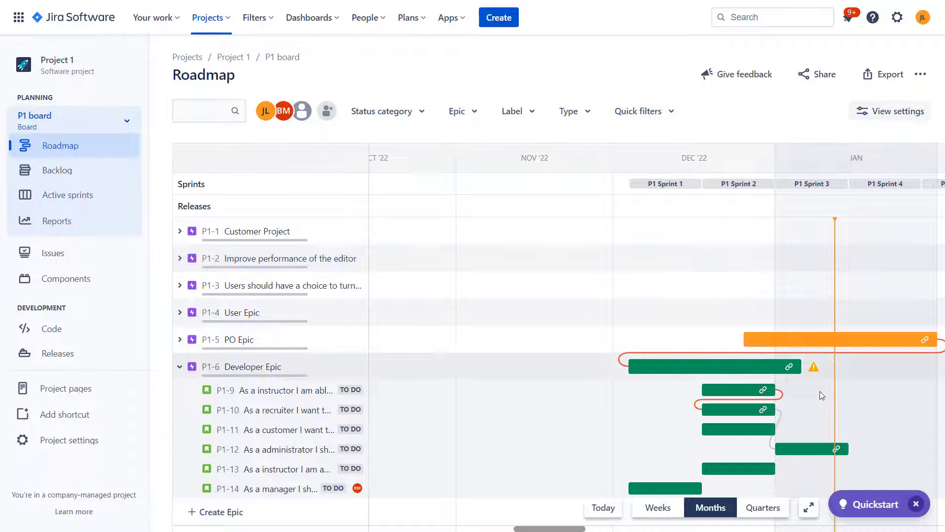
{"action": "mouse_move", "coordinate": [835, 430]}
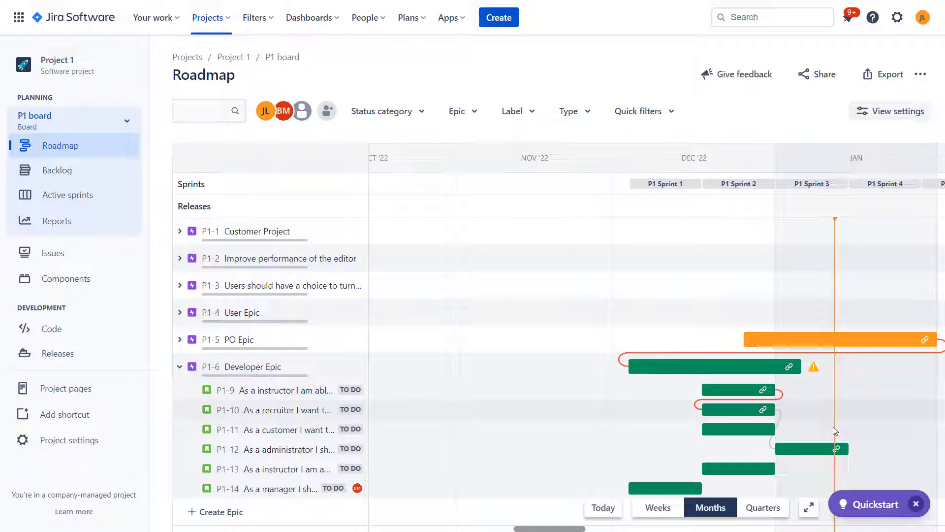
{"action": "mouse_move", "coordinate": [813, 367]}
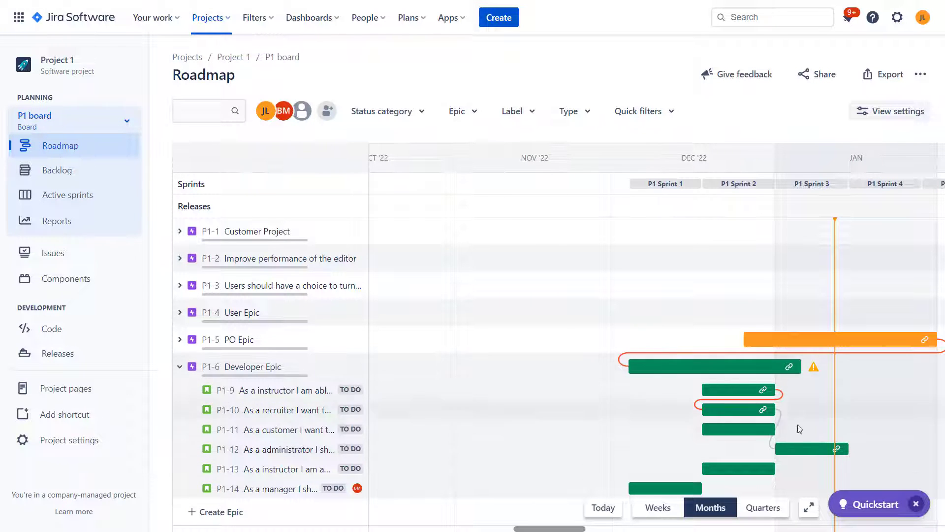
{"action": "mouse_move", "coordinate": [805, 449]}
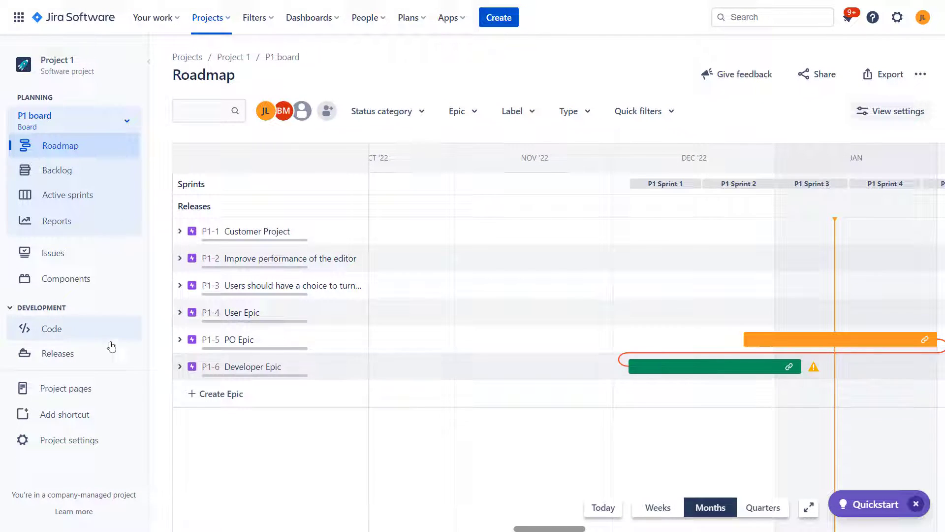
{"action": "mouse_move", "coordinate": [186, 370]}
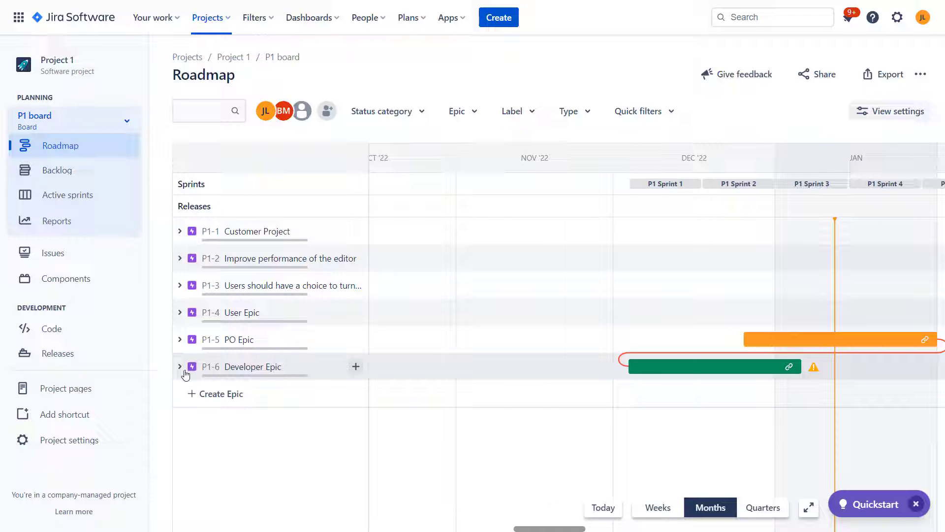
{"action": "mouse_move", "coordinate": [810, 378]}
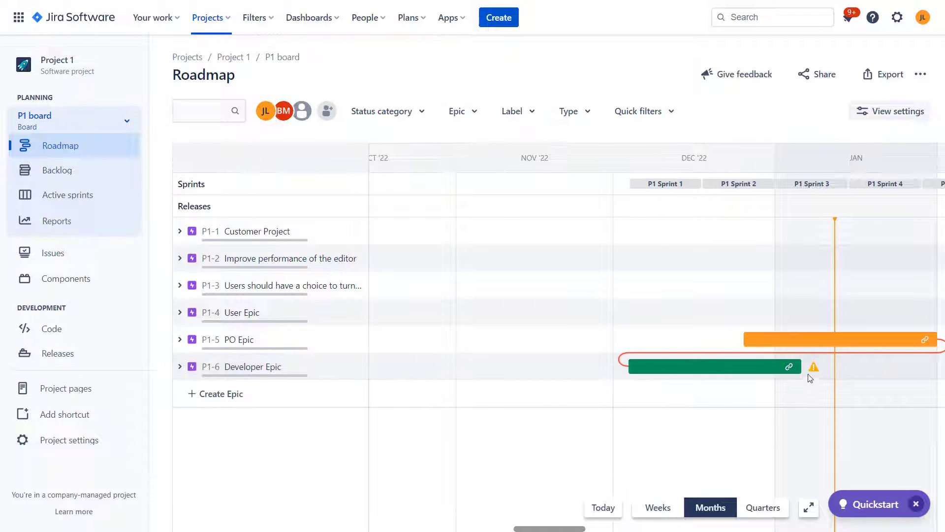
{"action": "mouse_move", "coordinate": [813, 368]}
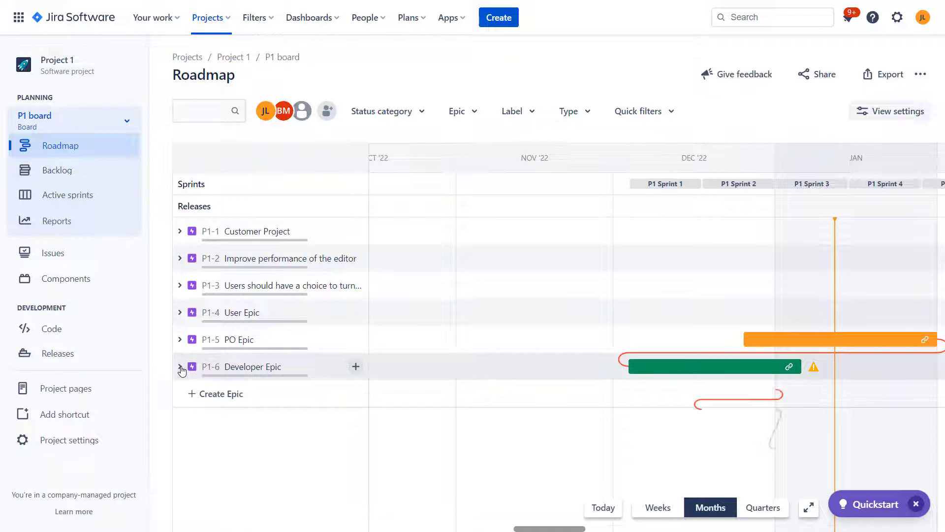
{"action": "left_click", "coordinate": [180, 366]}
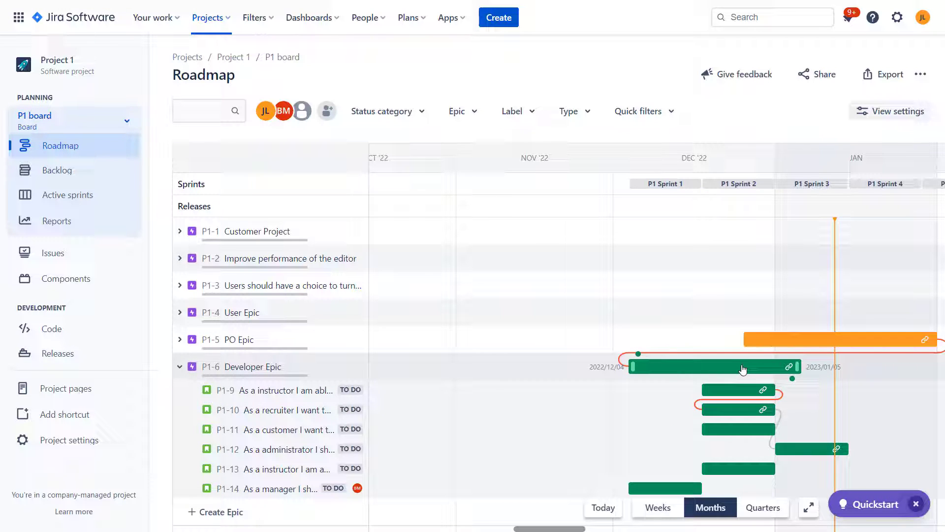
Step: Edit Developer Epic's due date in its details panel so its bar extends through January
{"action": "left_click", "coordinate": [714, 366]}
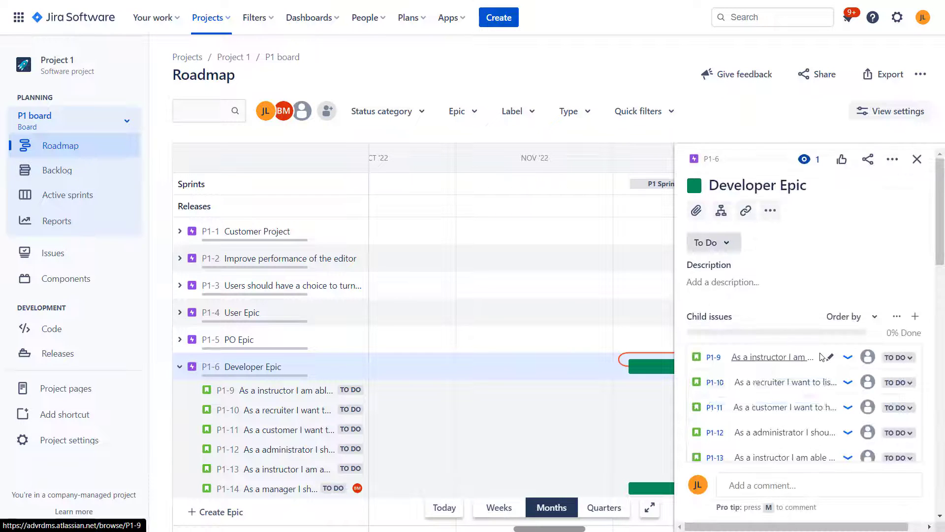
{"action": "scroll", "scroll_direction": "down", "scroll_amount": 3}
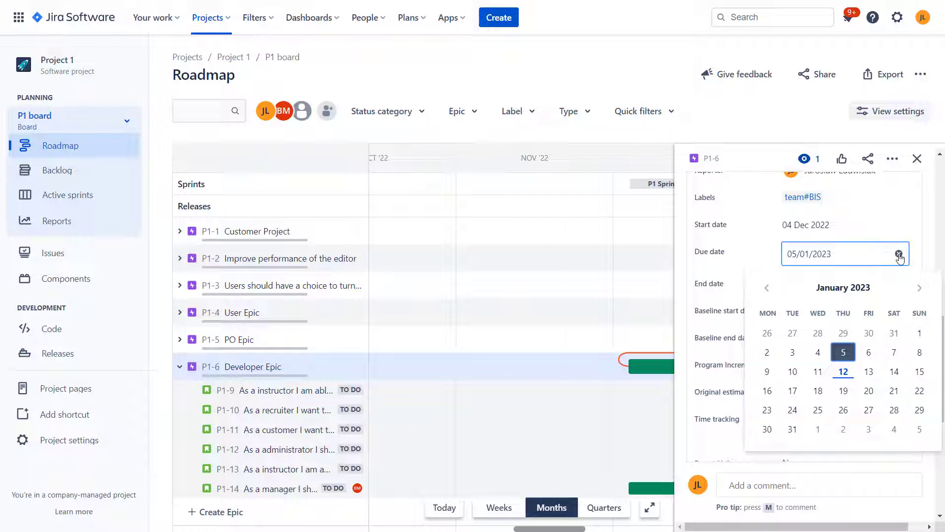
{"action": "type", "text": "18/02/1993"}
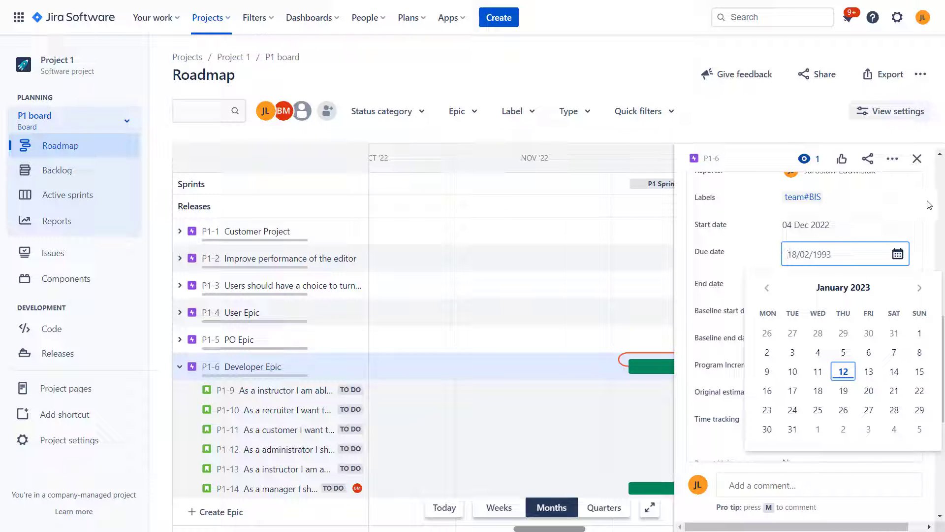
{"action": "left_click", "coordinate": [917, 158]}
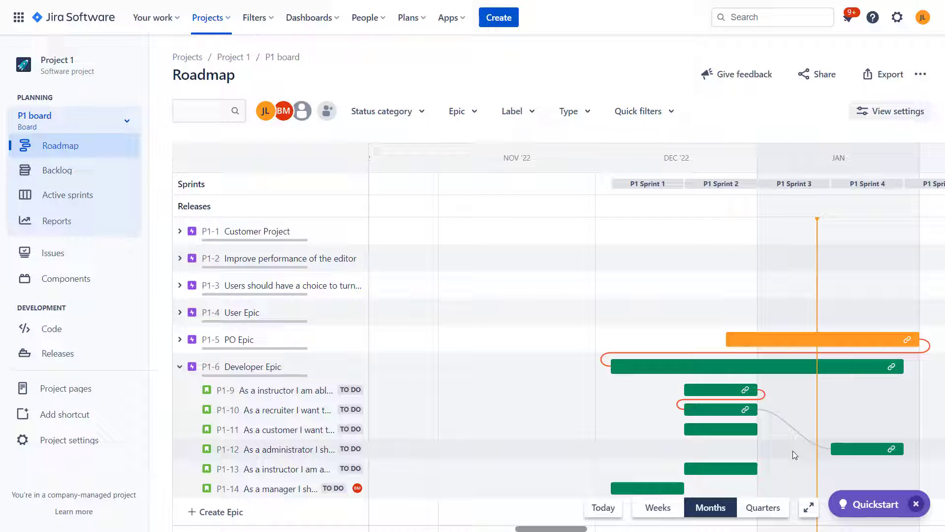
{"action": "mouse_move", "coordinate": [187, 367]}
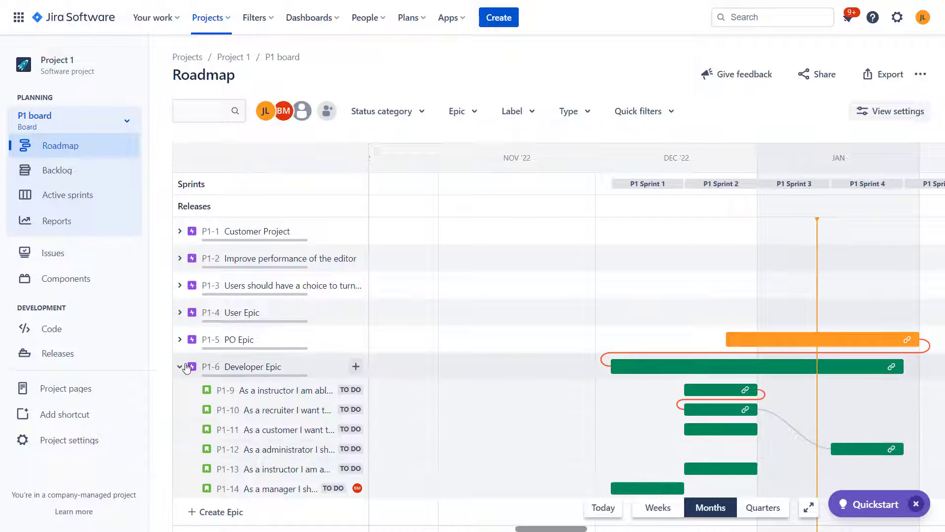
Step: Toggle Developer Epic's child rows, then open its details listing P1-9 to P1-13 as To Do
{"action": "left_click", "coordinate": [180, 366]}
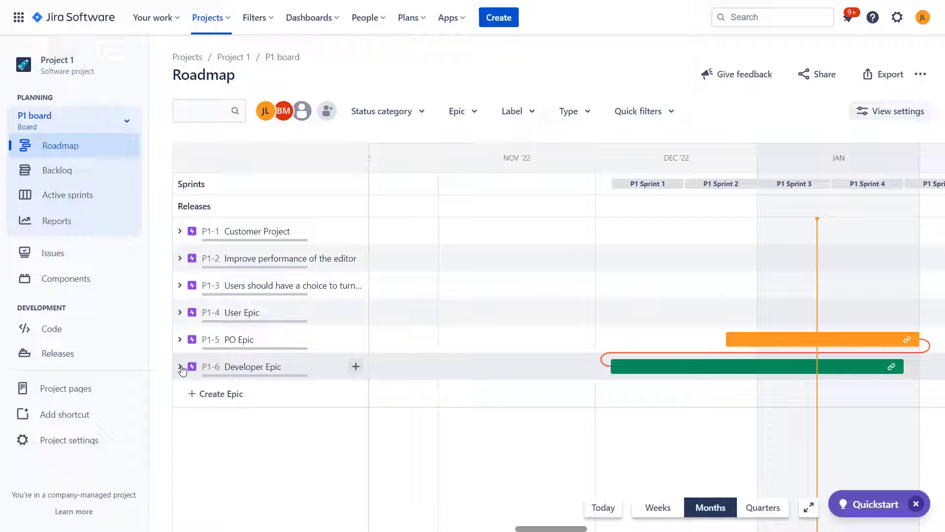
{"action": "left_click", "coordinate": [180, 368]}
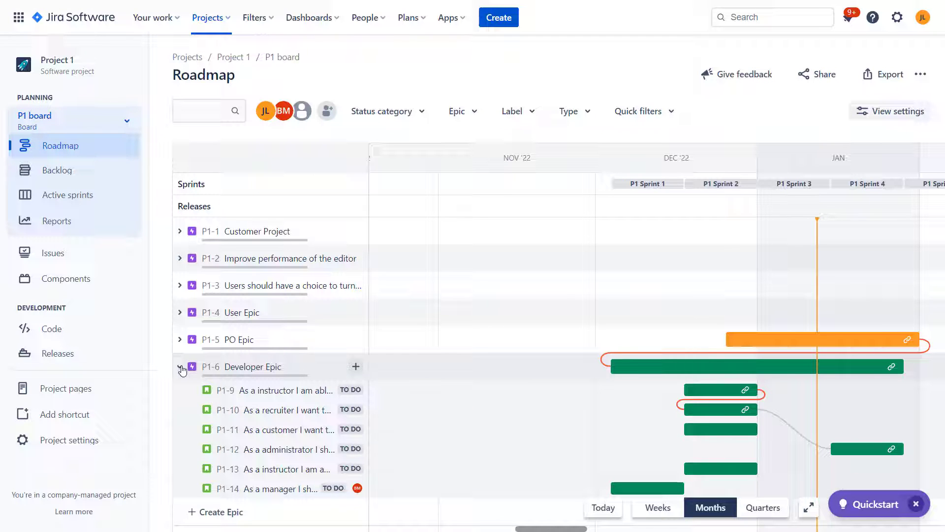
{"action": "mouse_move", "coordinate": [880, 448]}
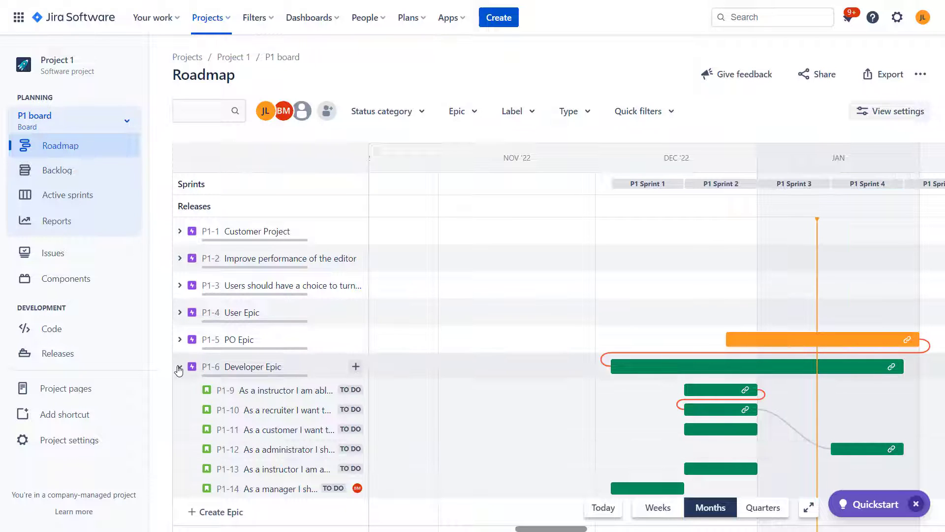
{"action": "left_click", "coordinate": [179, 366]}
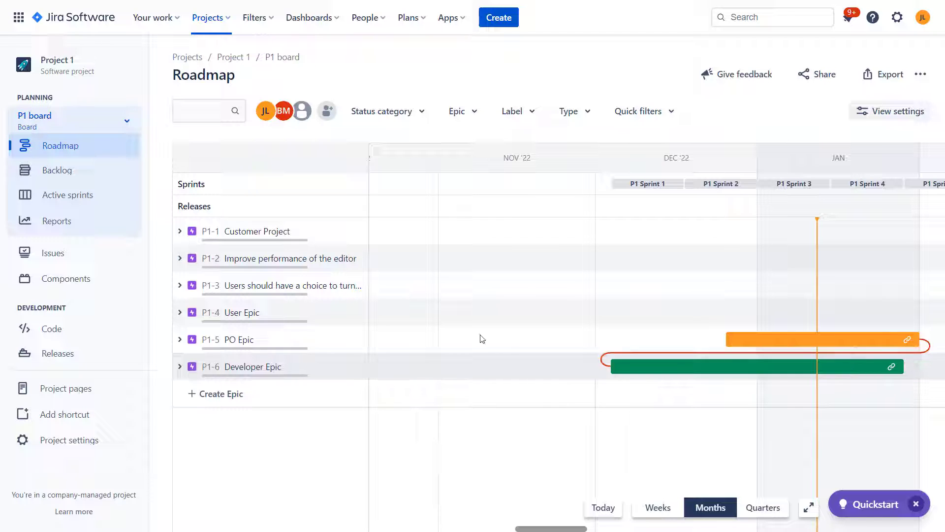
{"action": "left_click", "coordinate": [179, 366]}
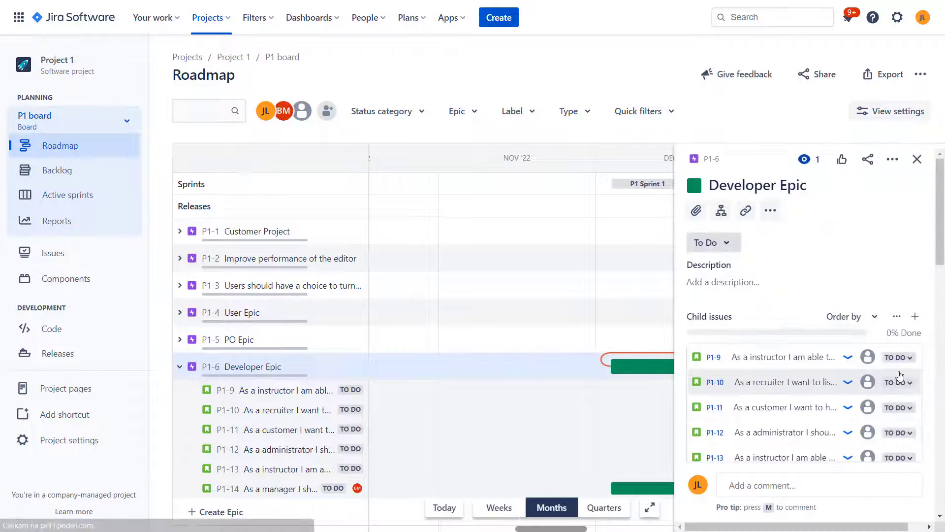
Step: Set Developer Epic's start date to 18 December 2022 and close the details panel
{"action": "scroll", "scroll_direction": "down", "scroll_amount": 3}
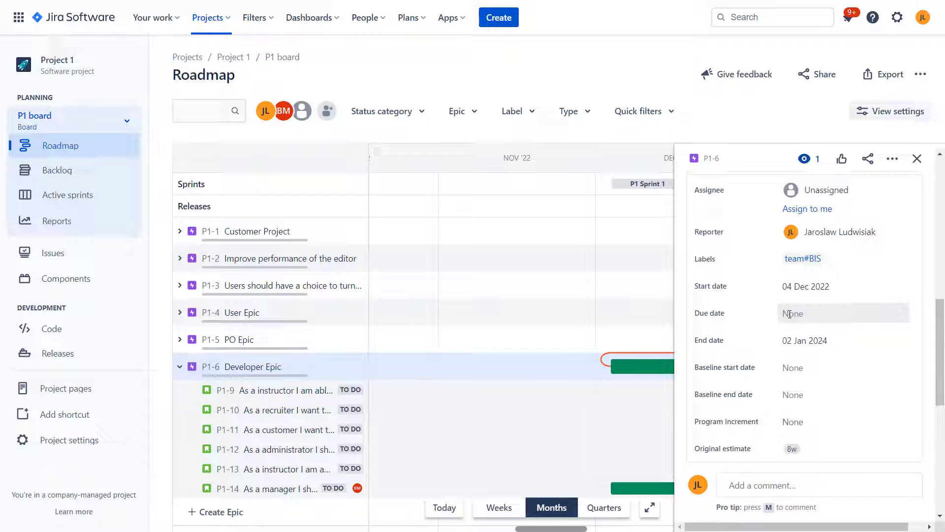
{"action": "left_click", "coordinate": [916, 158]}
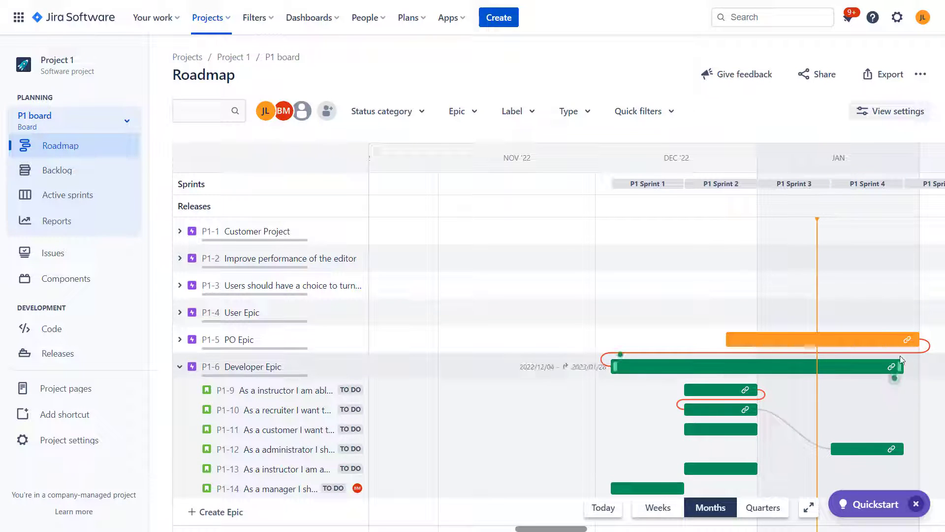
{"action": "mouse_move", "coordinate": [878, 454]}
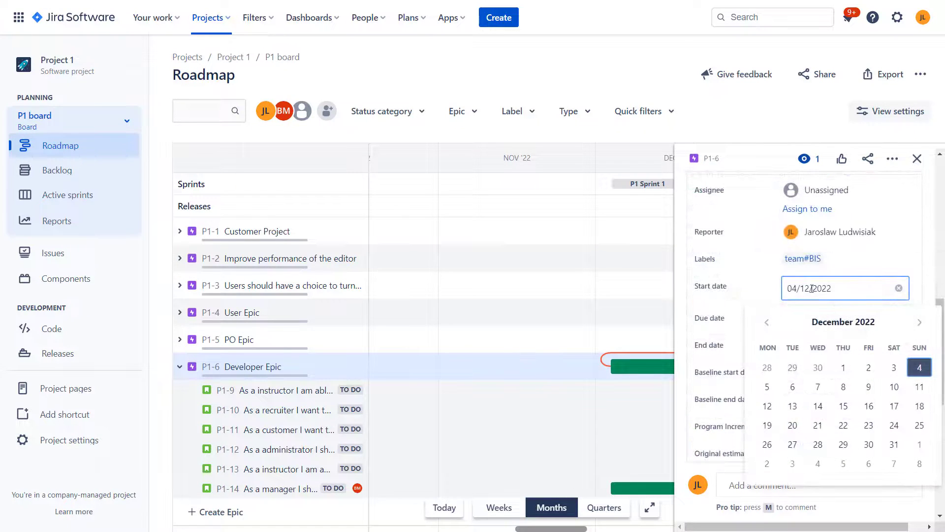
{"action": "left_click", "coordinate": [919, 406]}
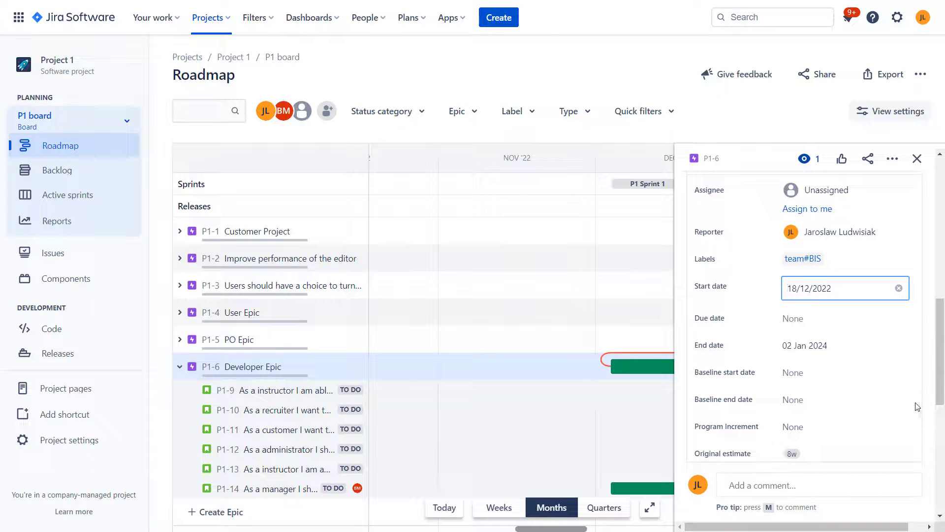
{"action": "left_click", "coordinate": [917, 158]}
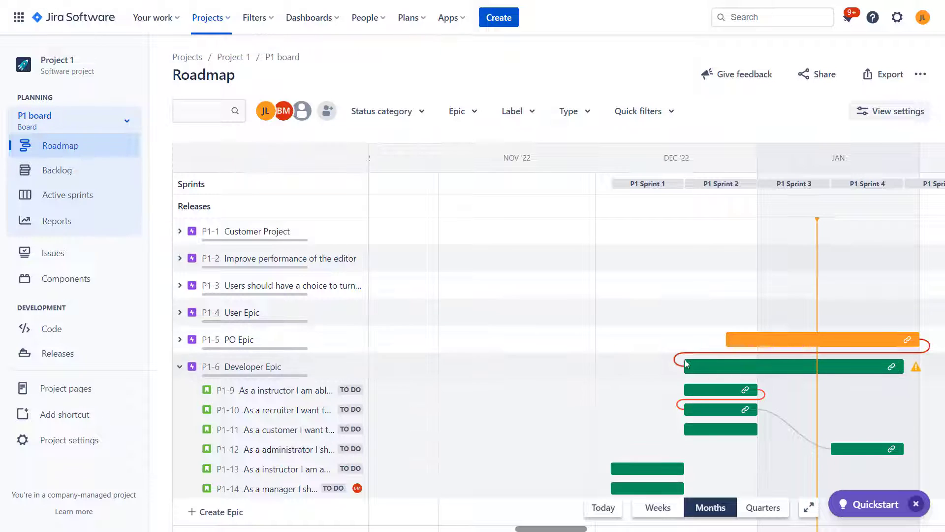
{"action": "mouse_move", "coordinate": [685, 366]}
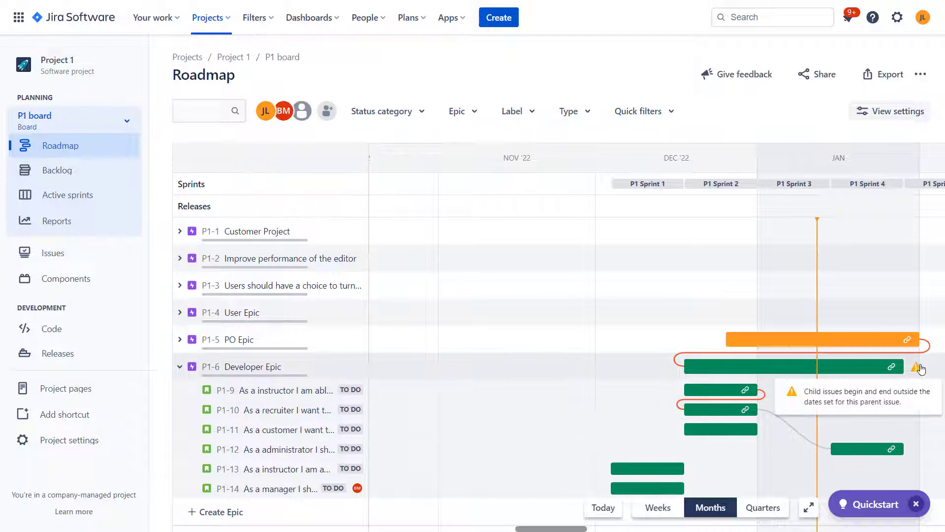
{"action": "mouse_move", "coordinate": [915, 371]}
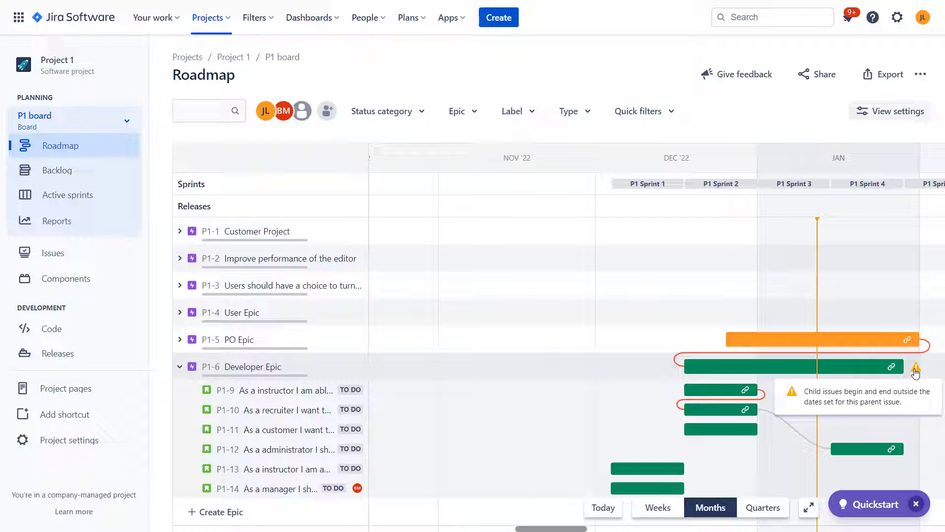
{"action": "mouse_move", "coordinate": [828, 366]}
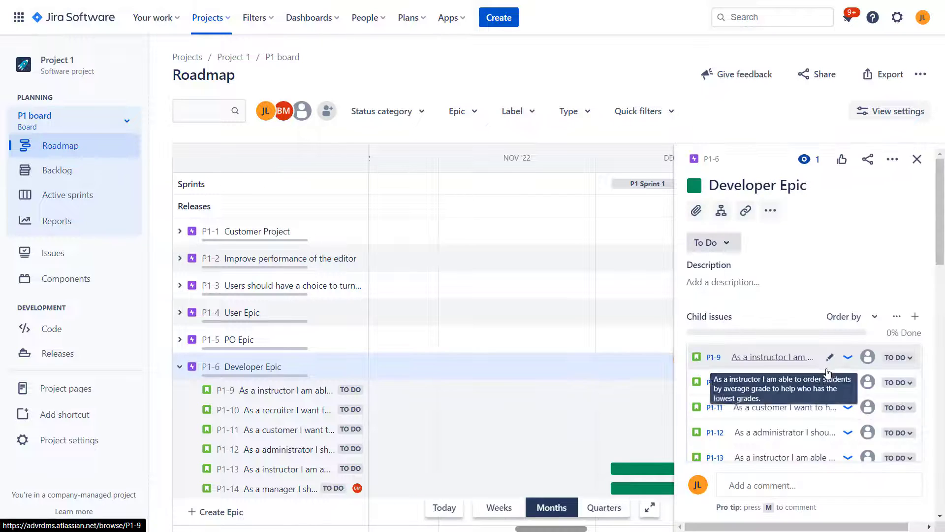
Step: Clear Developer Epic's start date so its bar follows children, 2022/12/04 to 2023/01/14
{"action": "scroll", "scroll_direction": "down", "scroll_amount": 3}
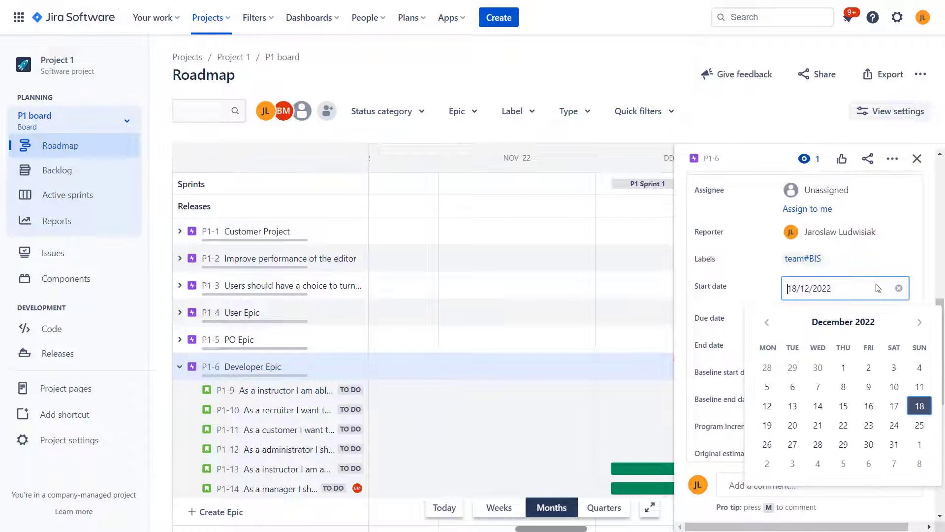
{"action": "type", "text": "18/02/1993"}
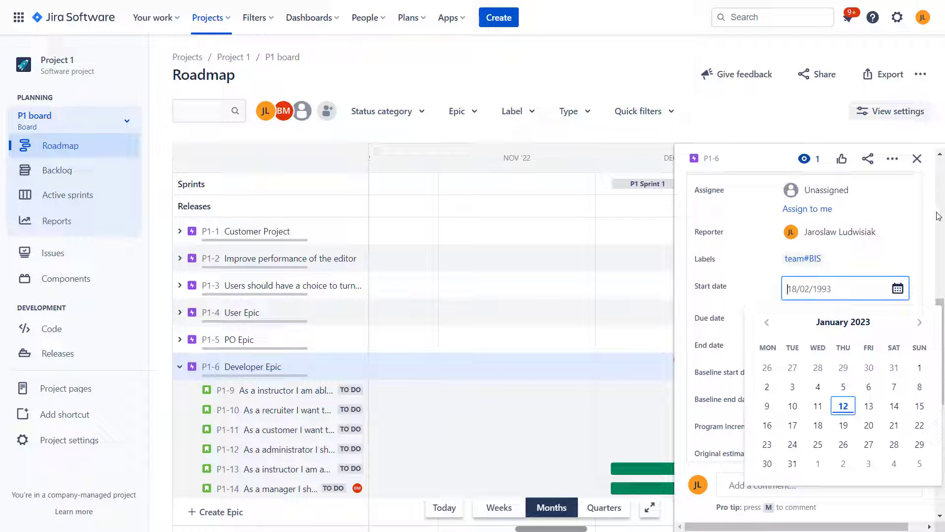
{"action": "left_click", "coordinate": [916, 158]}
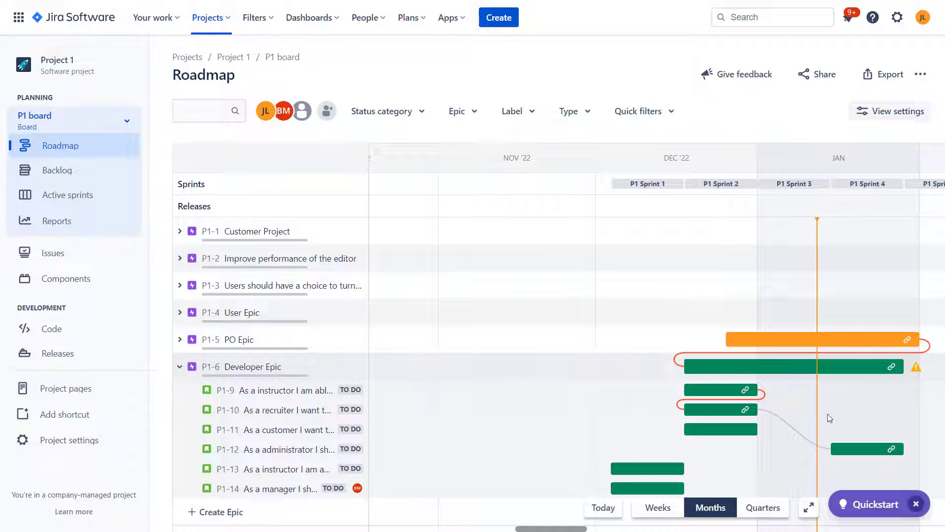
{"action": "left_click", "coordinate": [244, 366]}
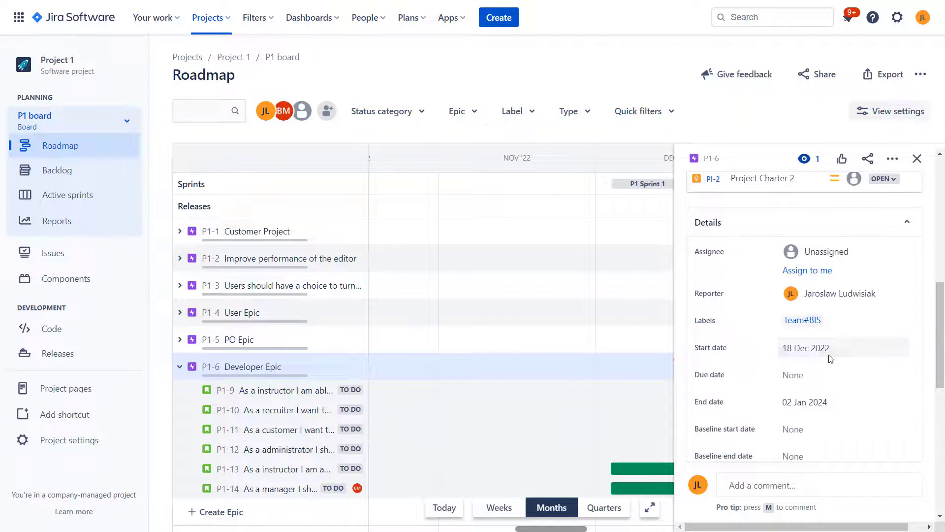
{"action": "left_click", "coordinate": [832, 348]}
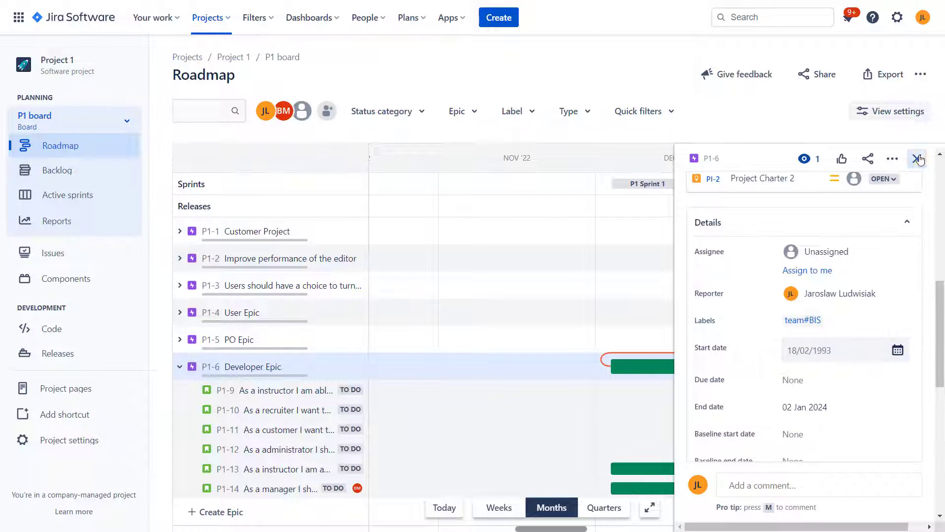
{"action": "left_click", "coordinate": [916, 158]}
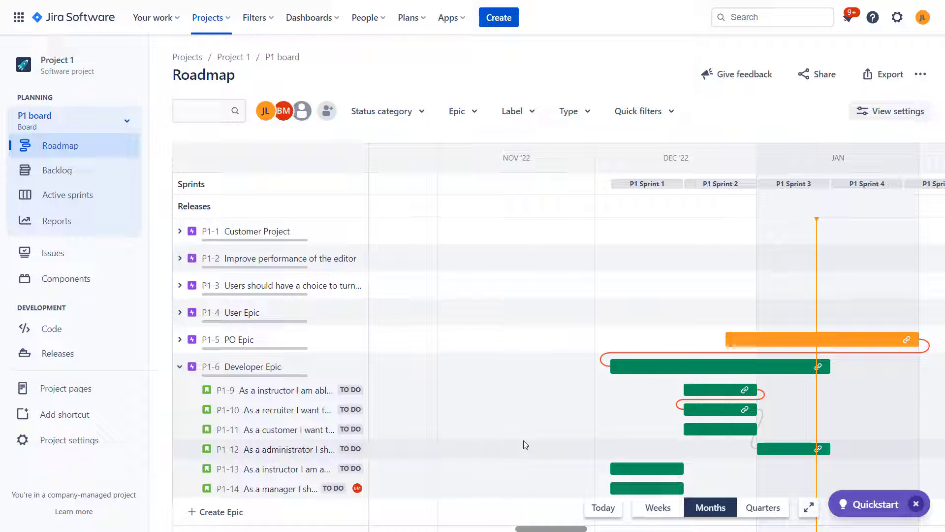
{"action": "mouse_move", "coordinate": [774, 378]}
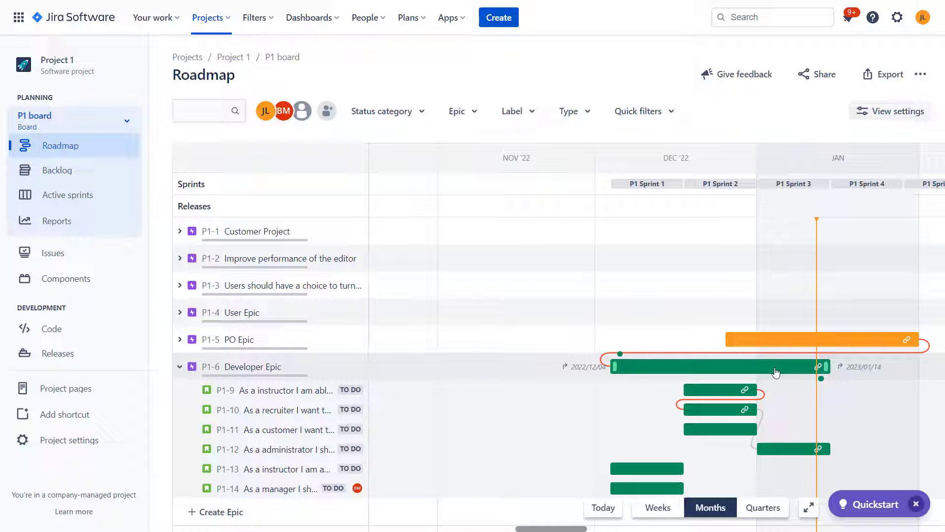
{"action": "mouse_move", "coordinate": [802, 404]}
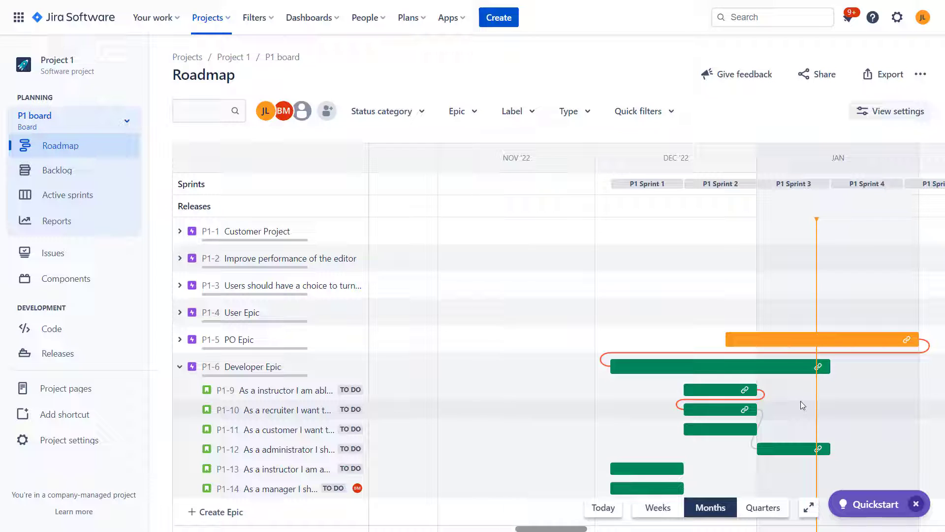
{"action": "mouse_move", "coordinate": [835, 377]}
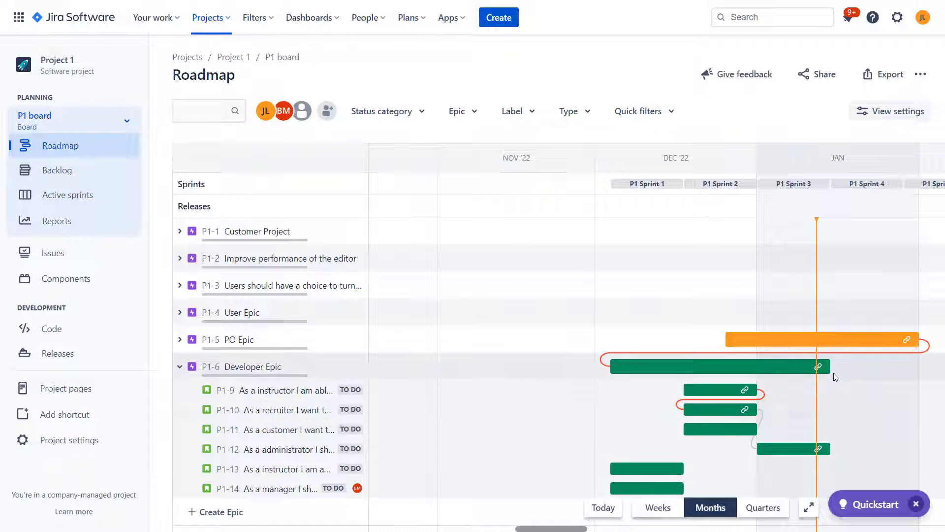
{"action": "mouse_move", "coordinate": [831, 366]}
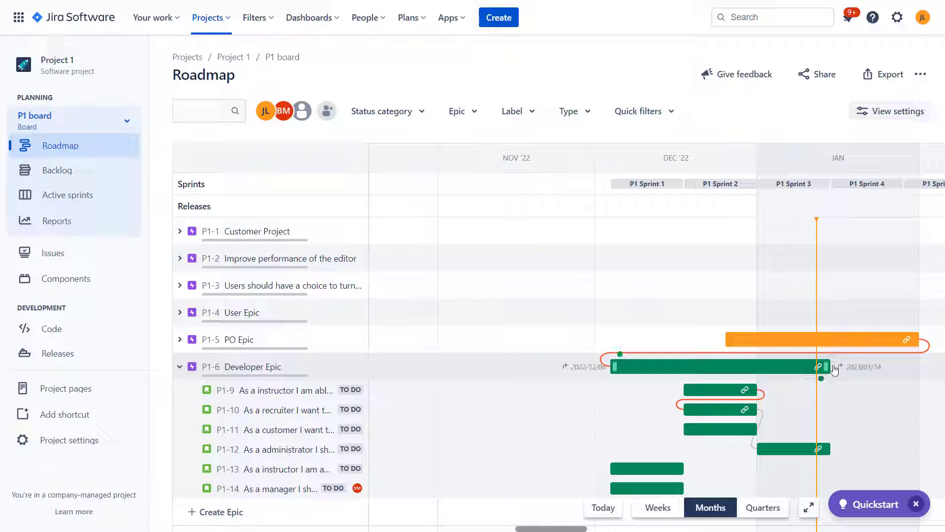
{"action": "mouse_move", "coordinate": [795, 374]}
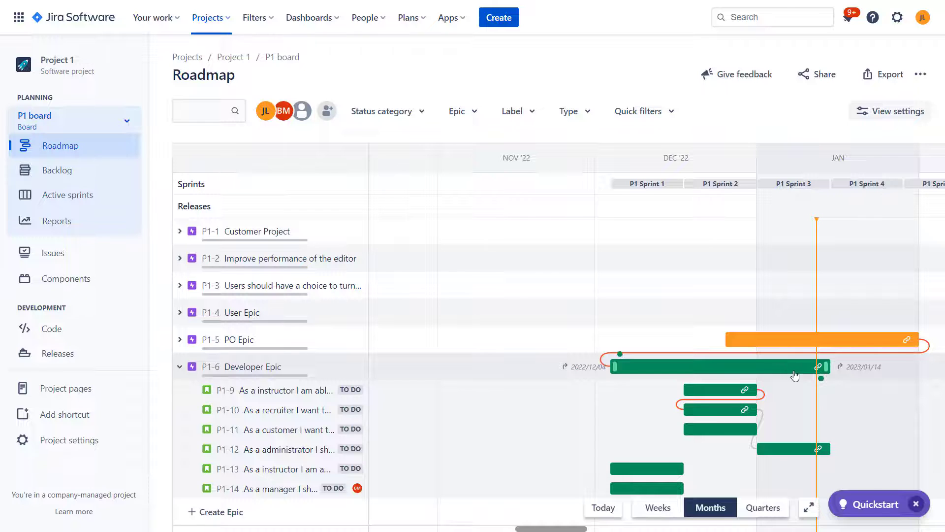
{"action": "left_click", "coordinate": [711, 366]}
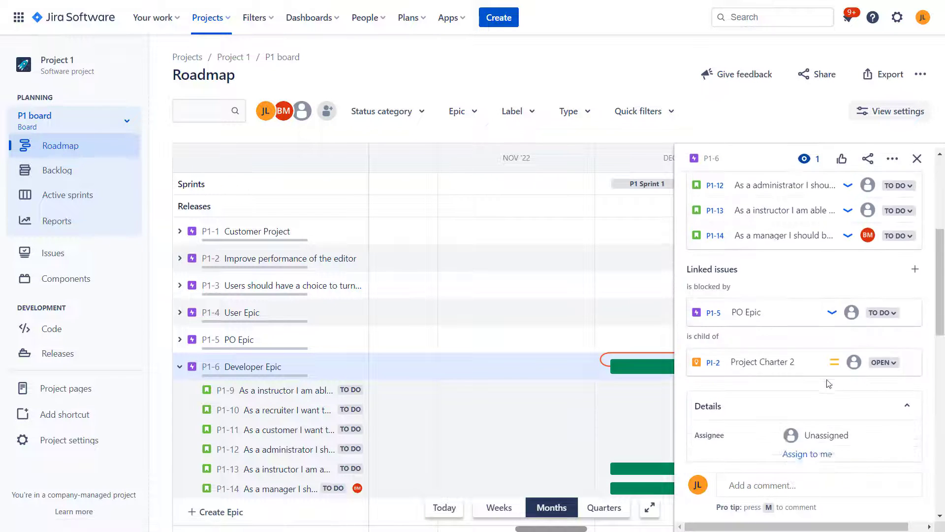
{"action": "scroll", "scroll_direction": "down", "scroll_amount": 3}
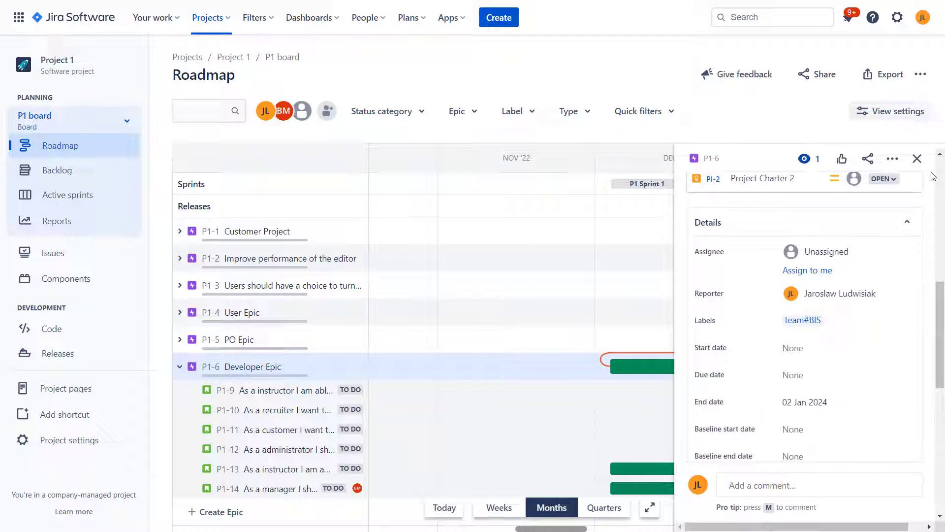
{"action": "left_click", "coordinate": [917, 158]}
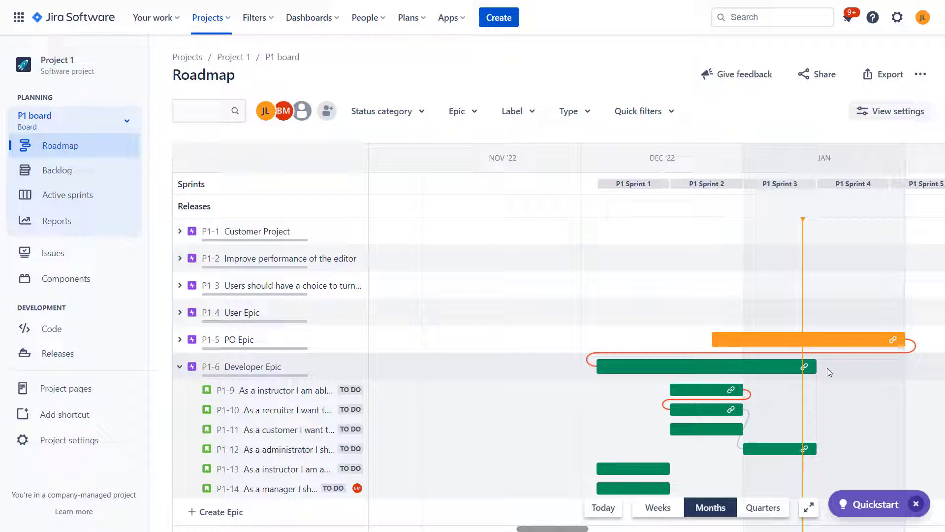
{"action": "mouse_move", "coordinate": [806, 366]}
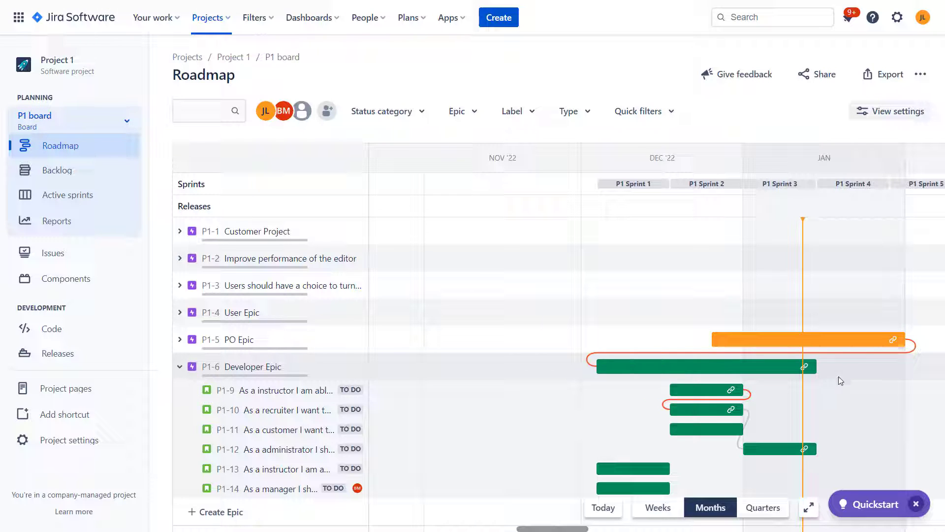
{"action": "mouse_move", "coordinate": [834, 379]}
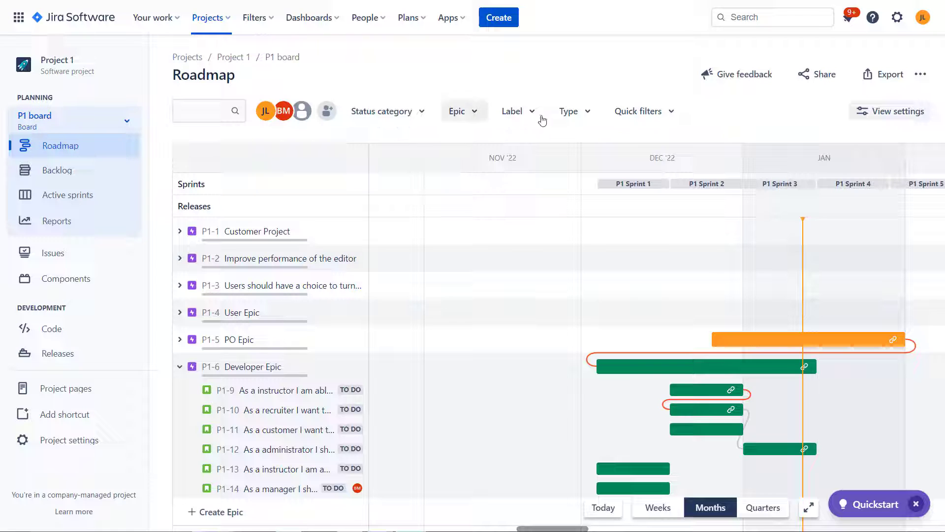
{"action": "mouse_move", "coordinate": [772, 175]}
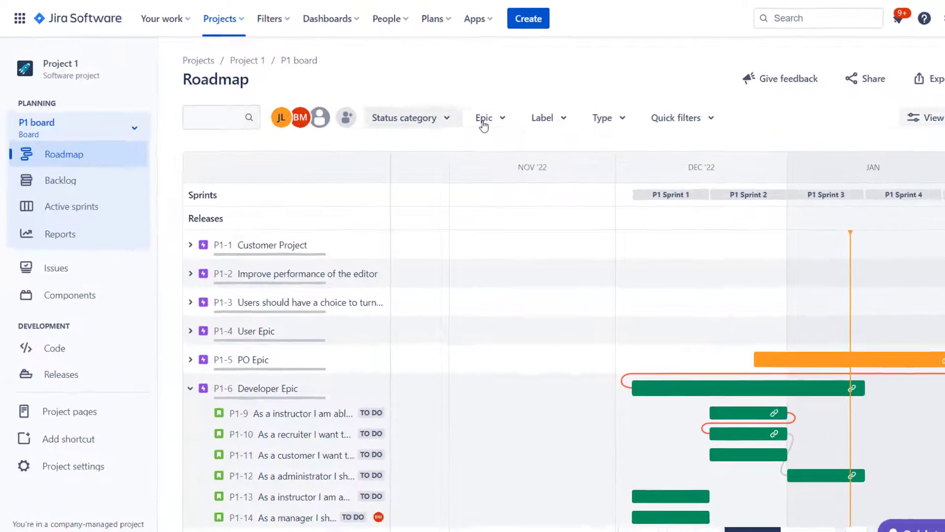
Step: Collapse Developer Epic and filter the roadmap to show only User Epic
{"action": "left_click", "coordinate": [412, 118]}
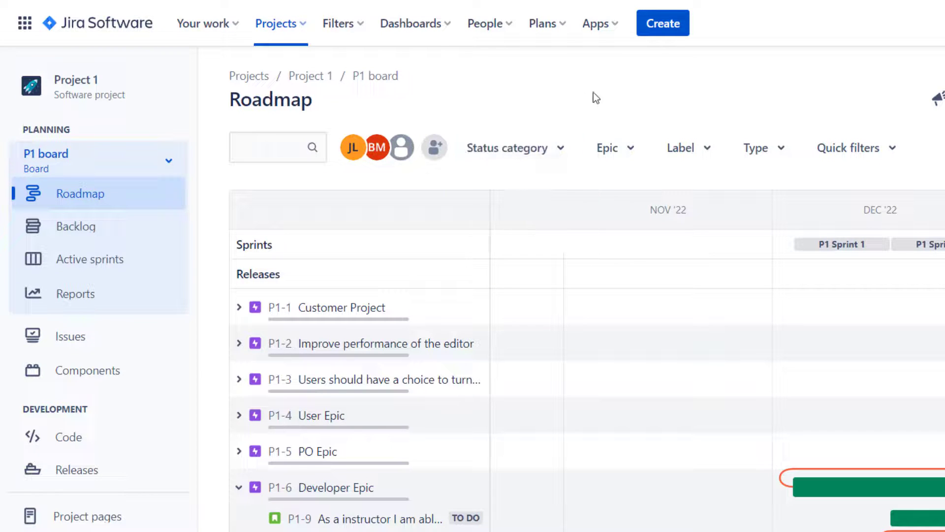
{"action": "left_click", "coordinate": [612, 147]}
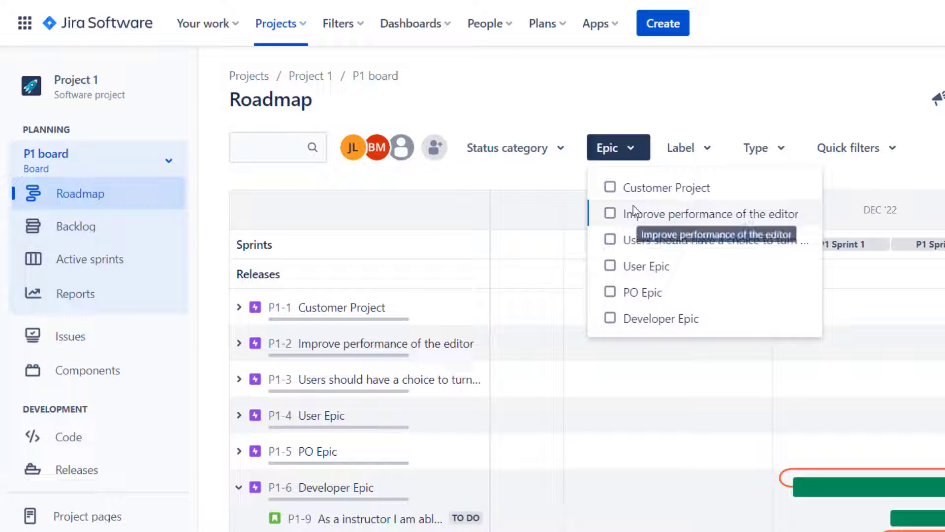
{"action": "mouse_move", "coordinate": [611, 194]}
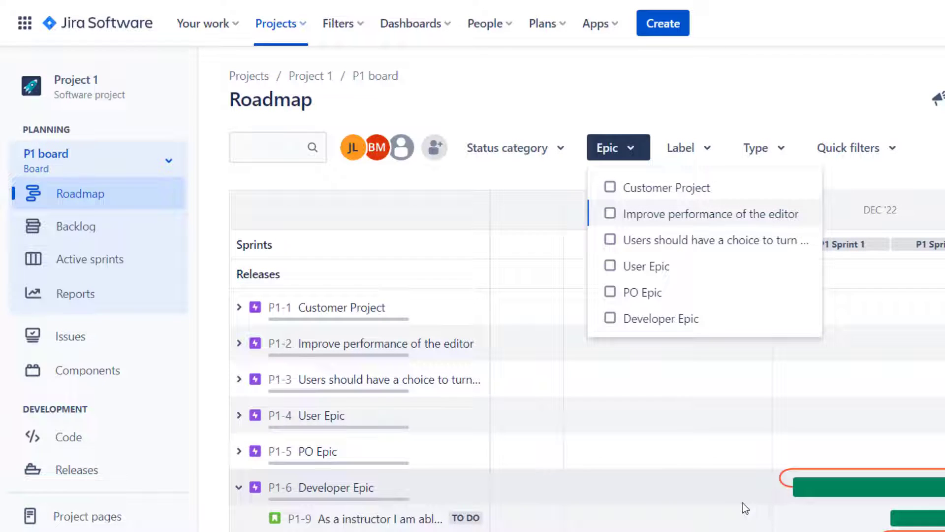
{"action": "mouse_move", "coordinate": [355, 507]}
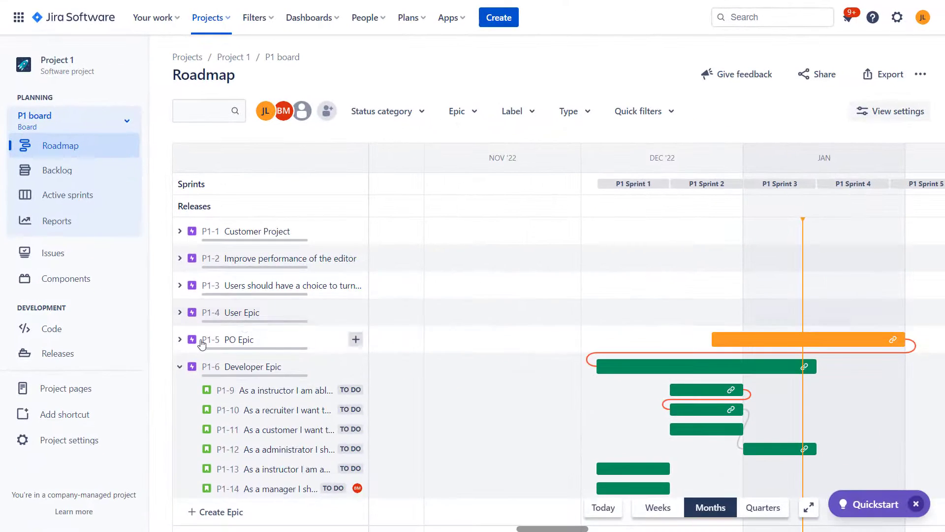
{"action": "left_click", "coordinate": [180, 366]}
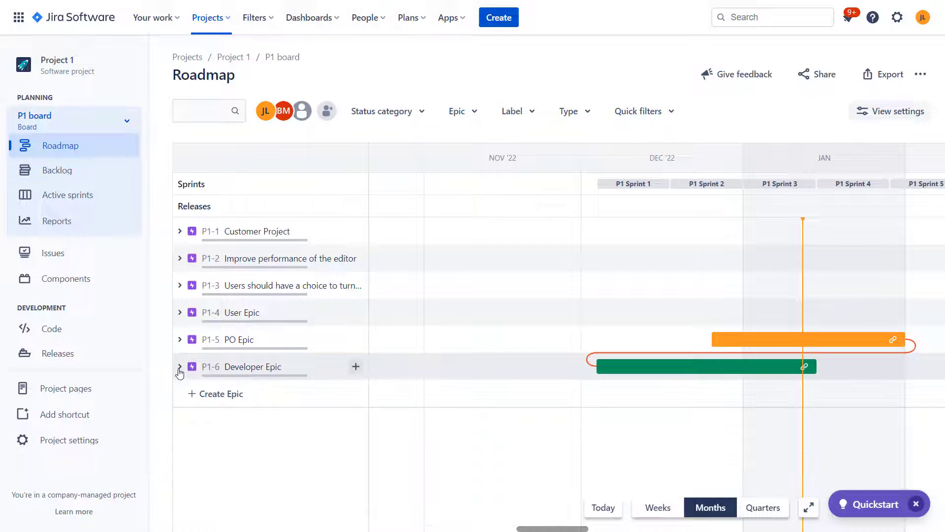
{"action": "left_click", "coordinate": [459, 200]}
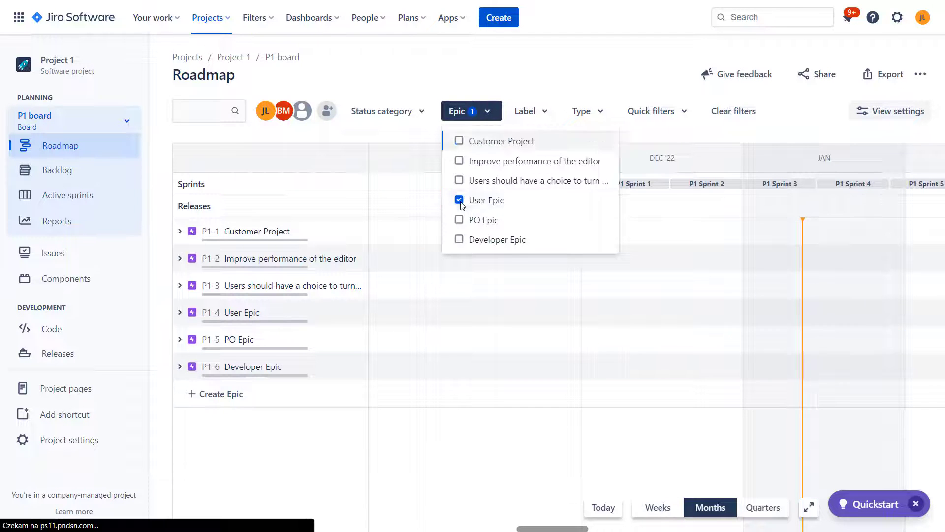
{"action": "left_click", "coordinate": [459, 200]}
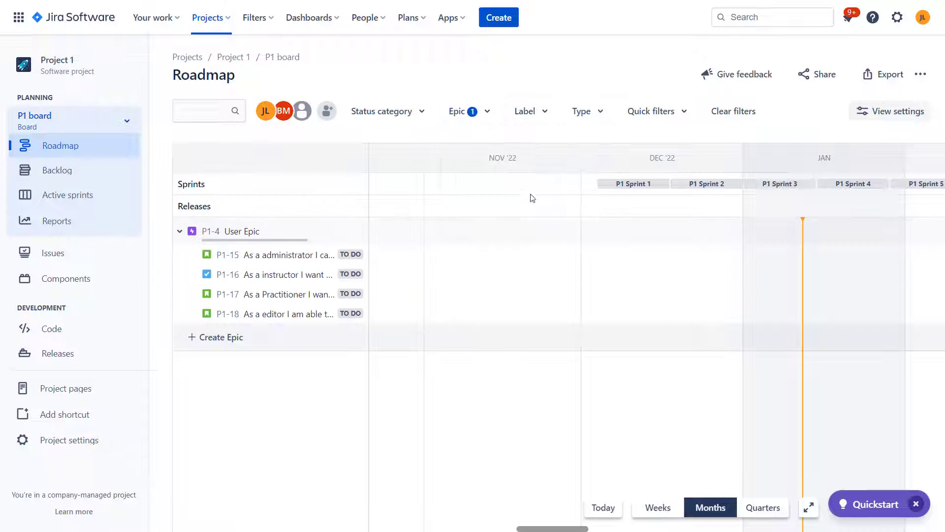
Step: Add PO Epic to the filter, browse label, type and quick filters, then clear all filters
{"action": "left_click", "coordinate": [462, 111]}
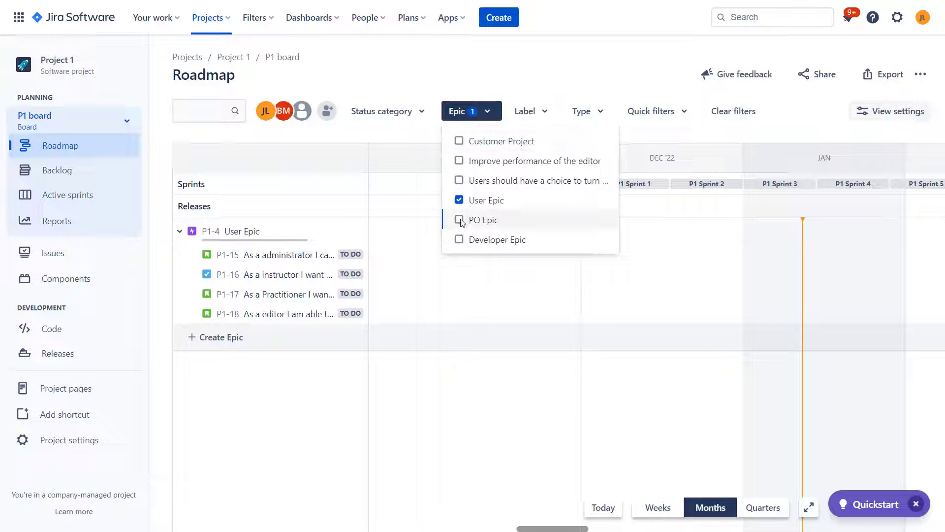
{"action": "left_click", "coordinate": [459, 219]}
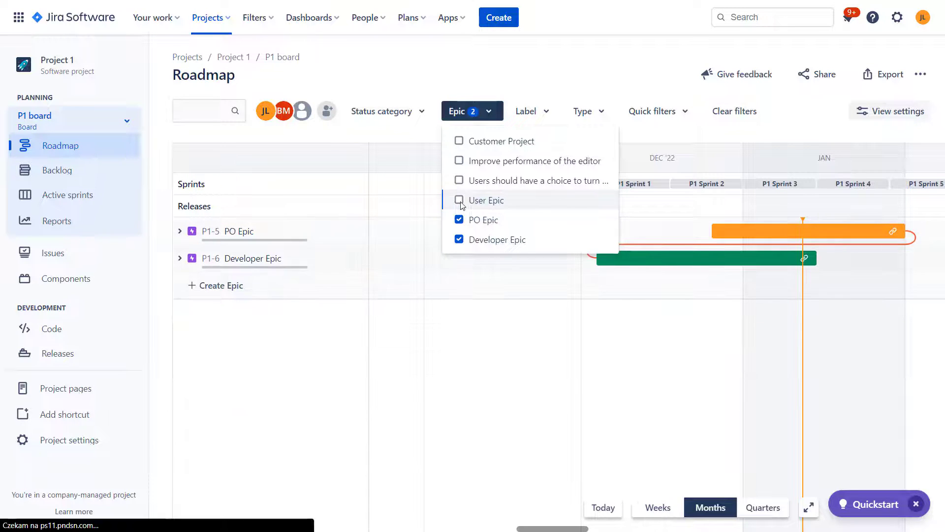
{"action": "left_click", "coordinate": [524, 111]}
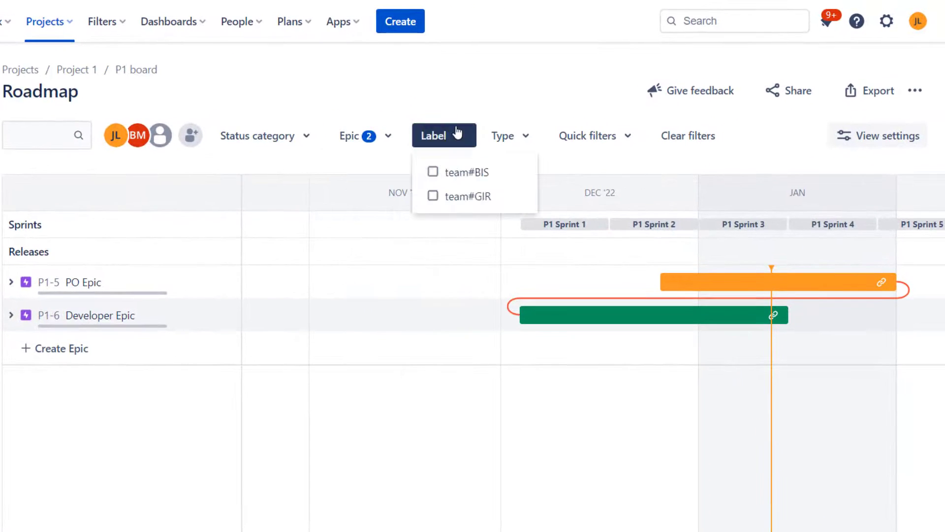
{"action": "left_click", "coordinate": [504, 82]}
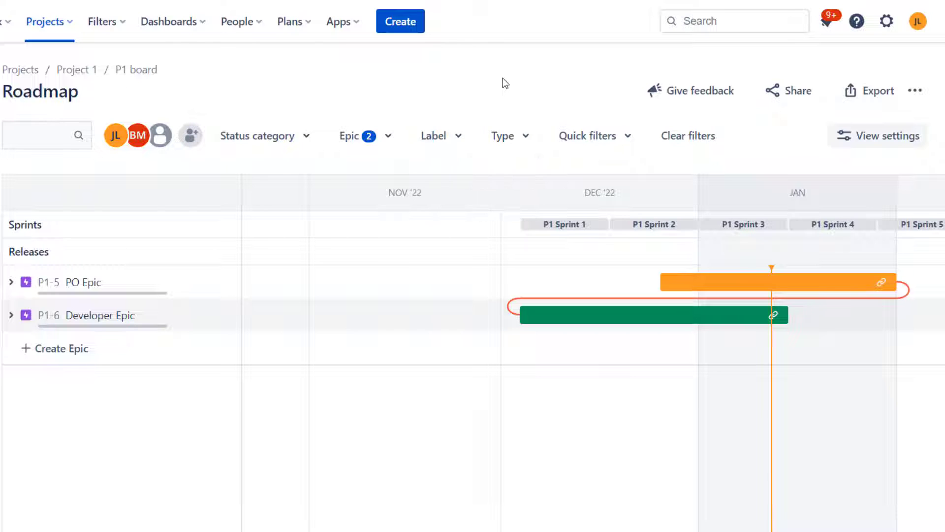
{"action": "left_click", "coordinate": [503, 135]}
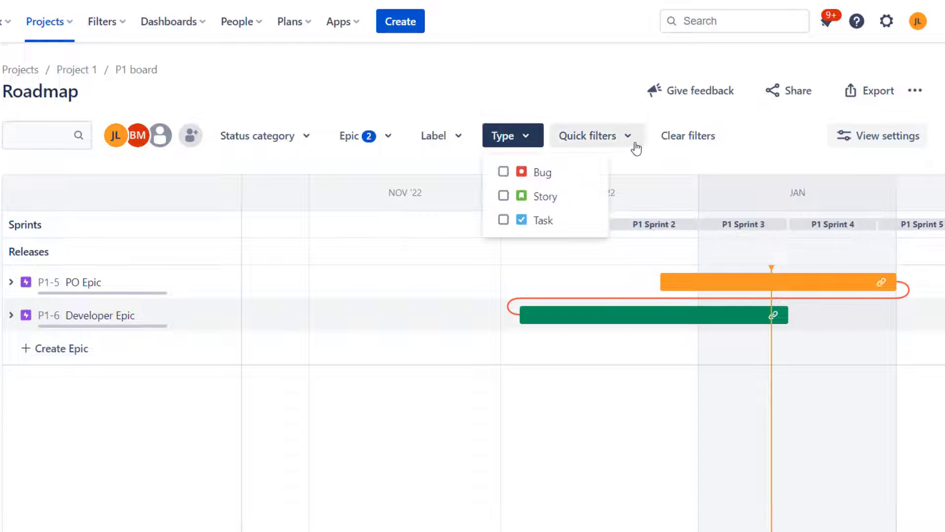
{"action": "left_click", "coordinate": [595, 135]}
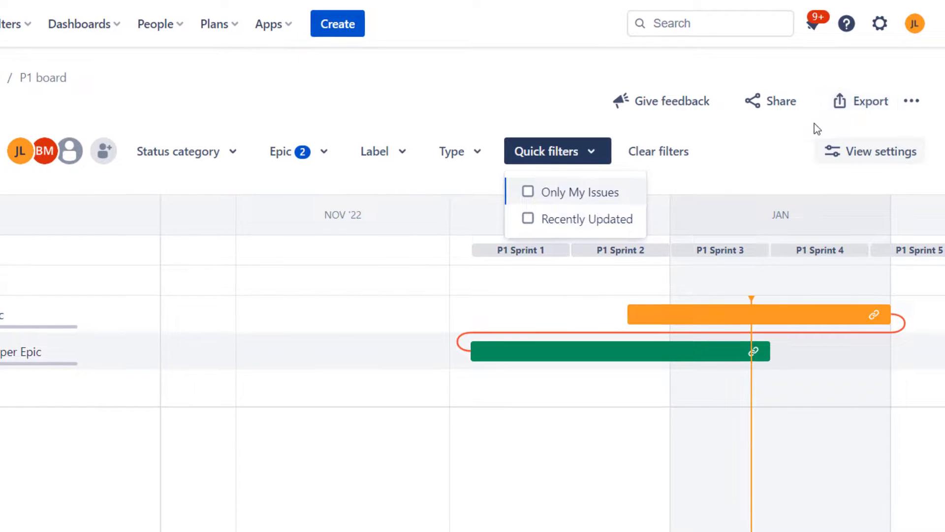
{"action": "left_click", "coordinate": [618, 127]}
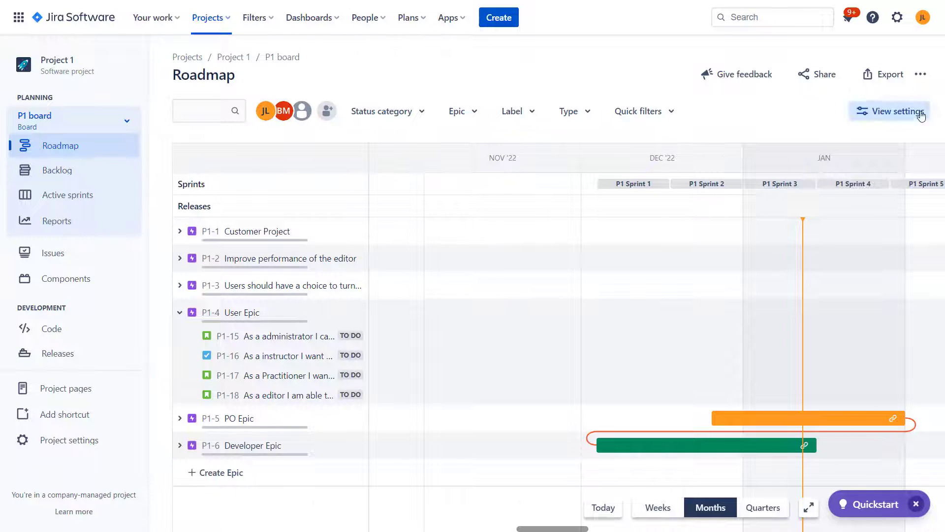
{"action": "left_click", "coordinate": [889, 111]}
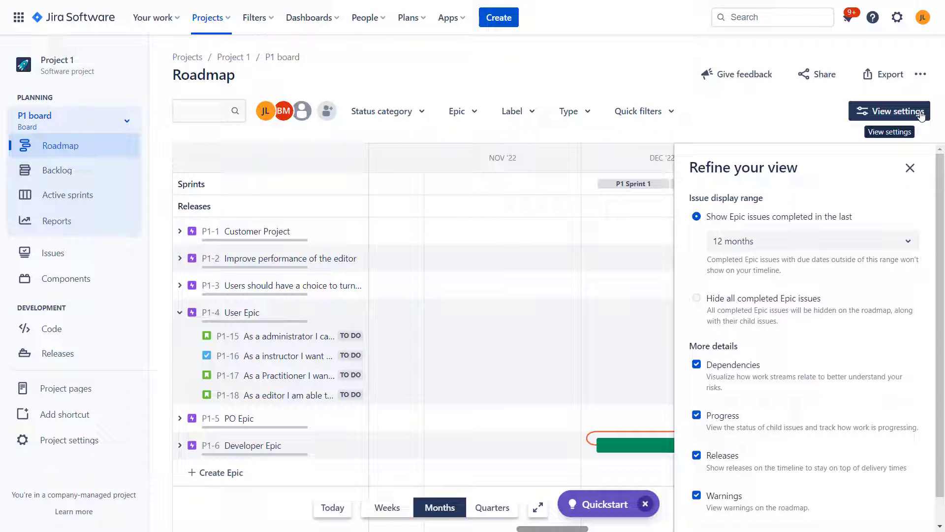
{"action": "scroll", "scroll_direction": "down", "scroll_amount": 3}
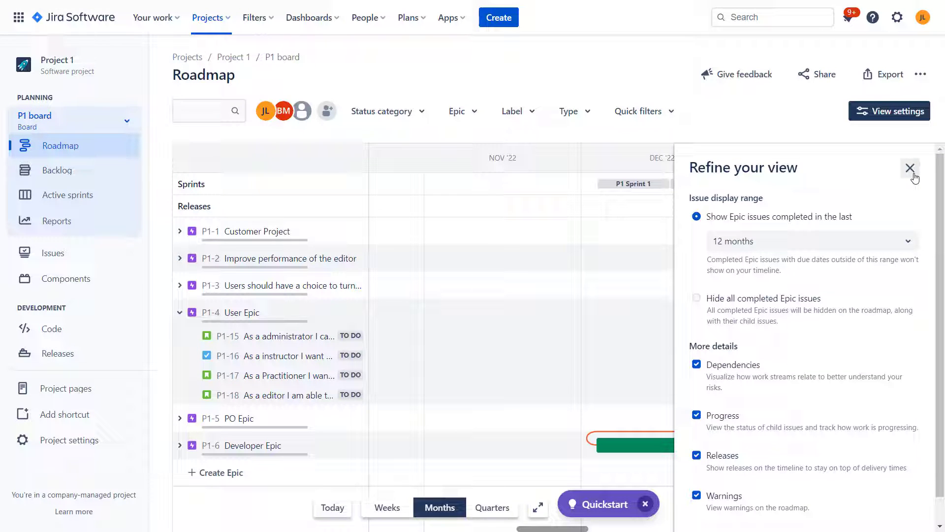
{"action": "left_click", "coordinate": [910, 167]}
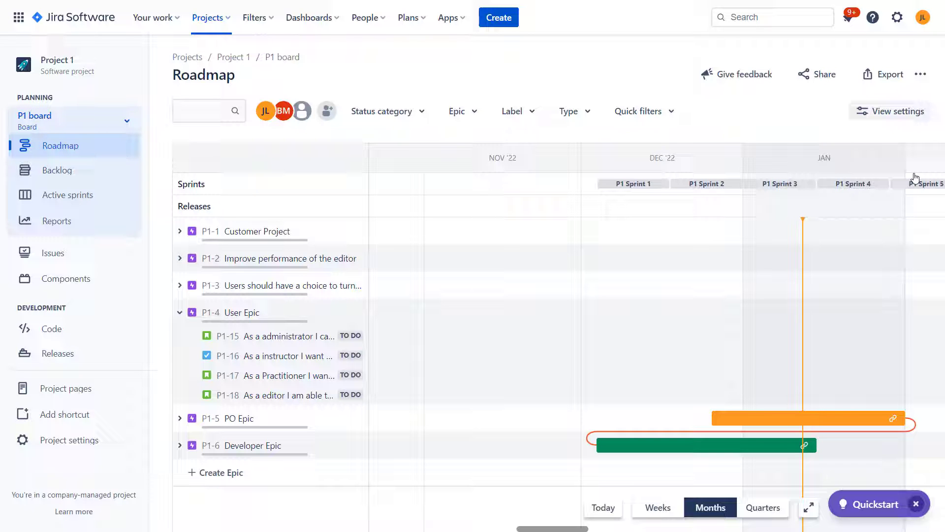
{"action": "mouse_move", "coordinate": [891, 287]}
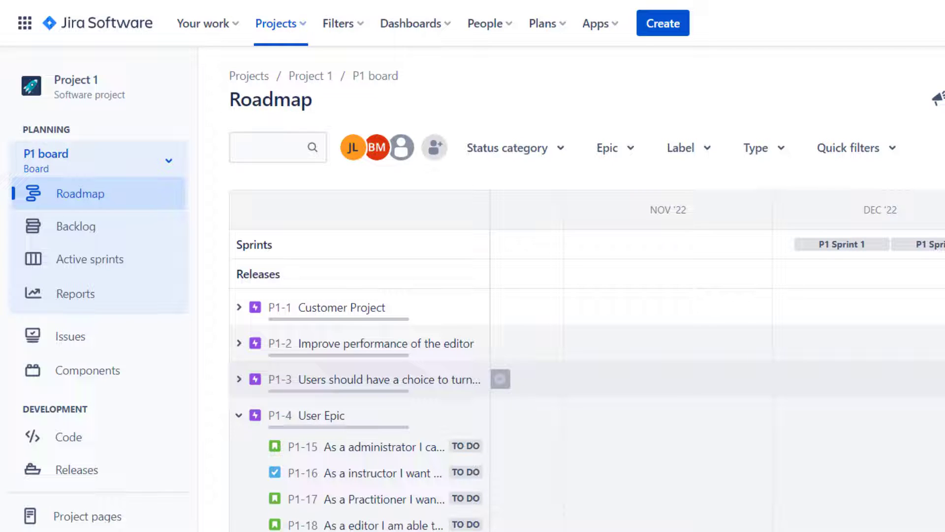
{"action": "mouse_move", "coordinate": [178, 268]}
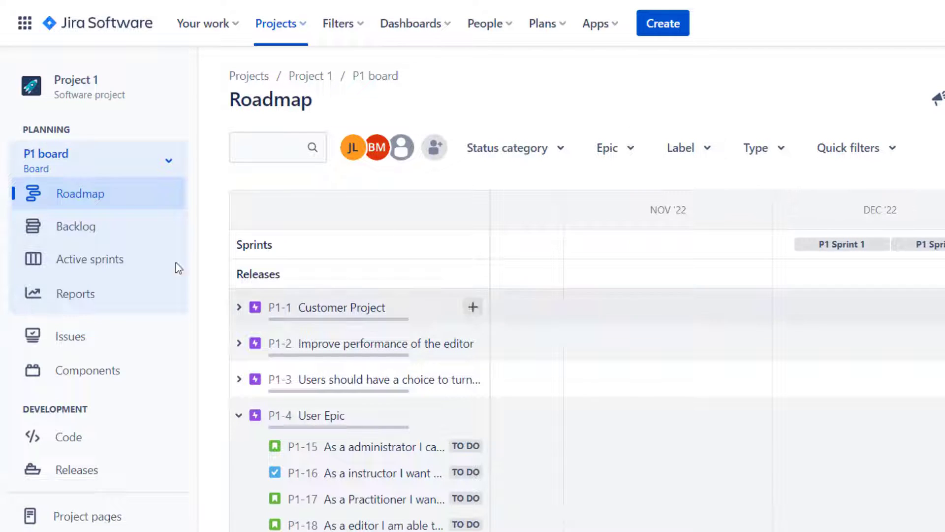
Step: Switch to Two Projects Board and view its backlog of P1 Sprint 2 and Sprint 3 stories
{"action": "left_click", "coordinate": [169, 159]}
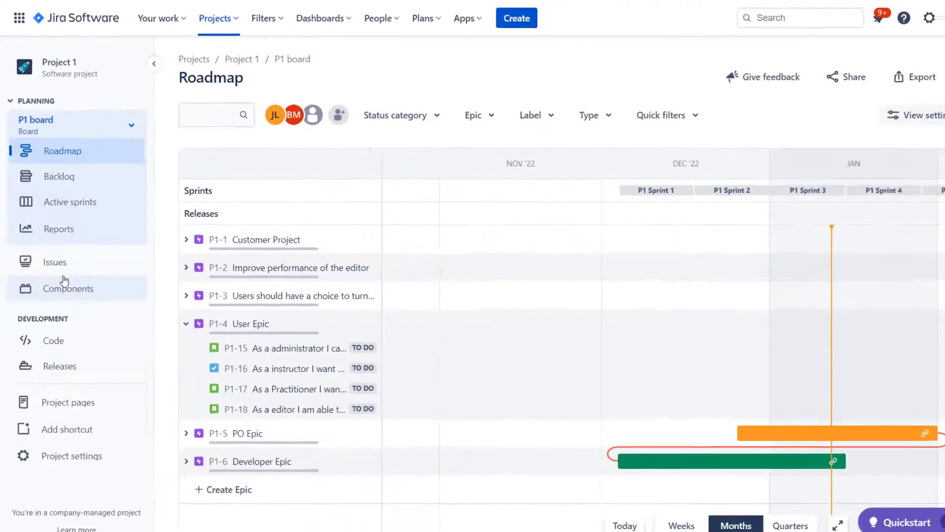
{"action": "left_click", "coordinate": [70, 201]}
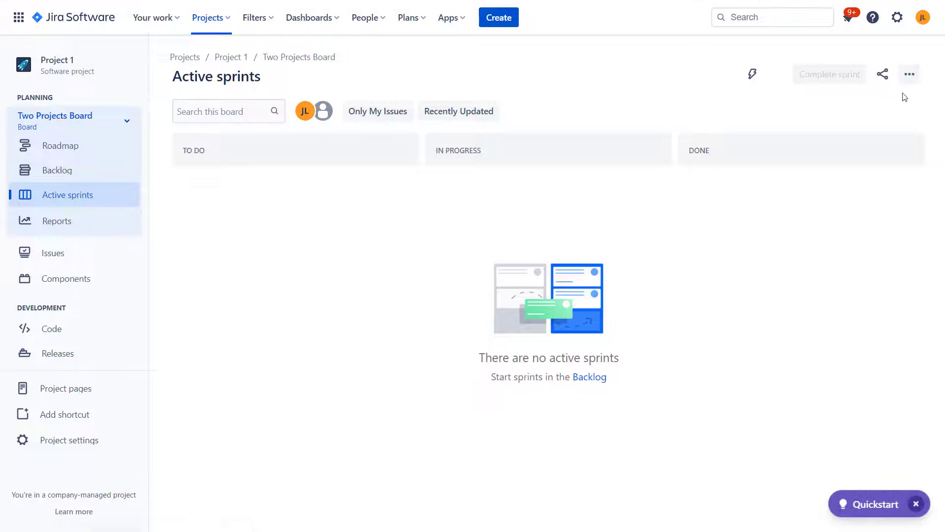
{"action": "left_click", "coordinate": [909, 73]}
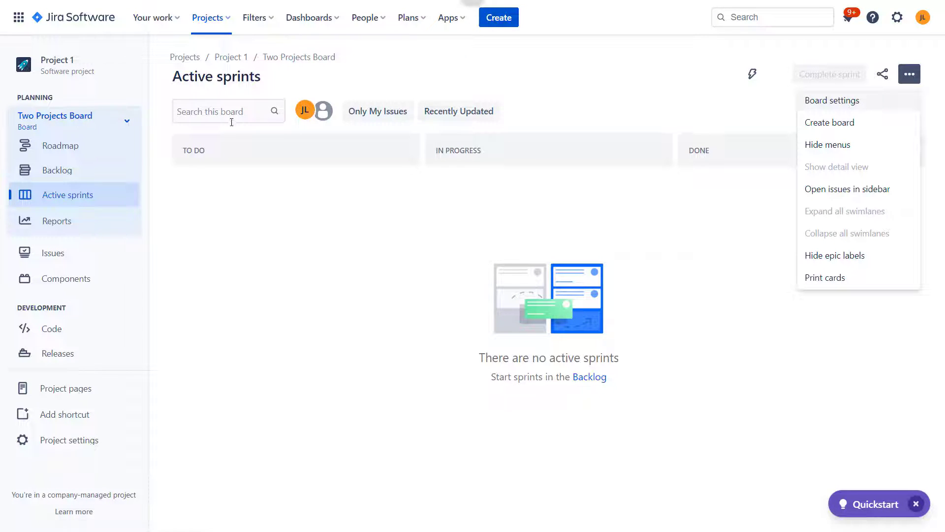
{"action": "left_click", "coordinate": [57, 170]}
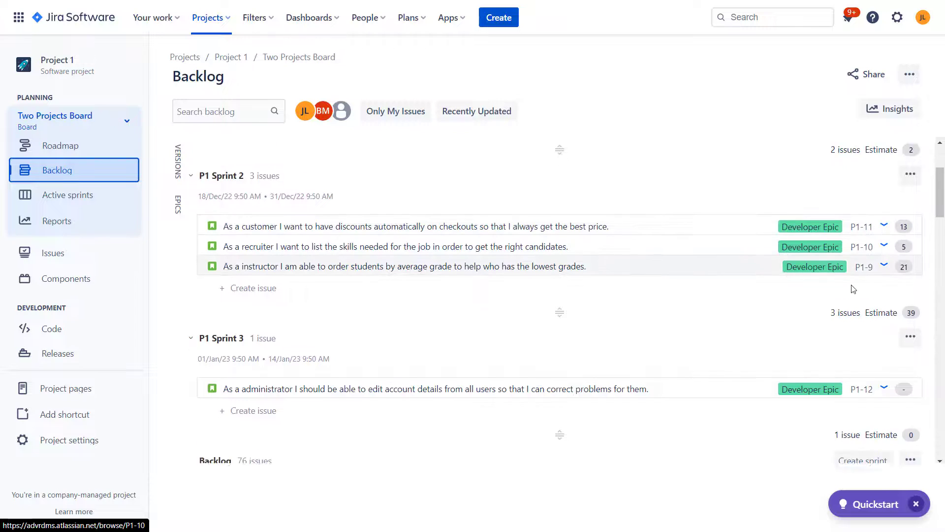
{"action": "scroll", "scroll_direction": "up", "scroll_amount": 3}
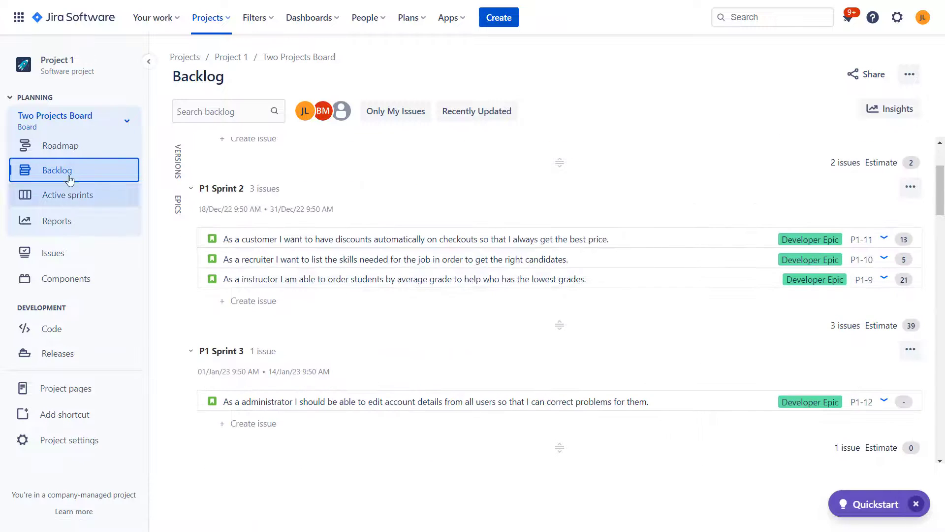
{"action": "mouse_move", "coordinate": [60, 145]}
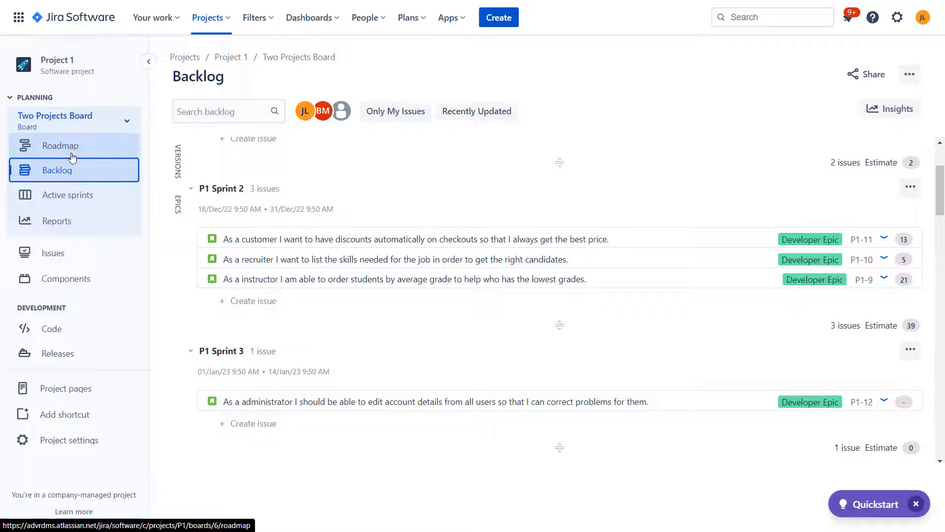
Step: See the Two Projects Board roadmap's single-project warning, then switch back to P1 board
{"action": "left_click", "coordinate": [60, 145]}
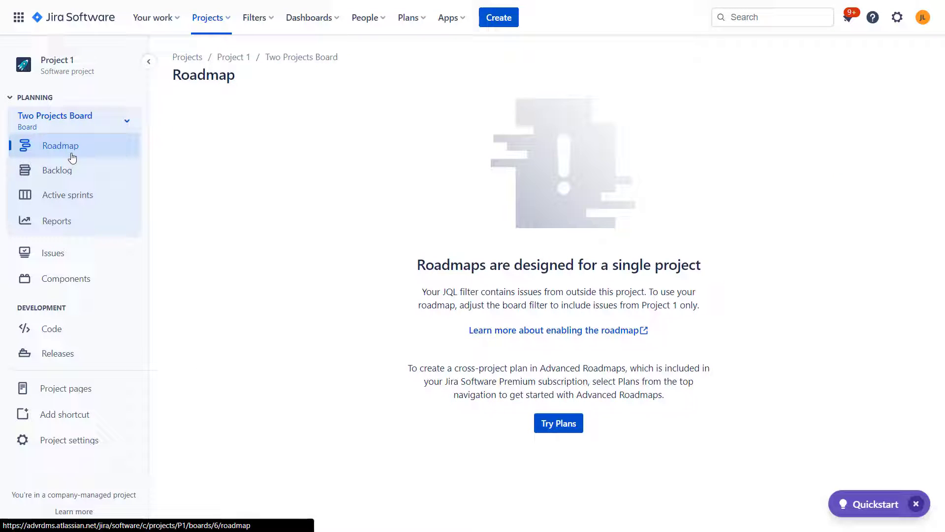
{"action": "mouse_move", "coordinate": [507, 167]}
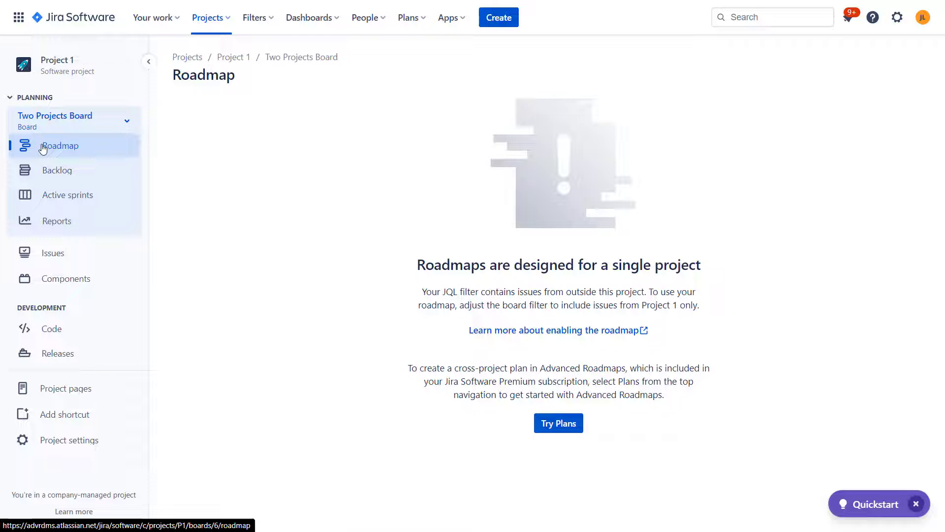
{"action": "mouse_move", "coordinate": [89, 124]}
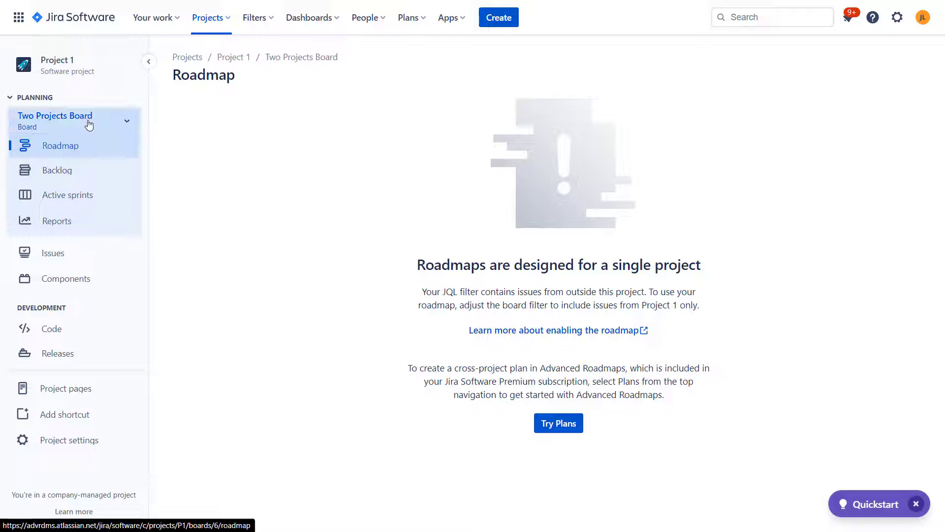
{"action": "mouse_move", "coordinate": [96, 124]}
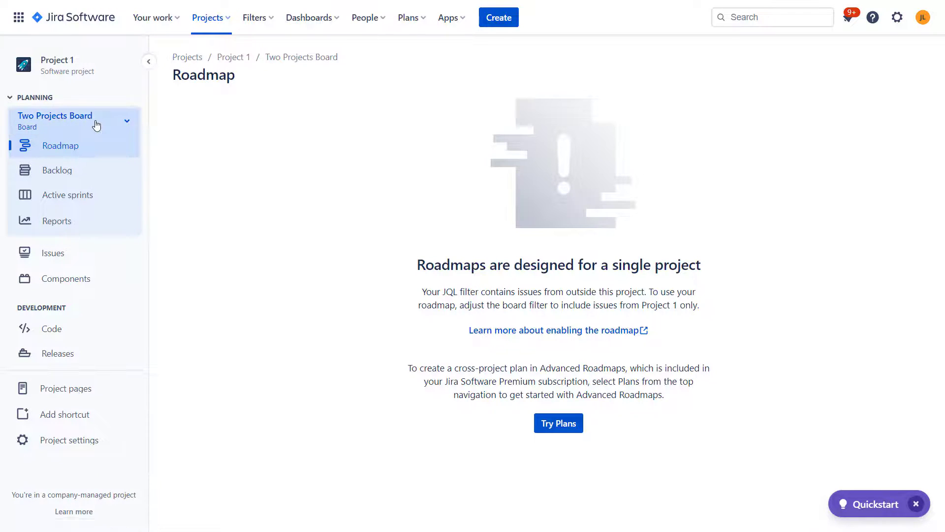
{"action": "left_click", "coordinate": [126, 121]}
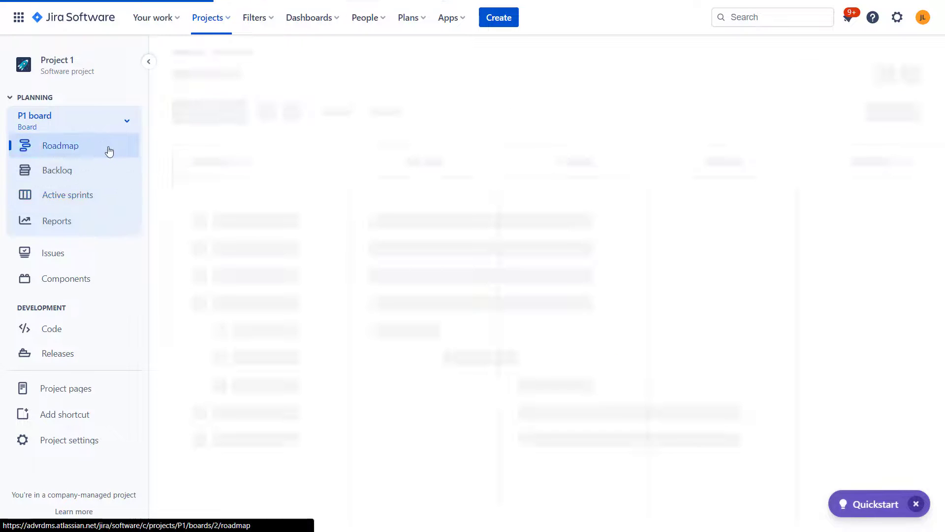
Step: Reload the P1 roadmap and scroll the timeline left to the PO Epic and Developer Epic bars
{"action": "left_click", "coordinate": [61, 145]}
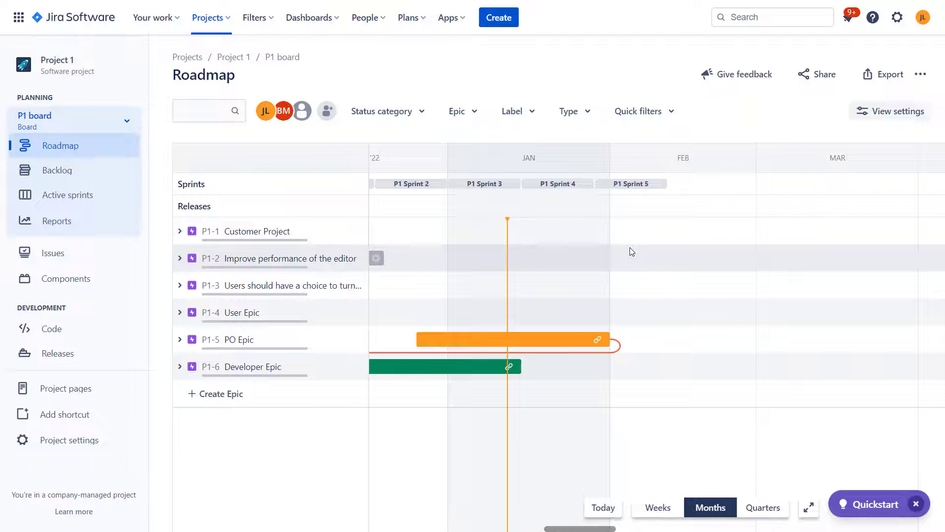
{"action": "scroll", "scroll_direction": "left", "scroll_amount": 3}
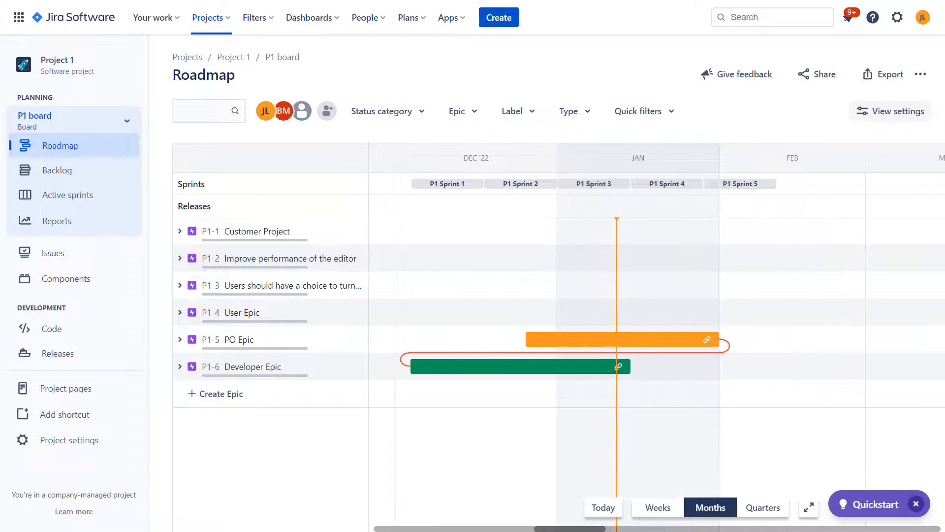